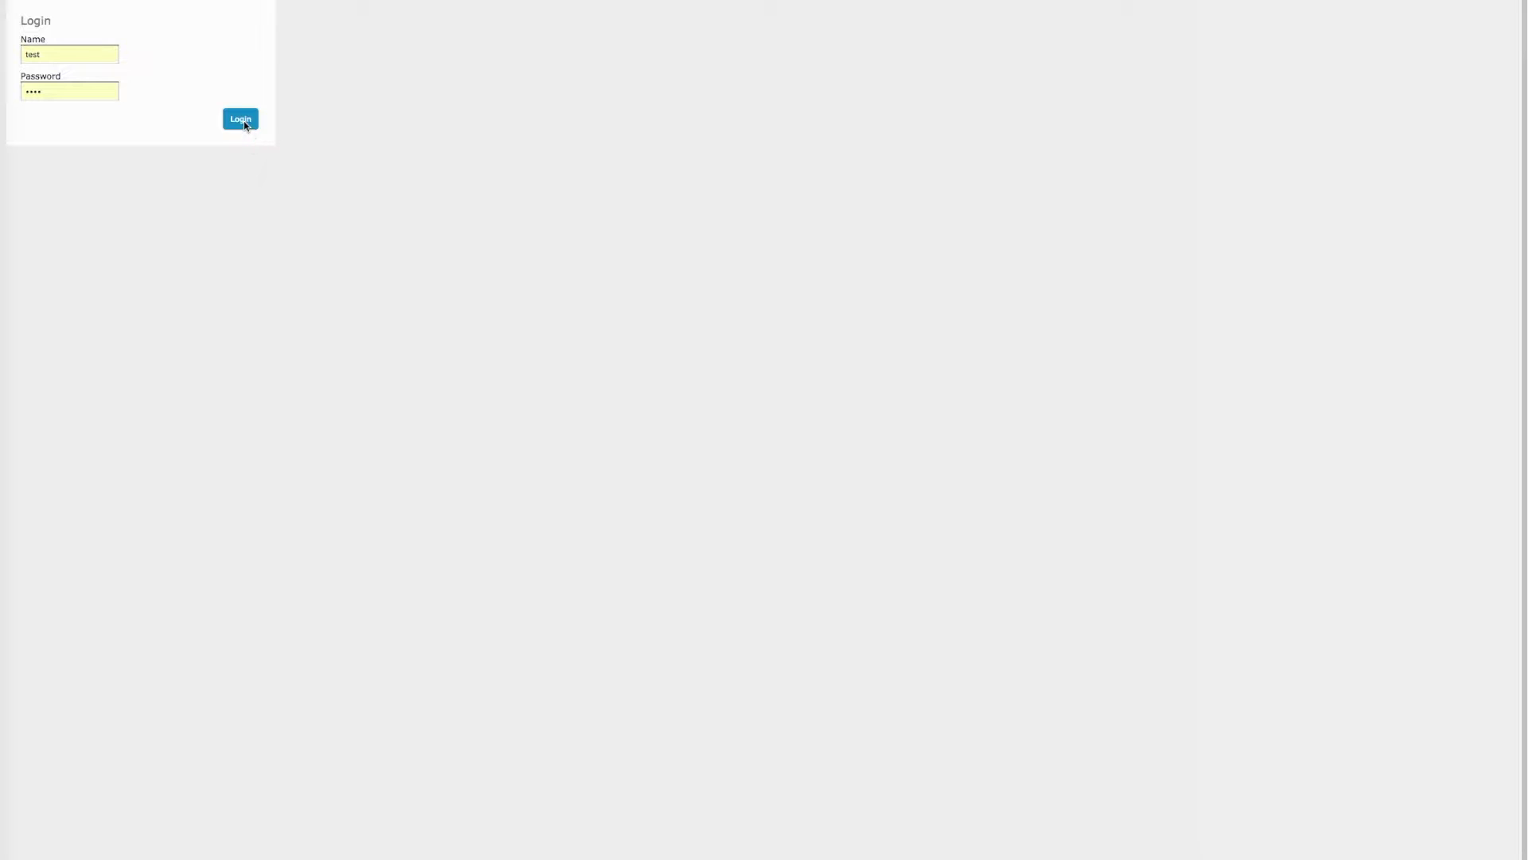
# Log in with name and password to reach the dashboard's Cypher query panel
pyautogui.click(239, 118)
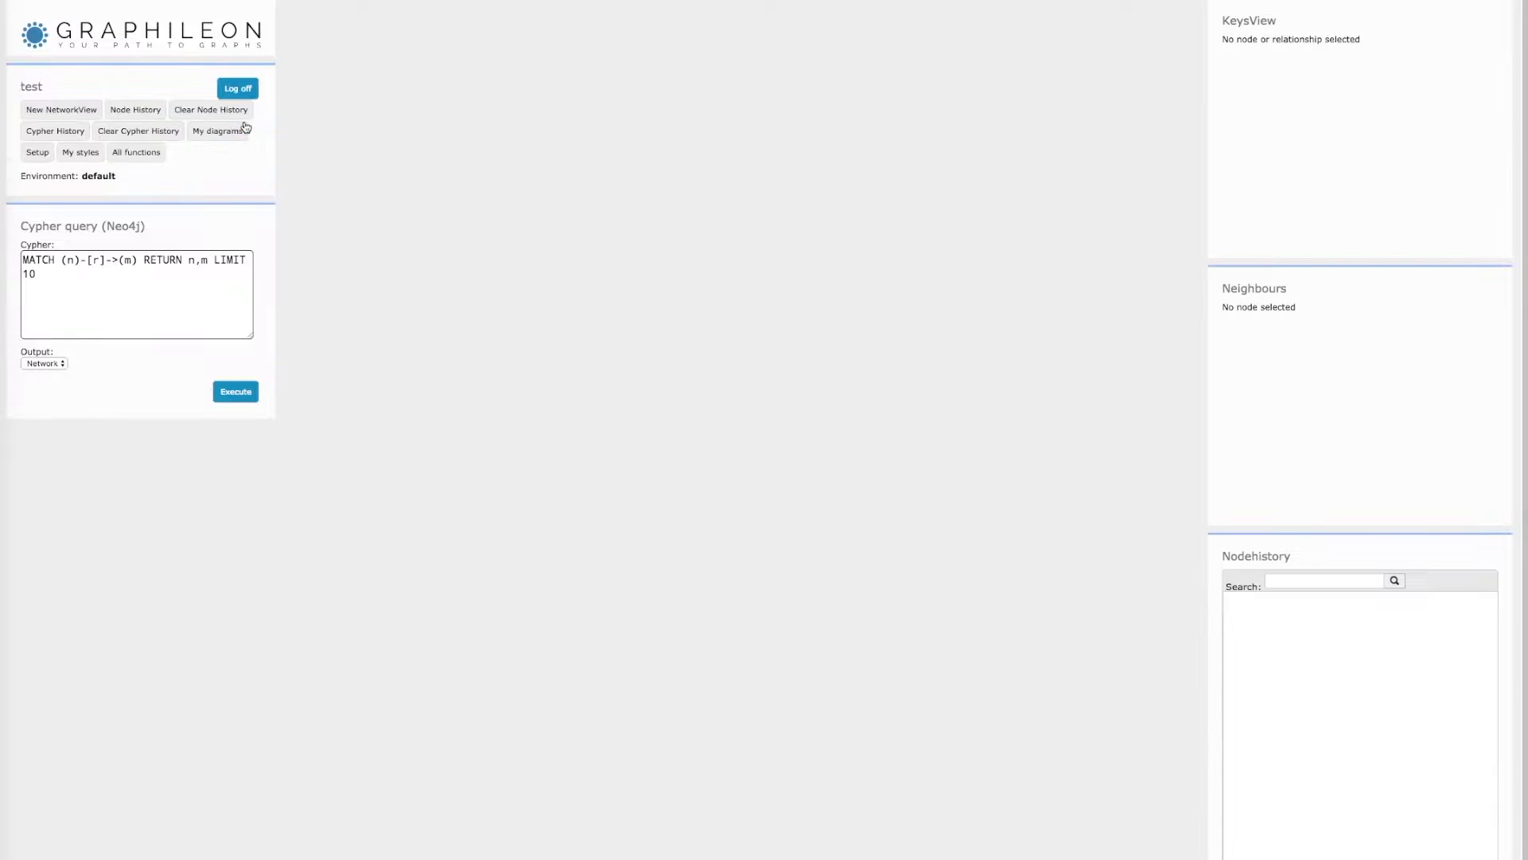
pyautogui.moveTo(192, 160)
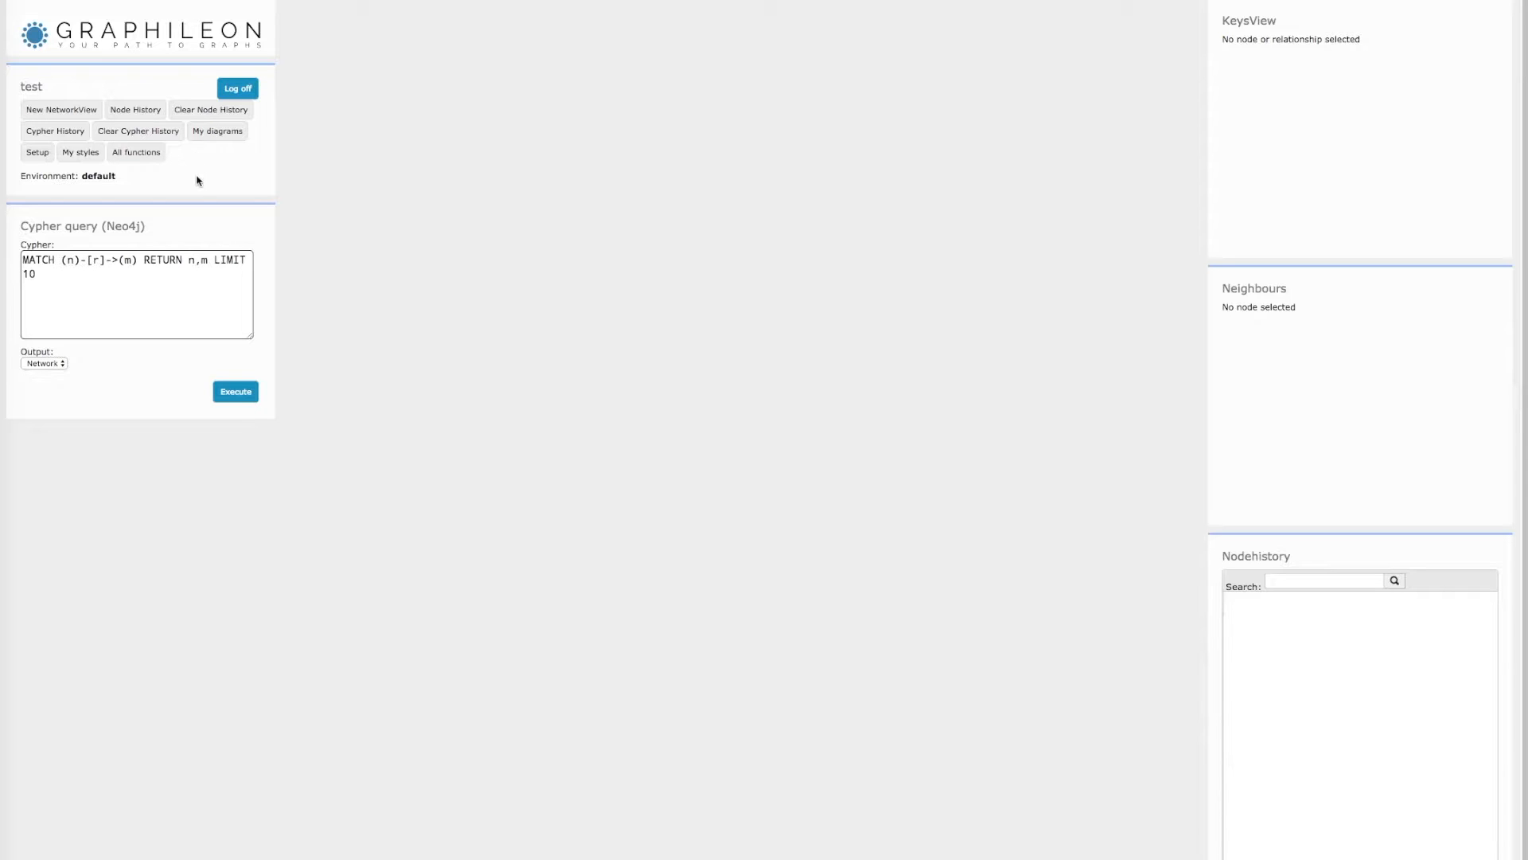
pyautogui.moveTo(1178, 246)
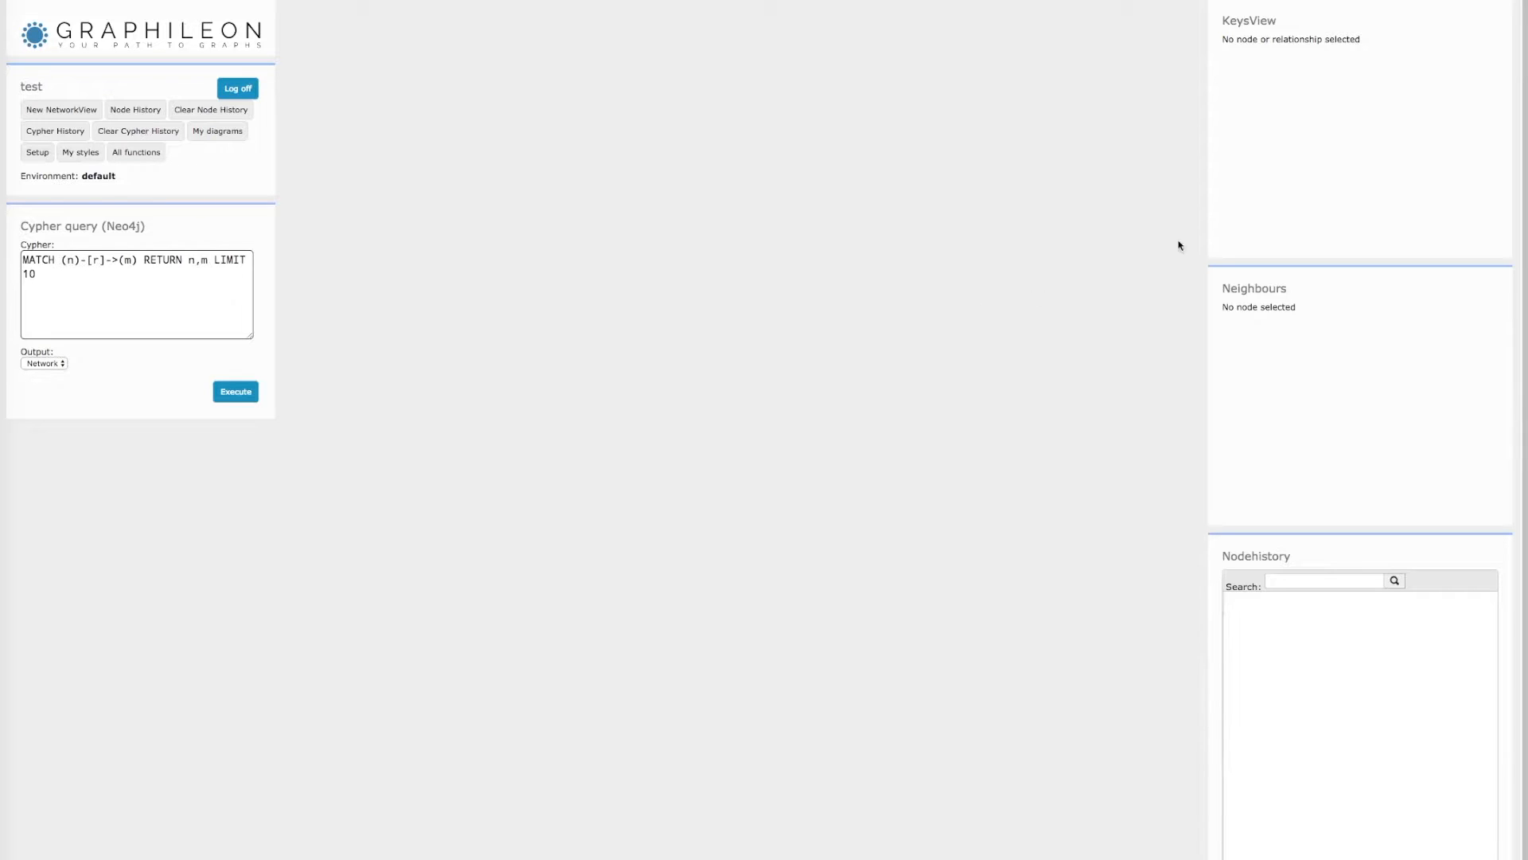
pyautogui.moveTo(1290, 179)
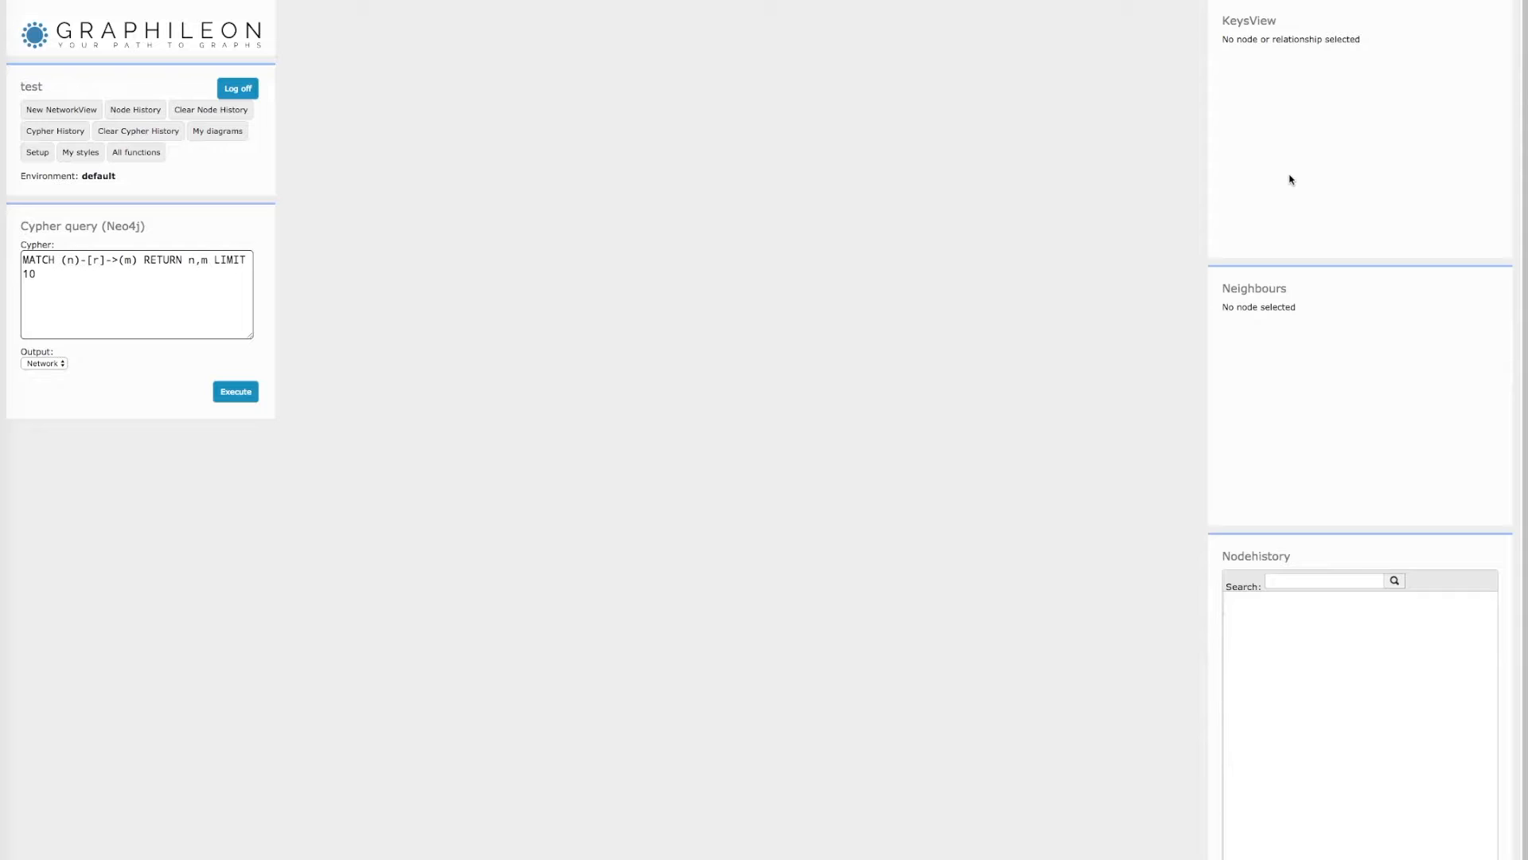
pyautogui.moveTo(1324, 624)
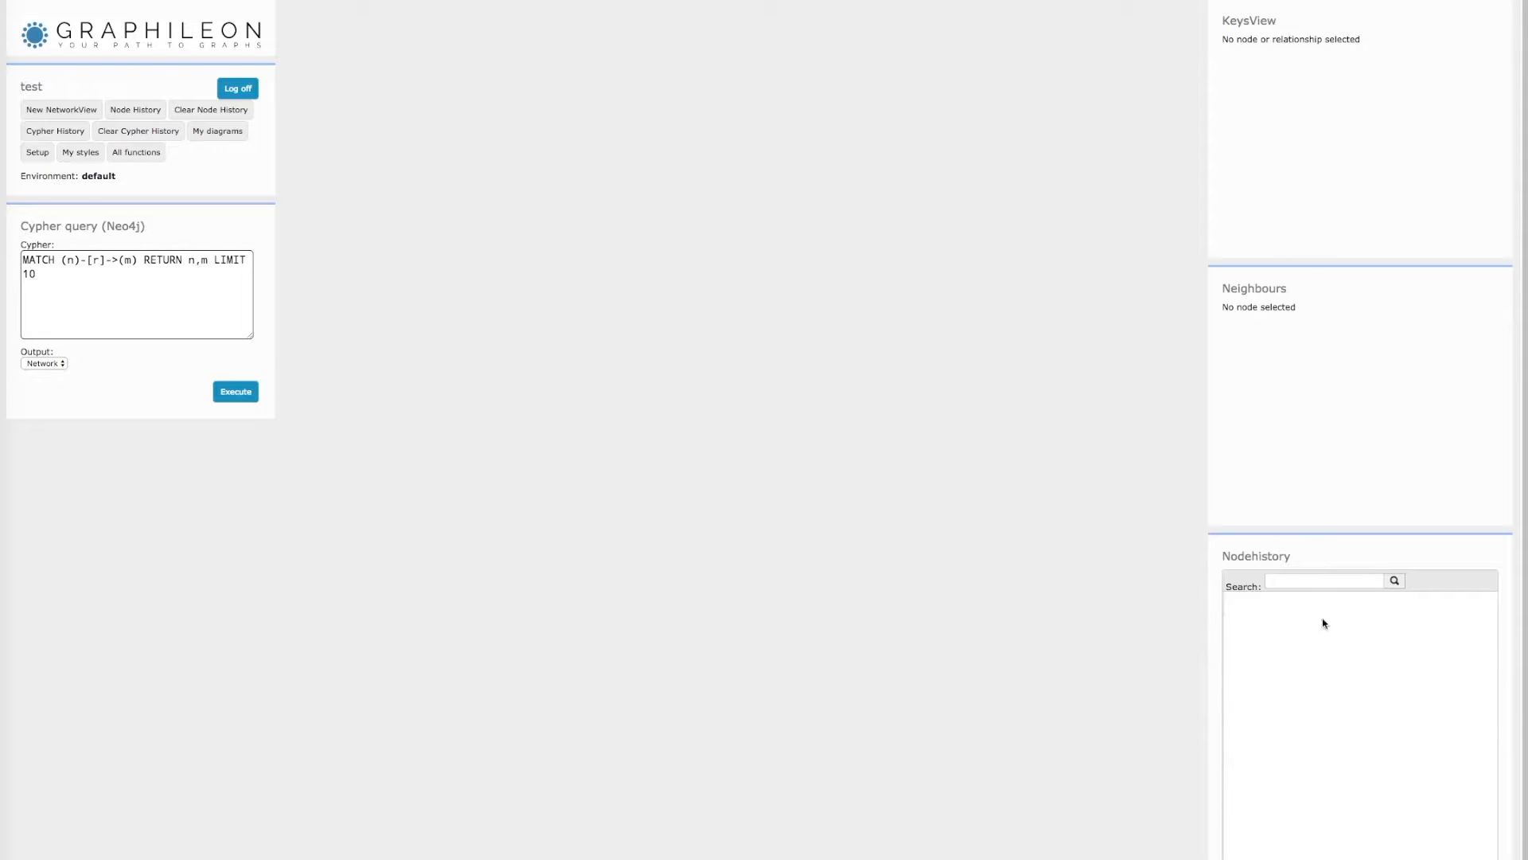
pyautogui.moveTo(1041, 555)
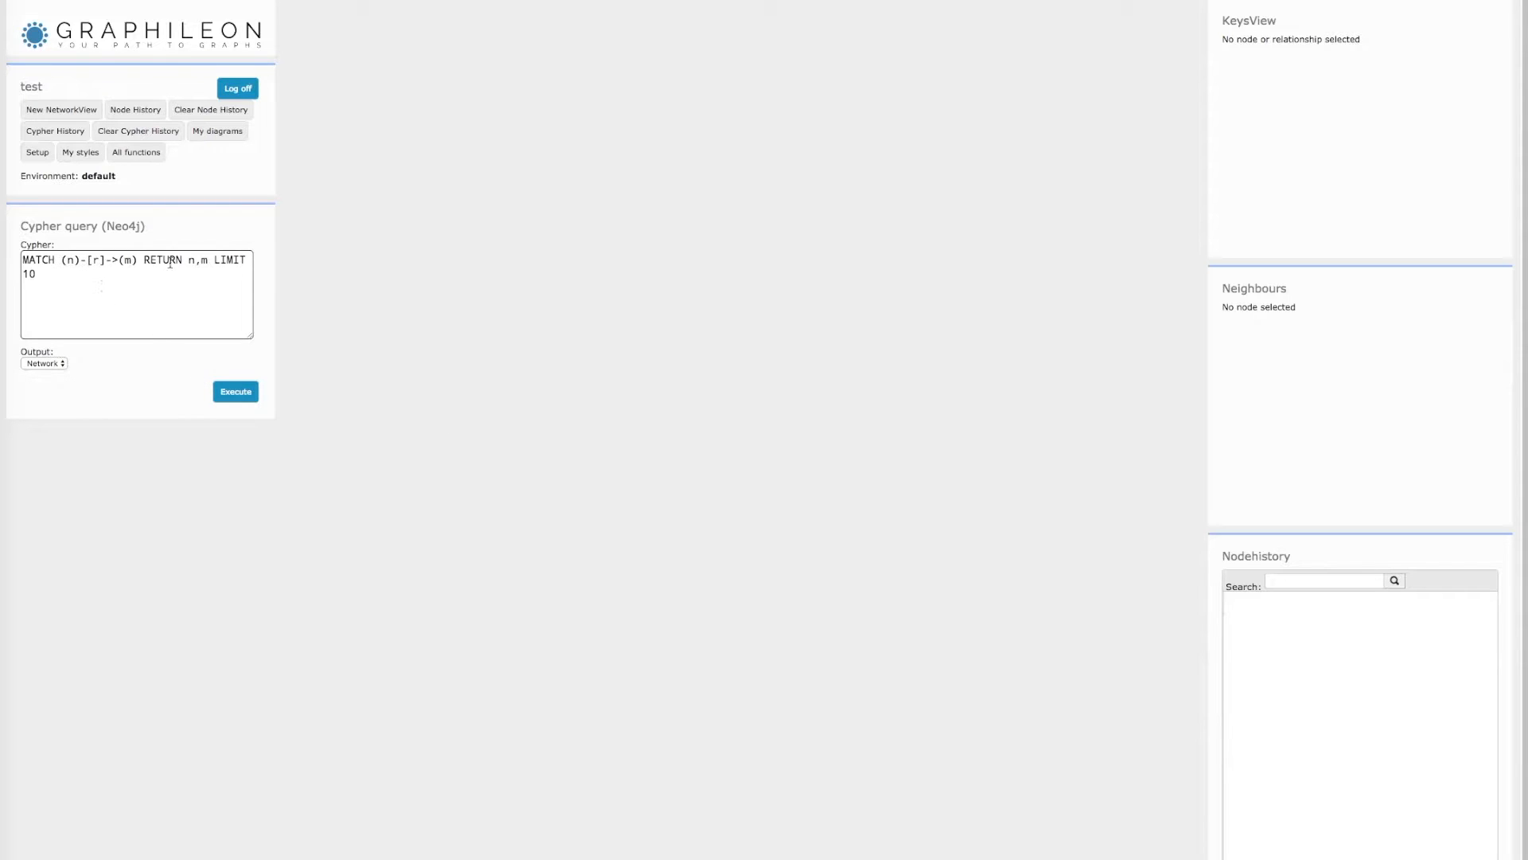
# Run the default Cypher query as a network, then inspect Get nodeinfo for history's nodeClick trigger
pyautogui.click(235, 390)
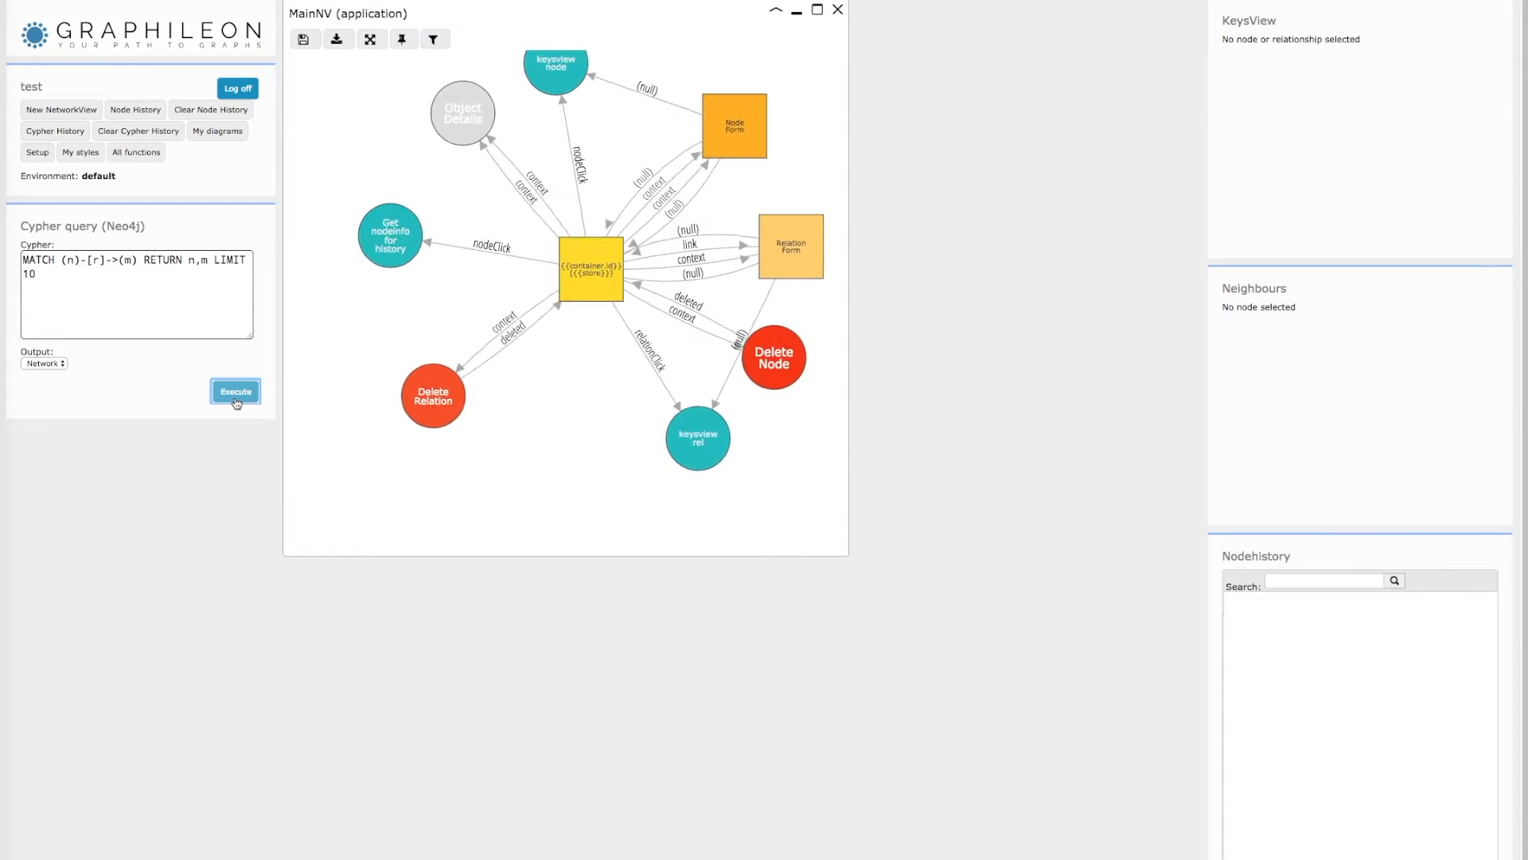
pyautogui.click(234, 391)
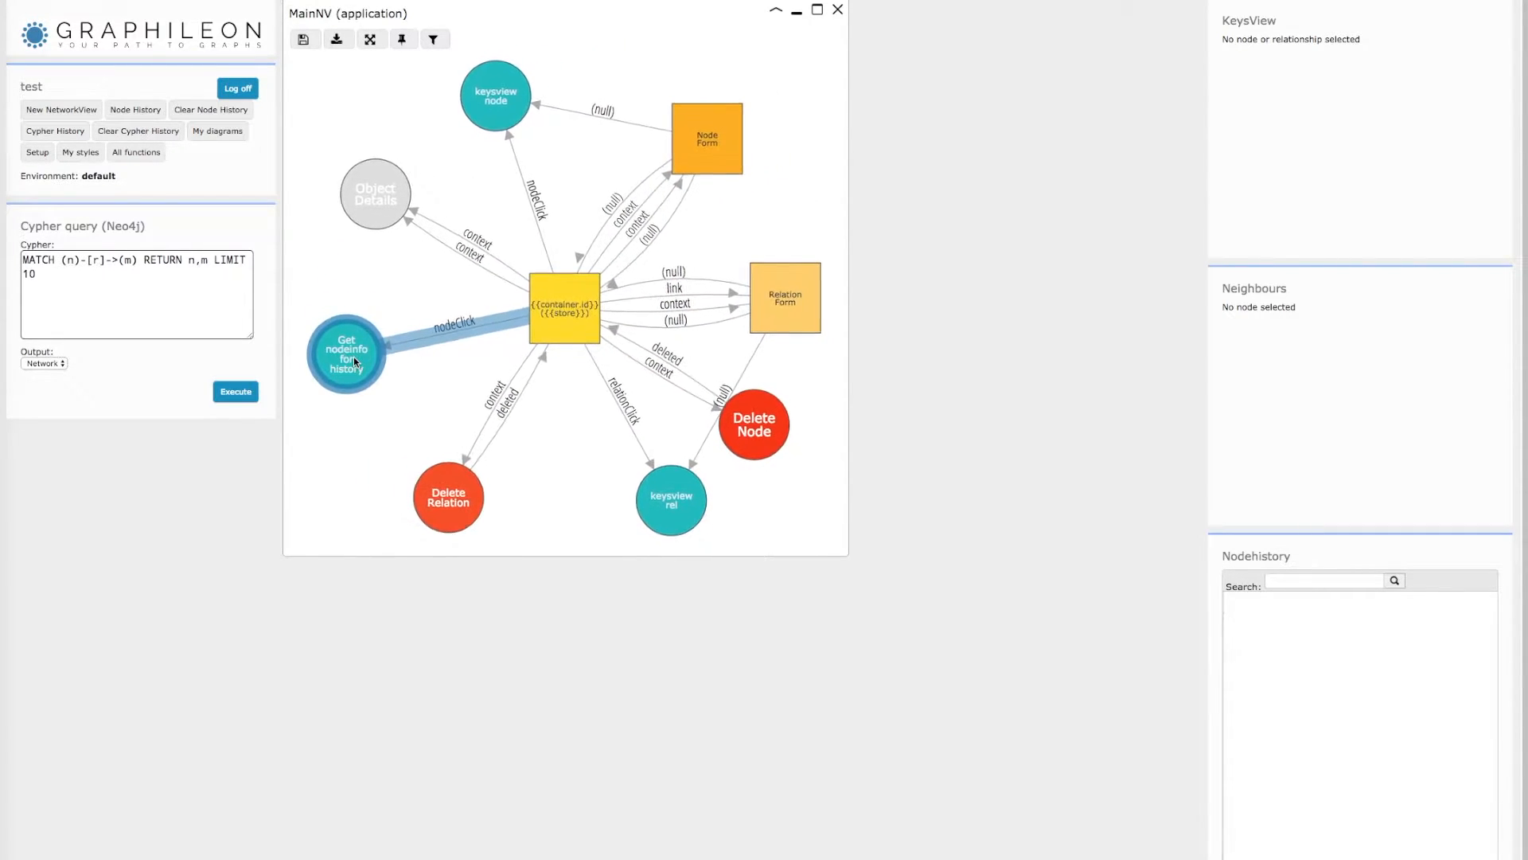
pyautogui.click(347, 354)
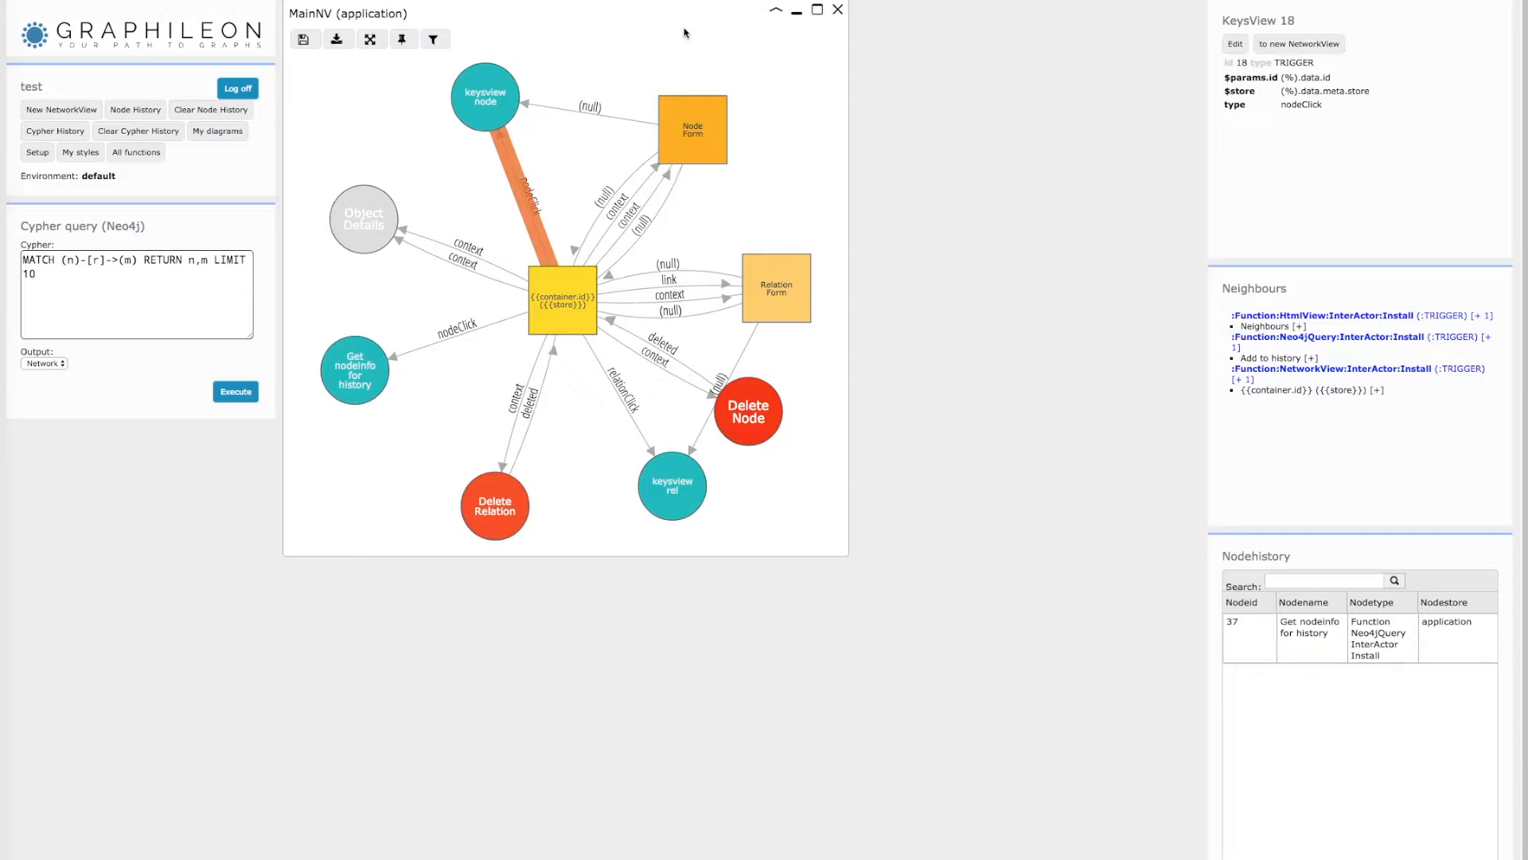
# Review keysview node 31 in the edit form, close it, and open a new NetworkView
pyautogui.rightClick(531, 170)
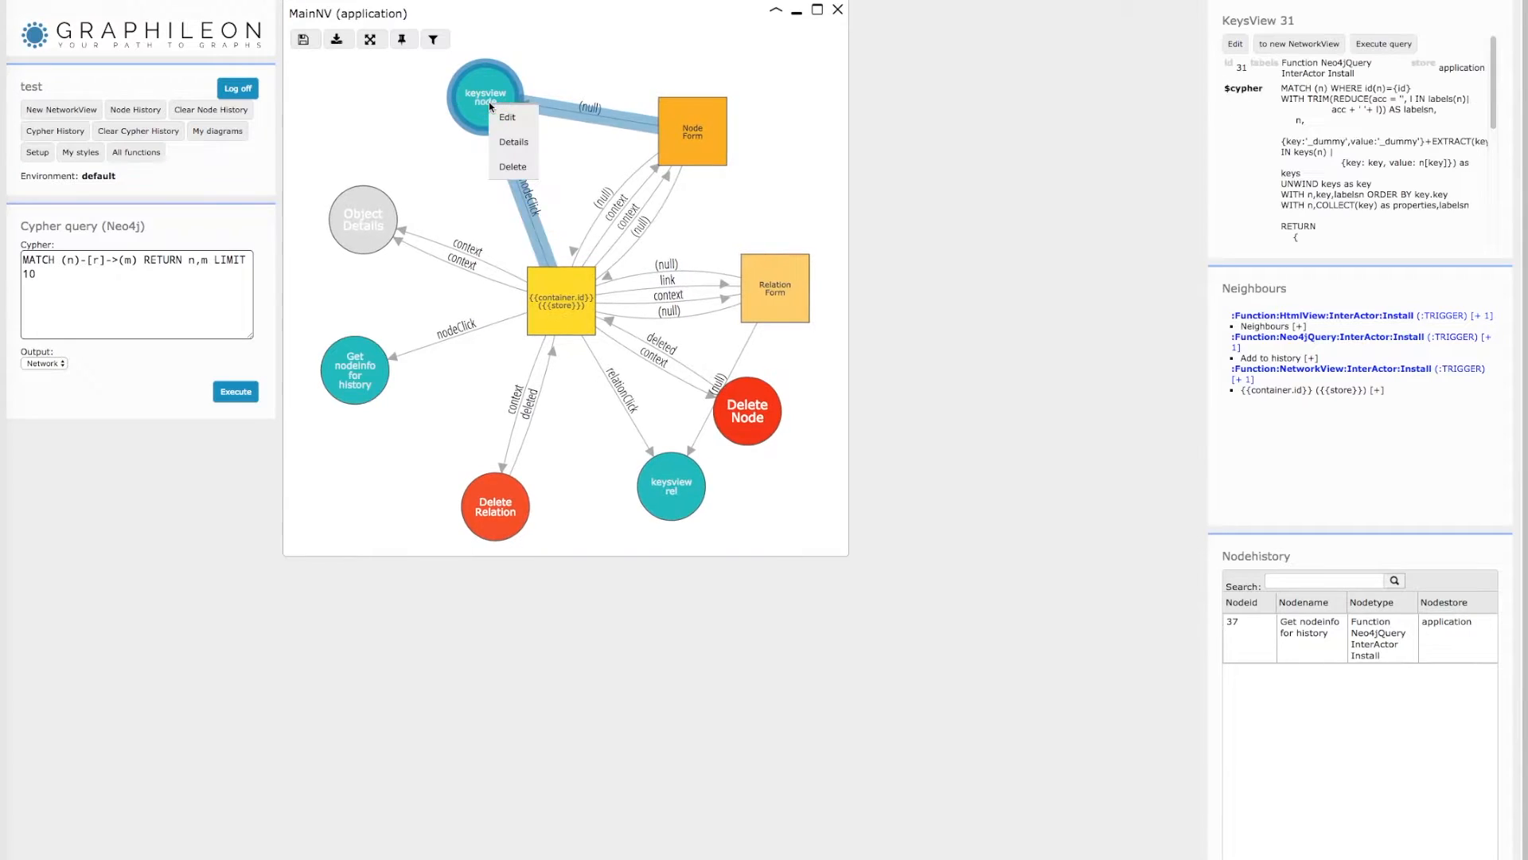
pyautogui.click(507, 117)
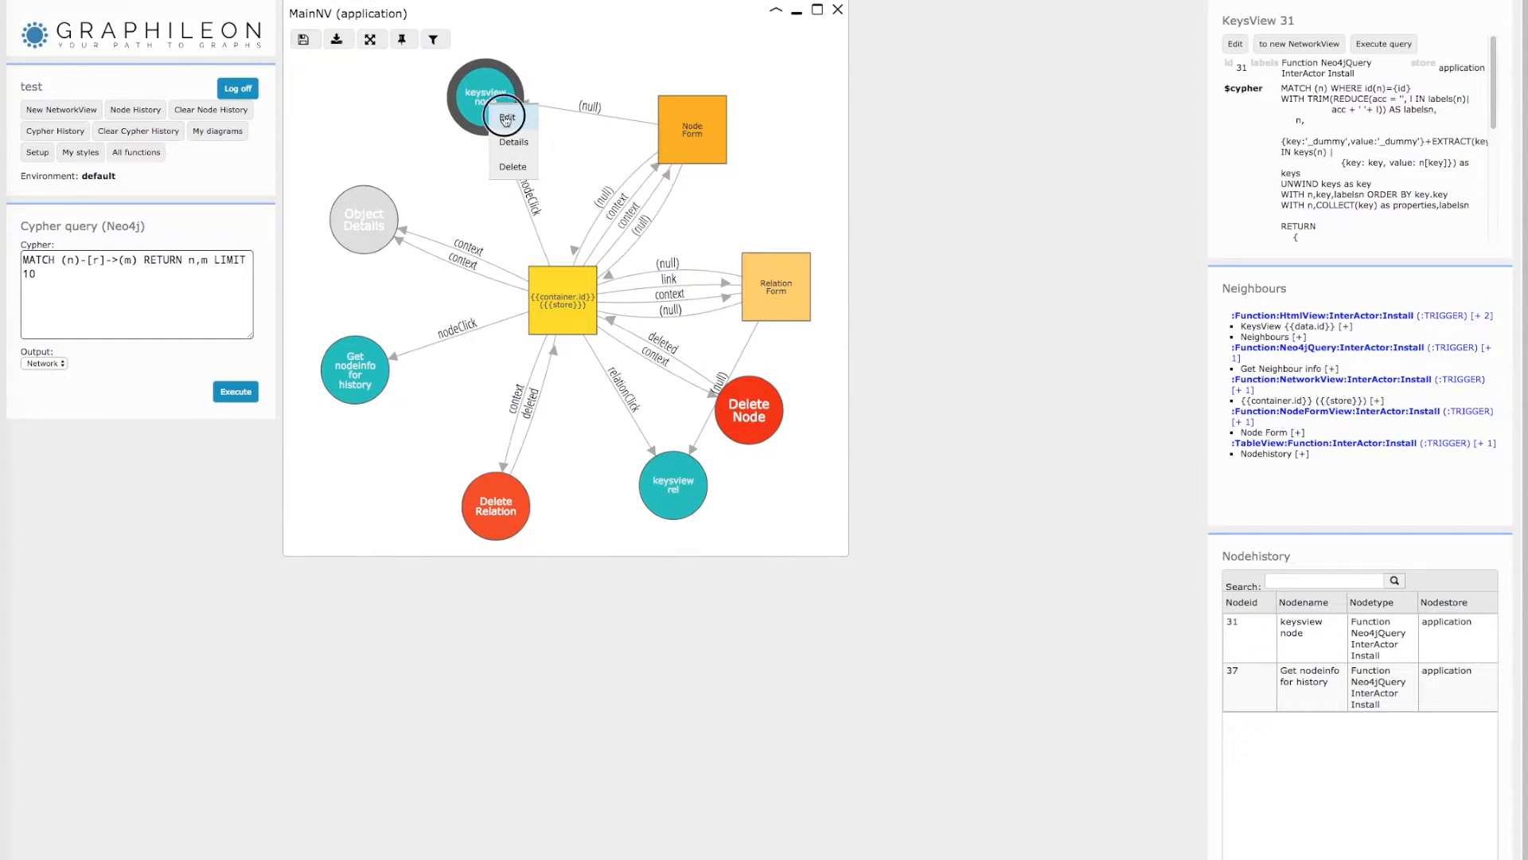
pyautogui.click(506, 117)
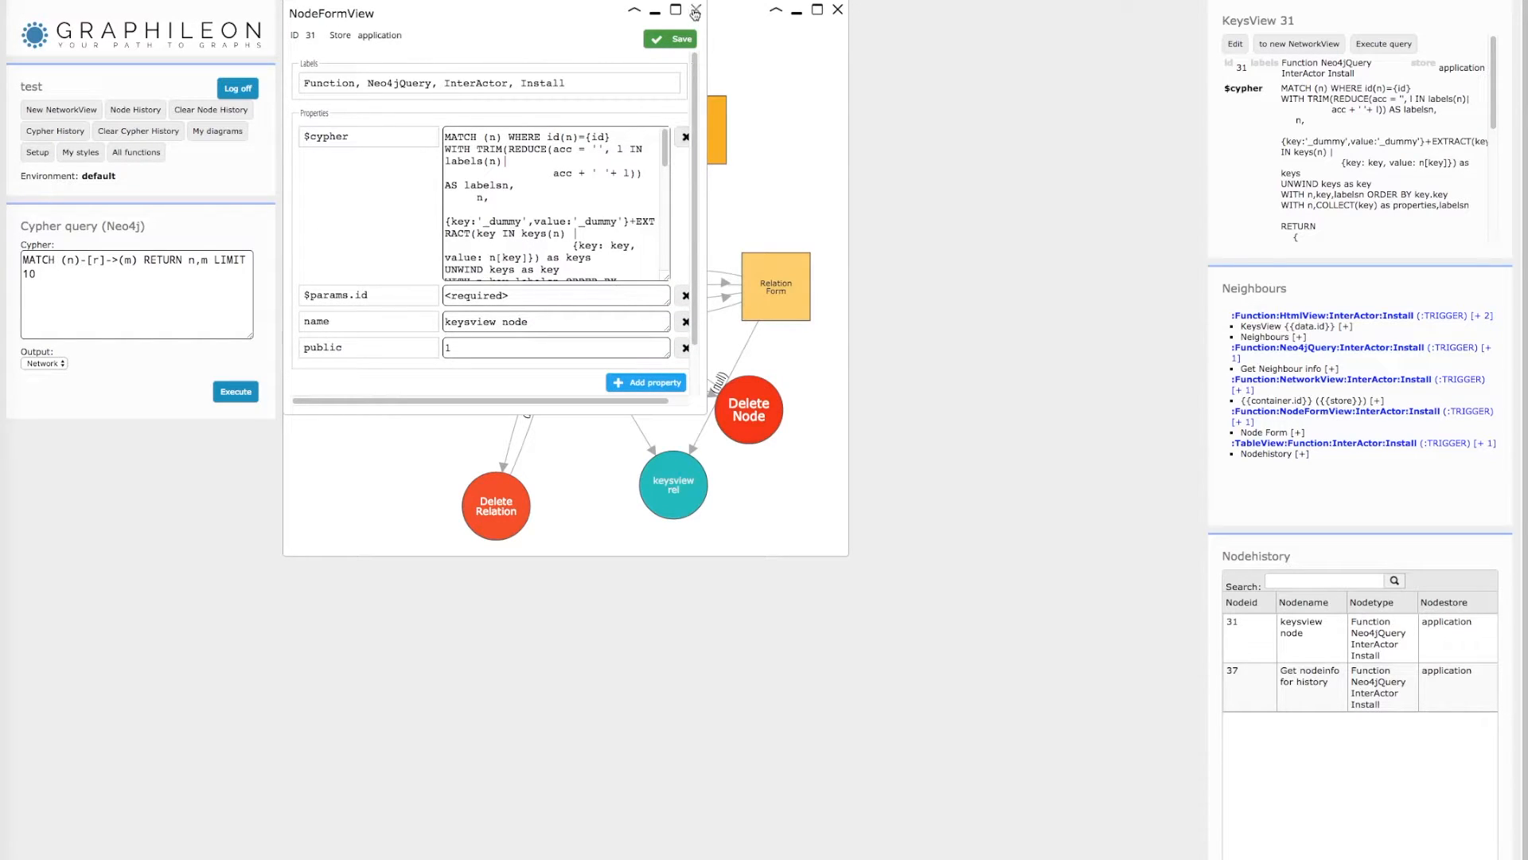
pyautogui.click(694, 10)
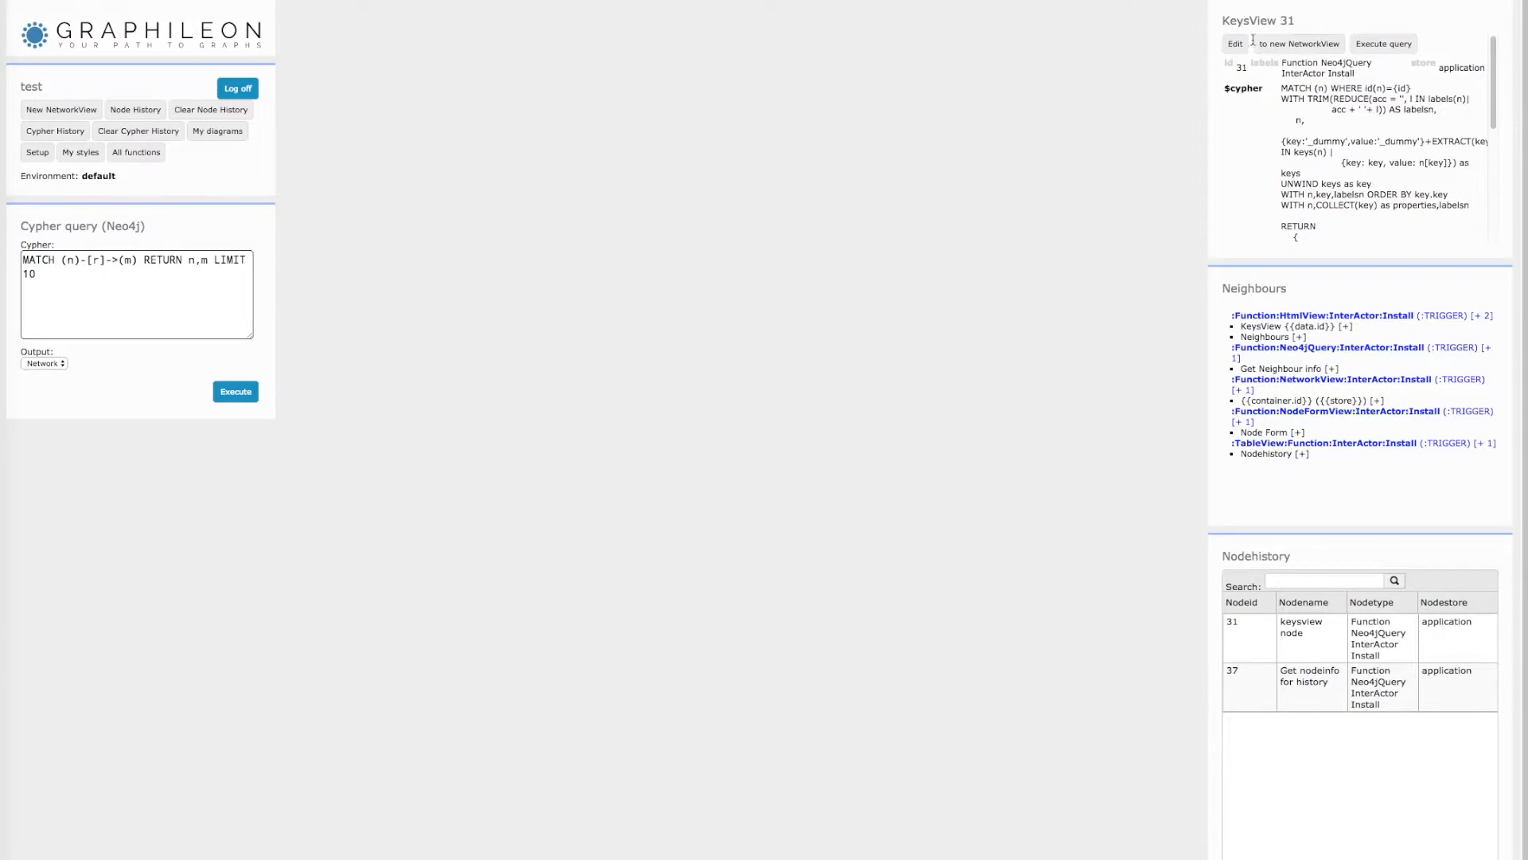
pyautogui.click(1297, 44)
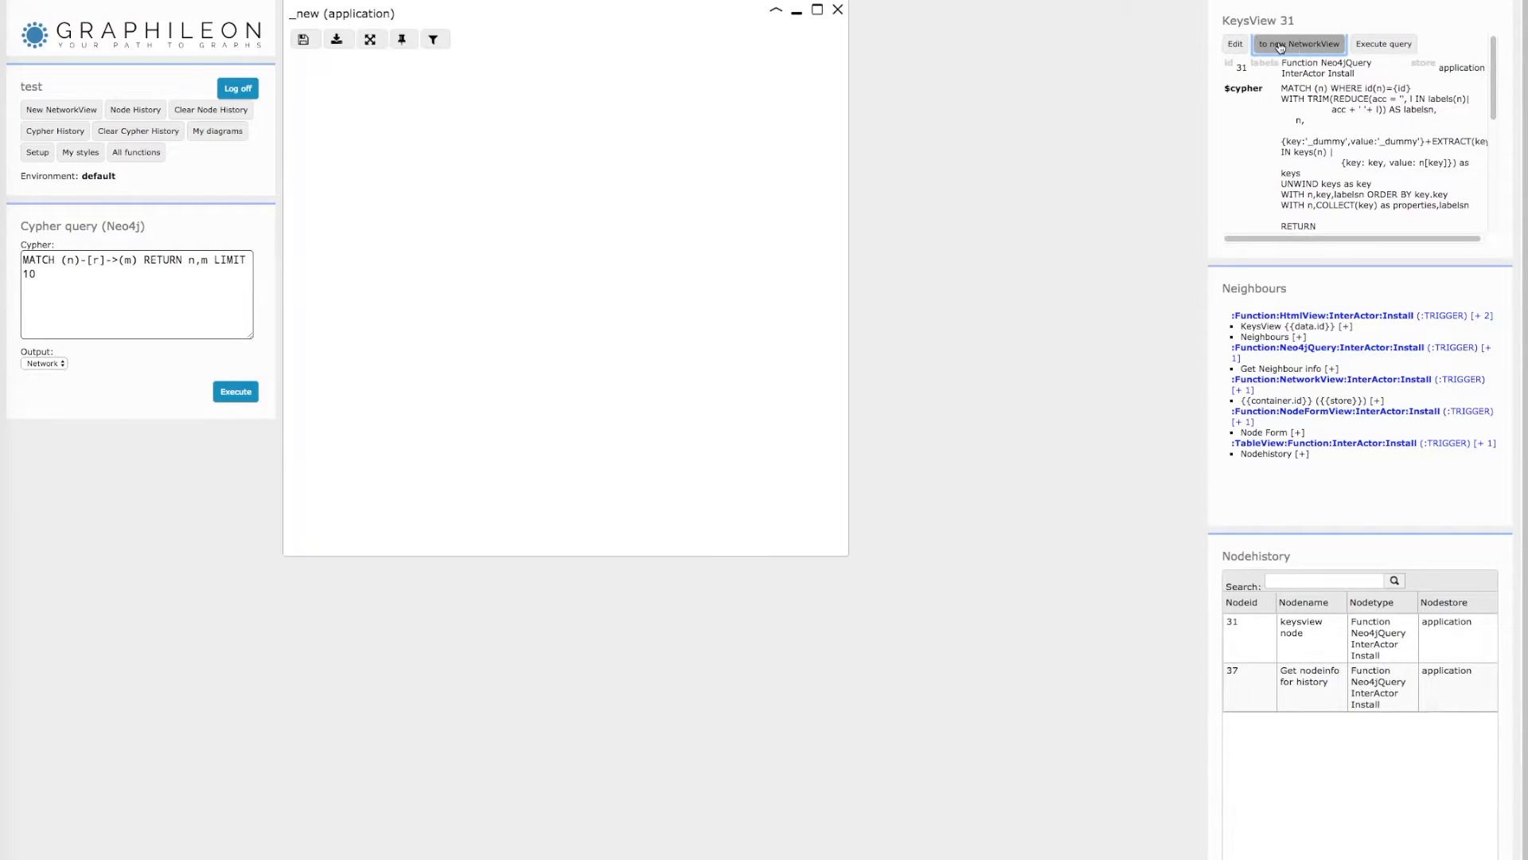
# Load node 37 'Get nodeinfo for history' into KeysView, then start a fresh empty NetworkView
pyautogui.click(1297, 43)
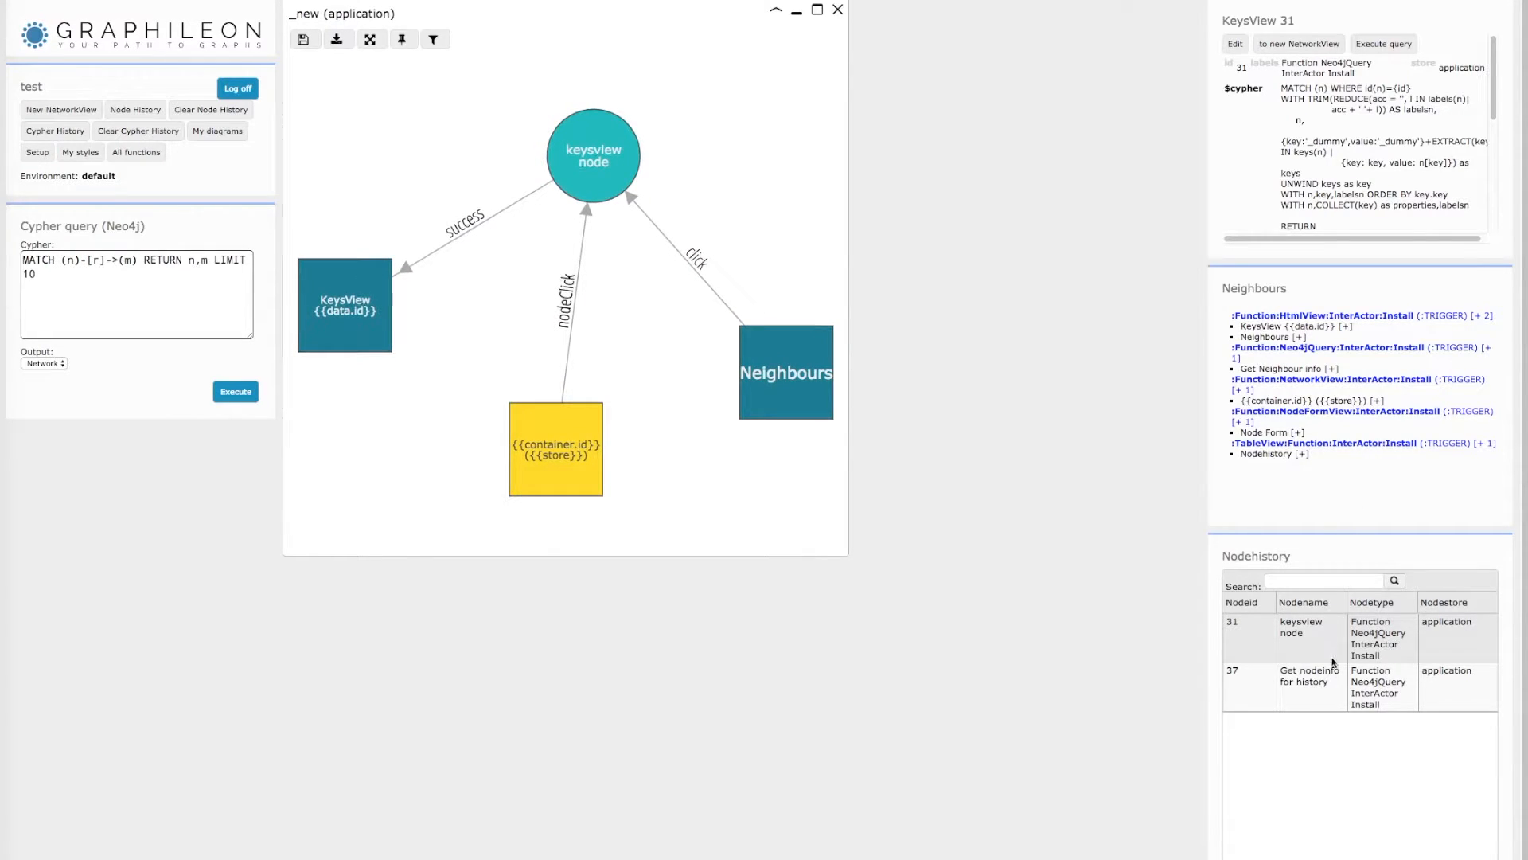
pyautogui.click(1308, 675)
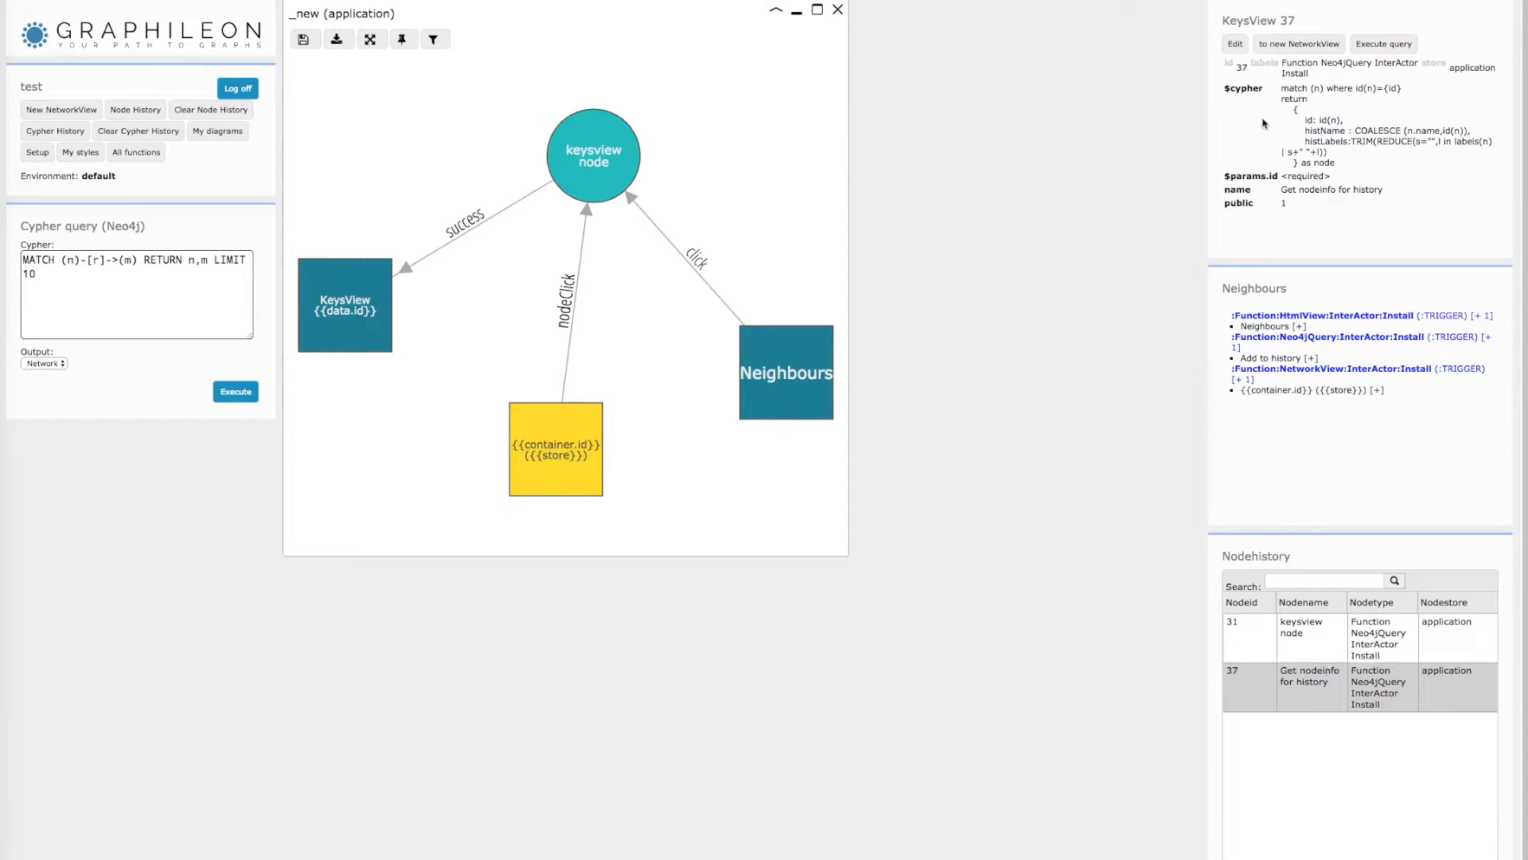
pyautogui.click(1299, 44)
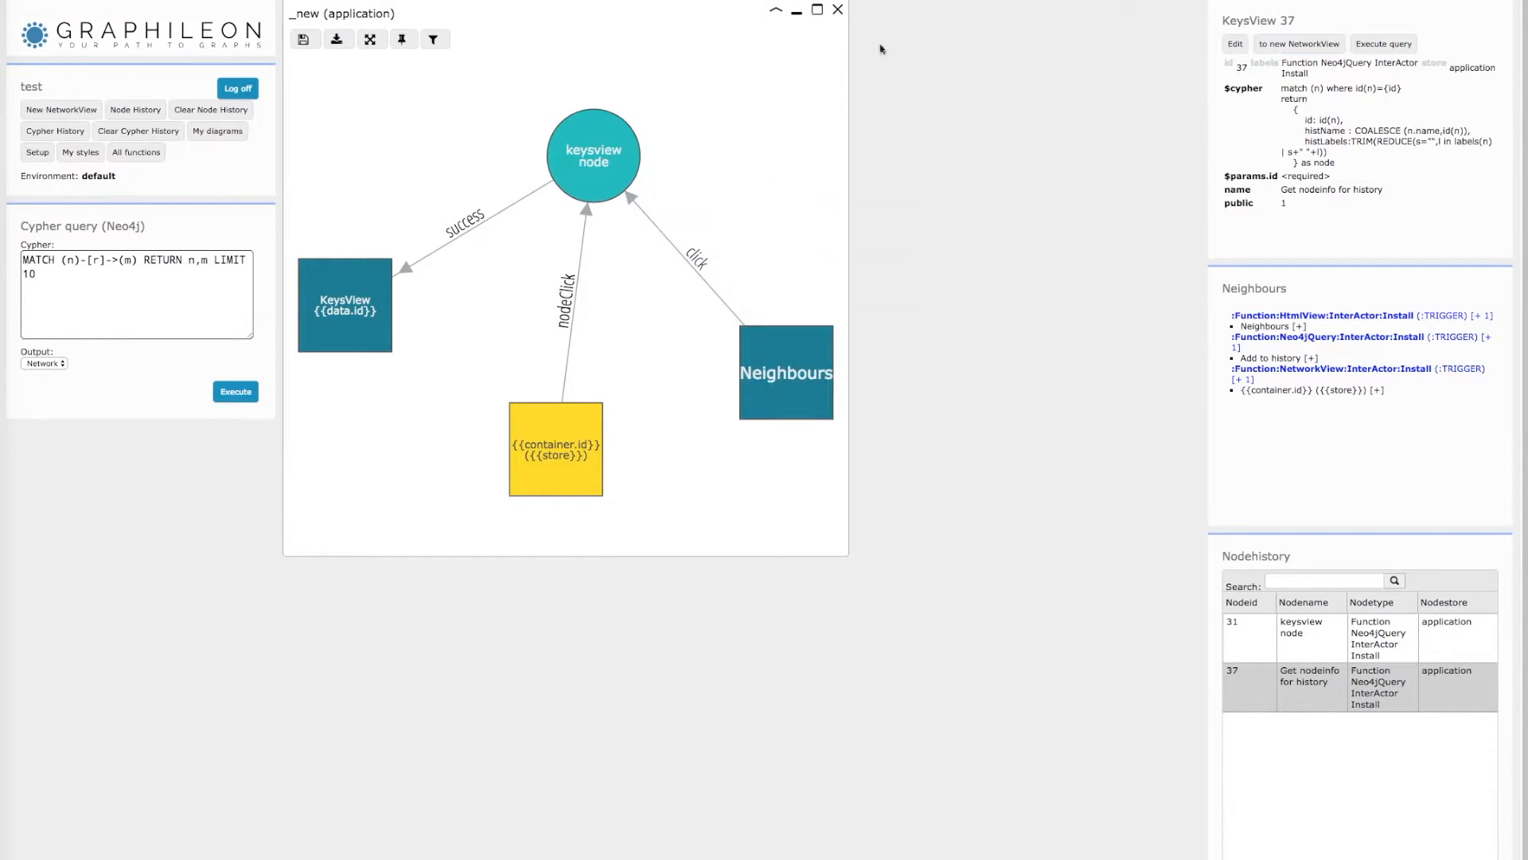
pyautogui.click(61, 109)
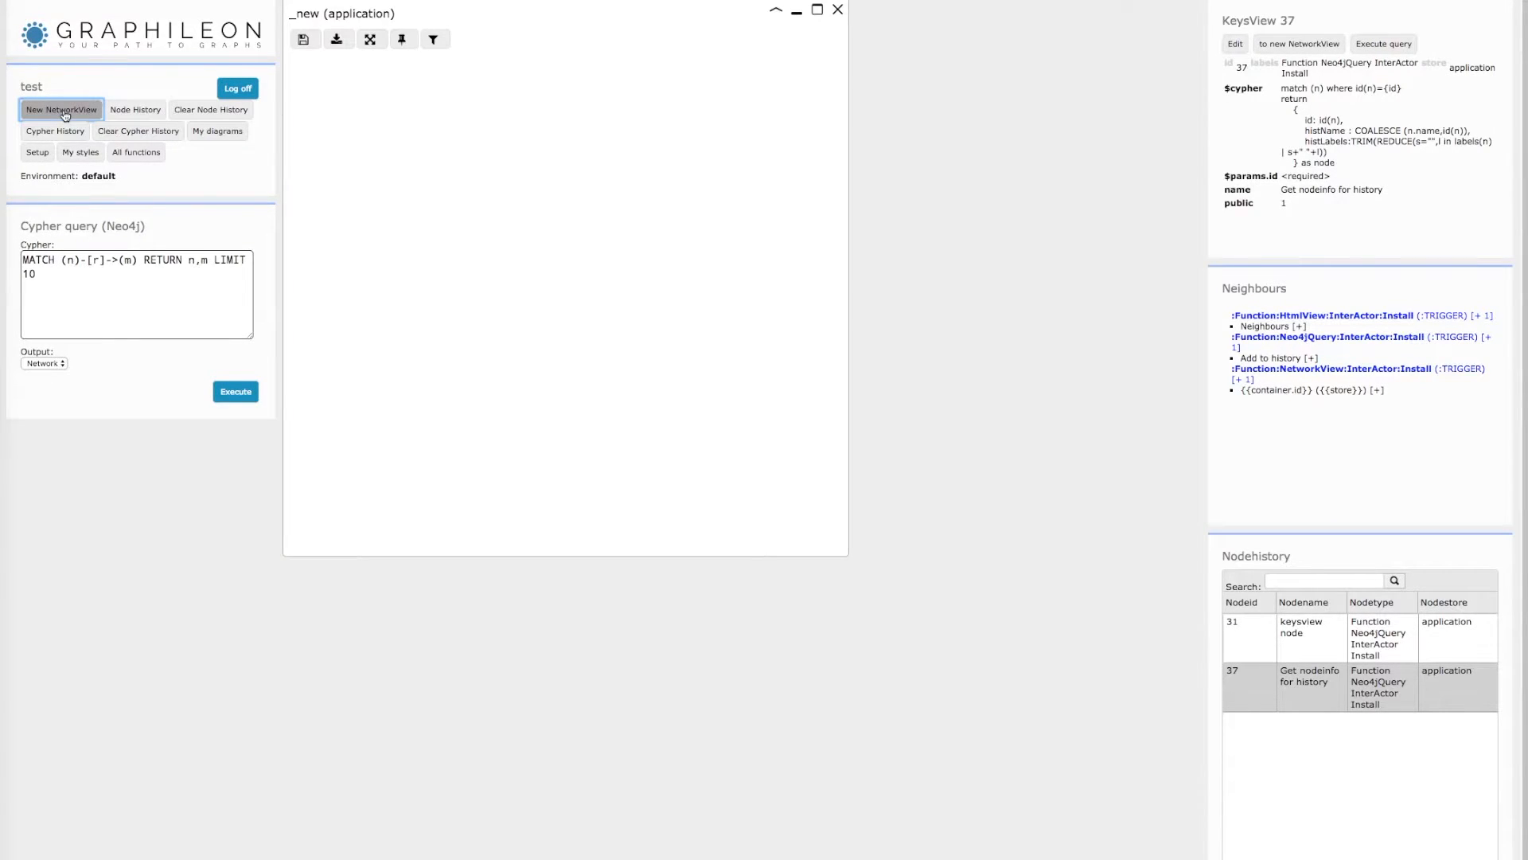
pyautogui.moveTo(499, 194)
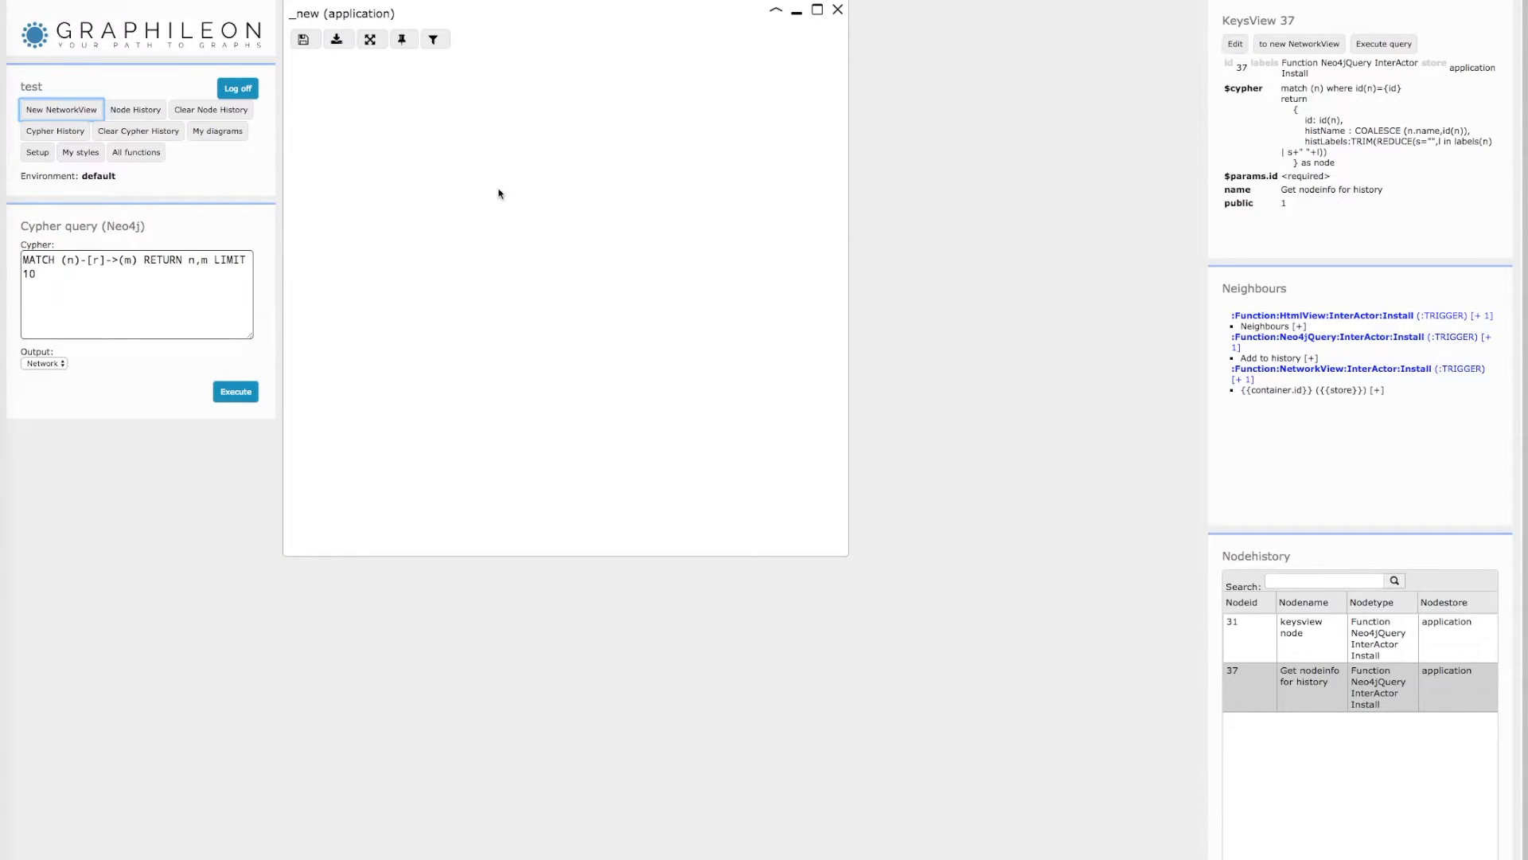
# Create and save a Person node with property name = Tom
pyautogui.rightClick(526, 205)
pyautogui.write('PErson')
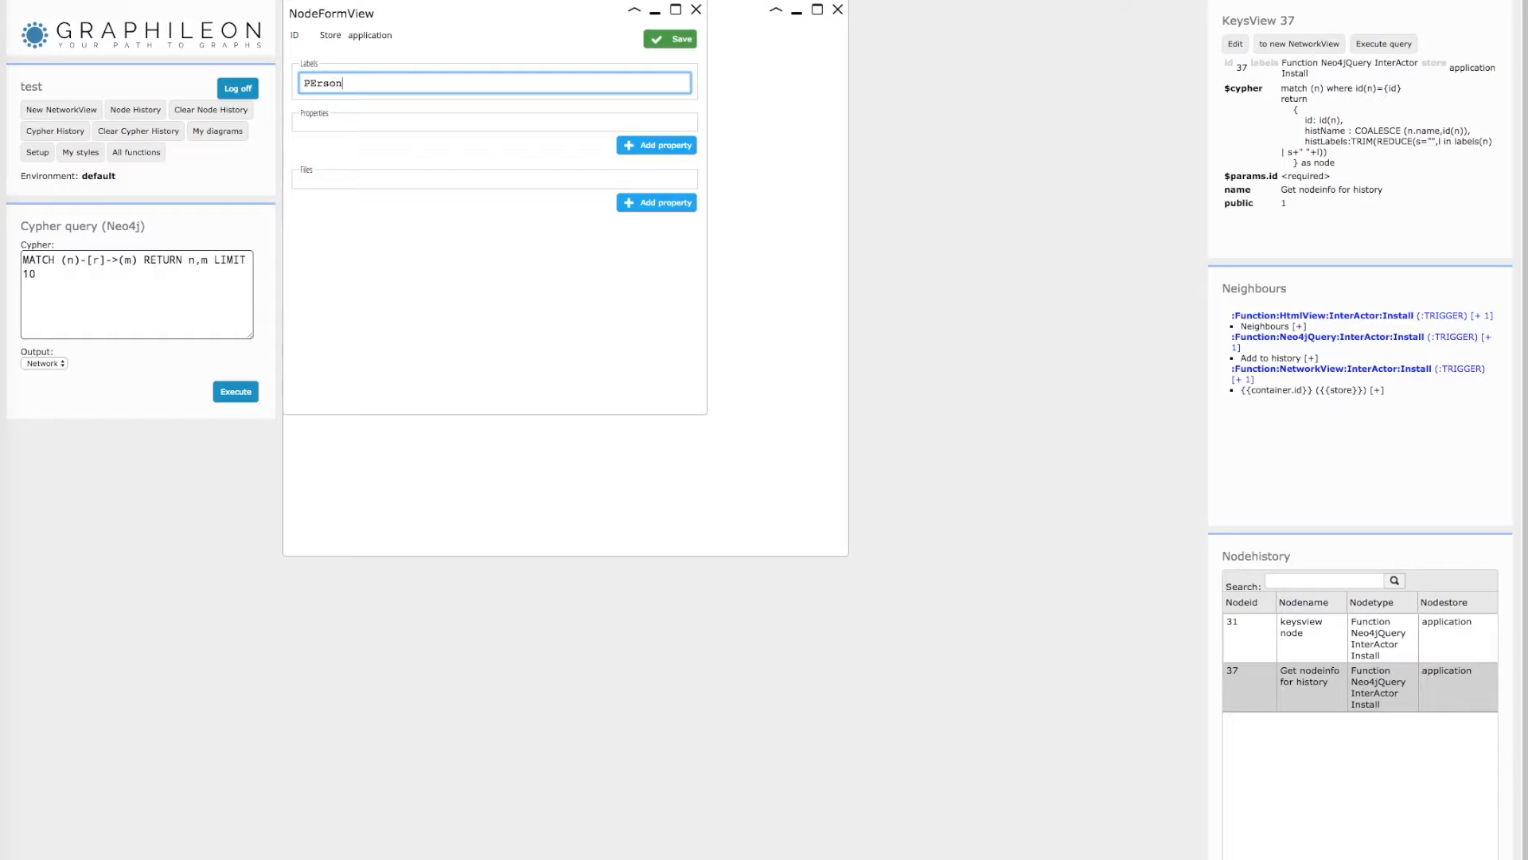
pyautogui.press('BackSpace')
pyautogui.write('e')
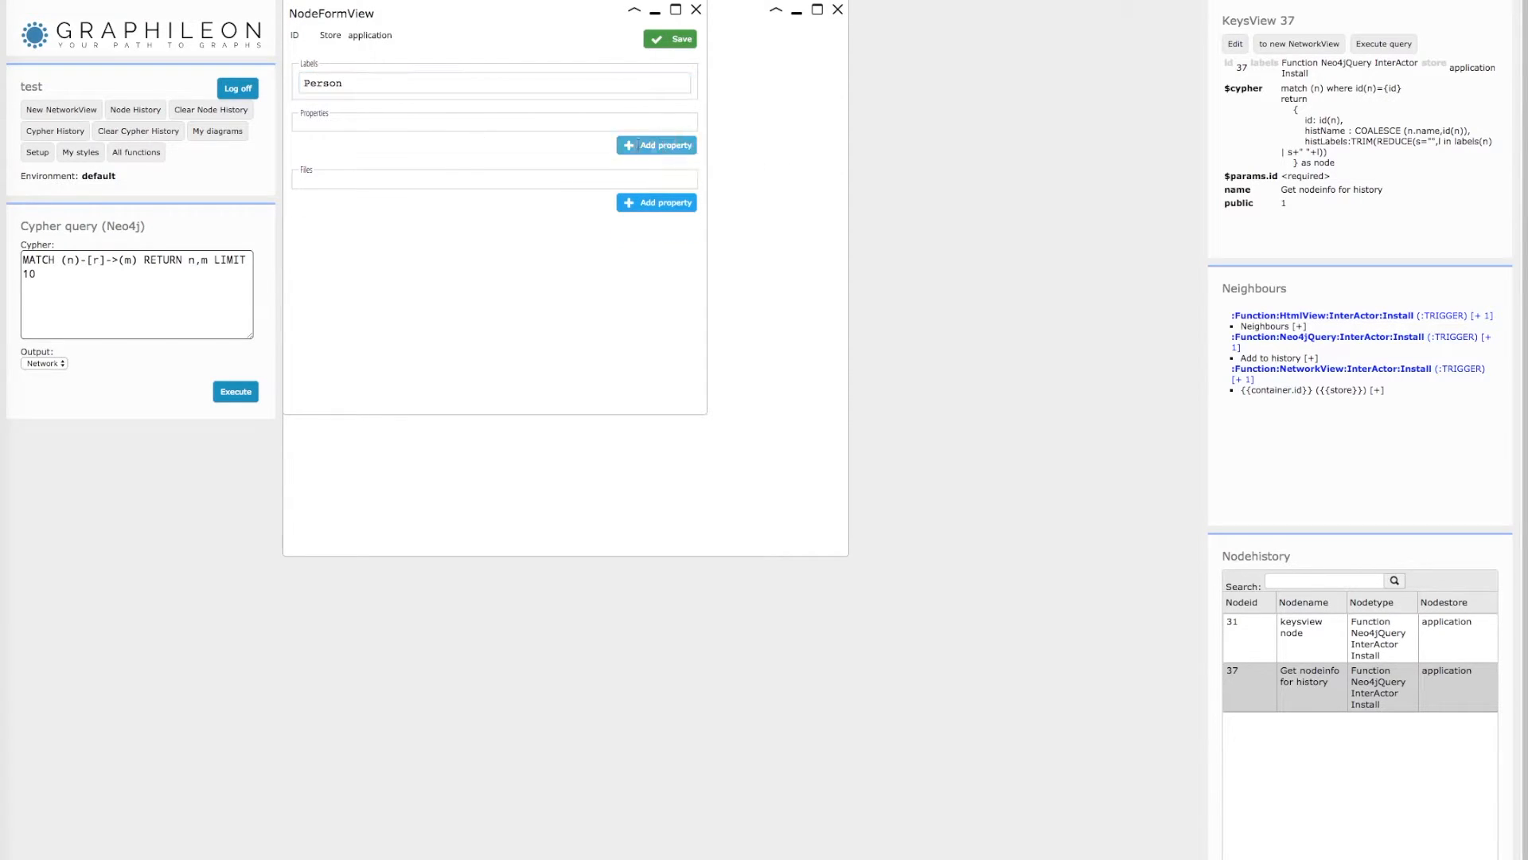
pyautogui.click(656, 144)
pyautogui.write('name')
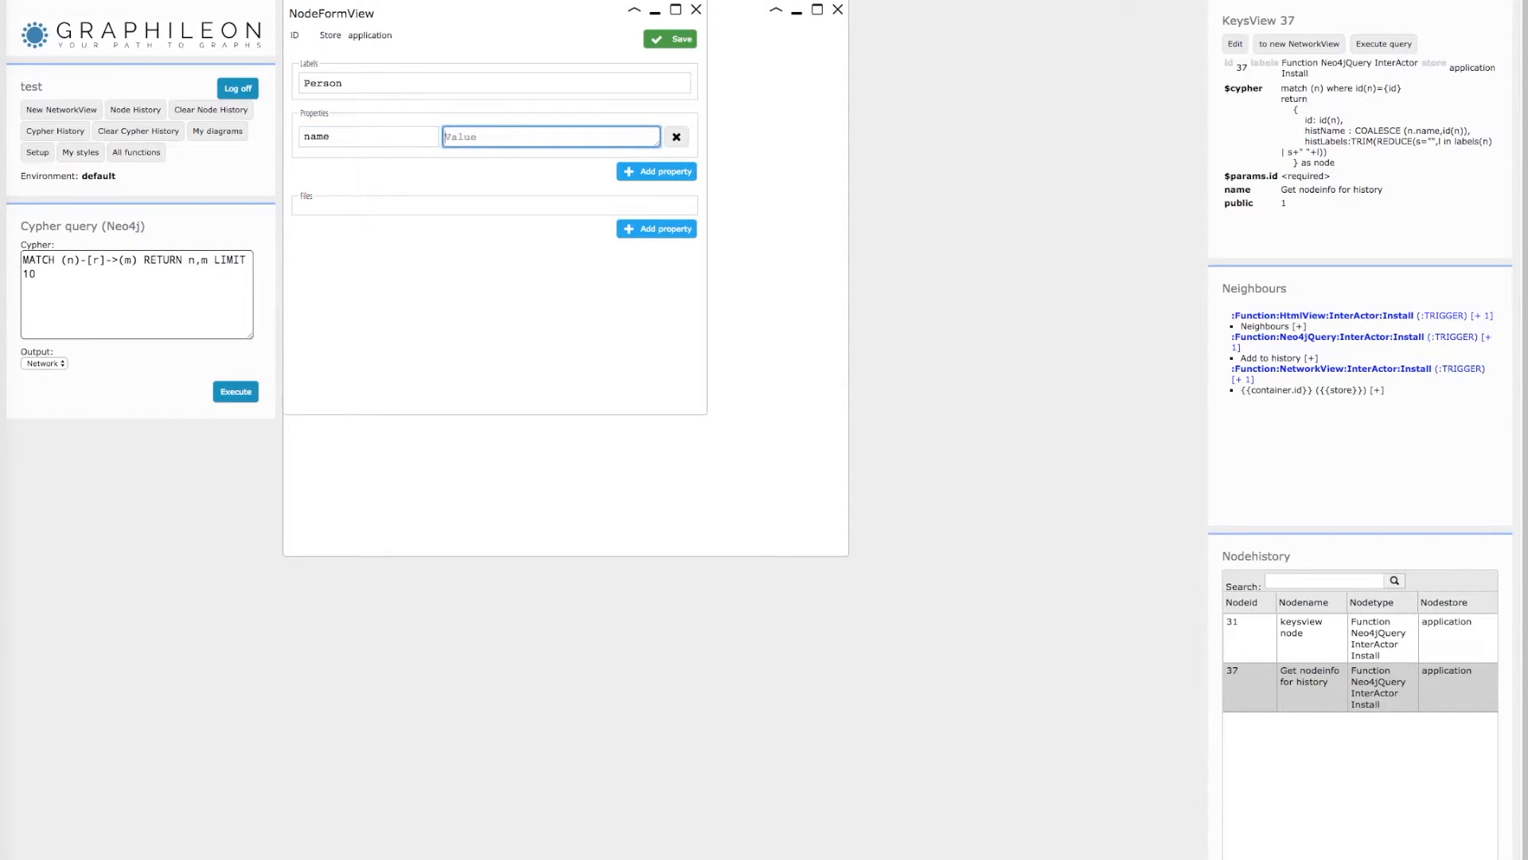
pyautogui.write('Tom')
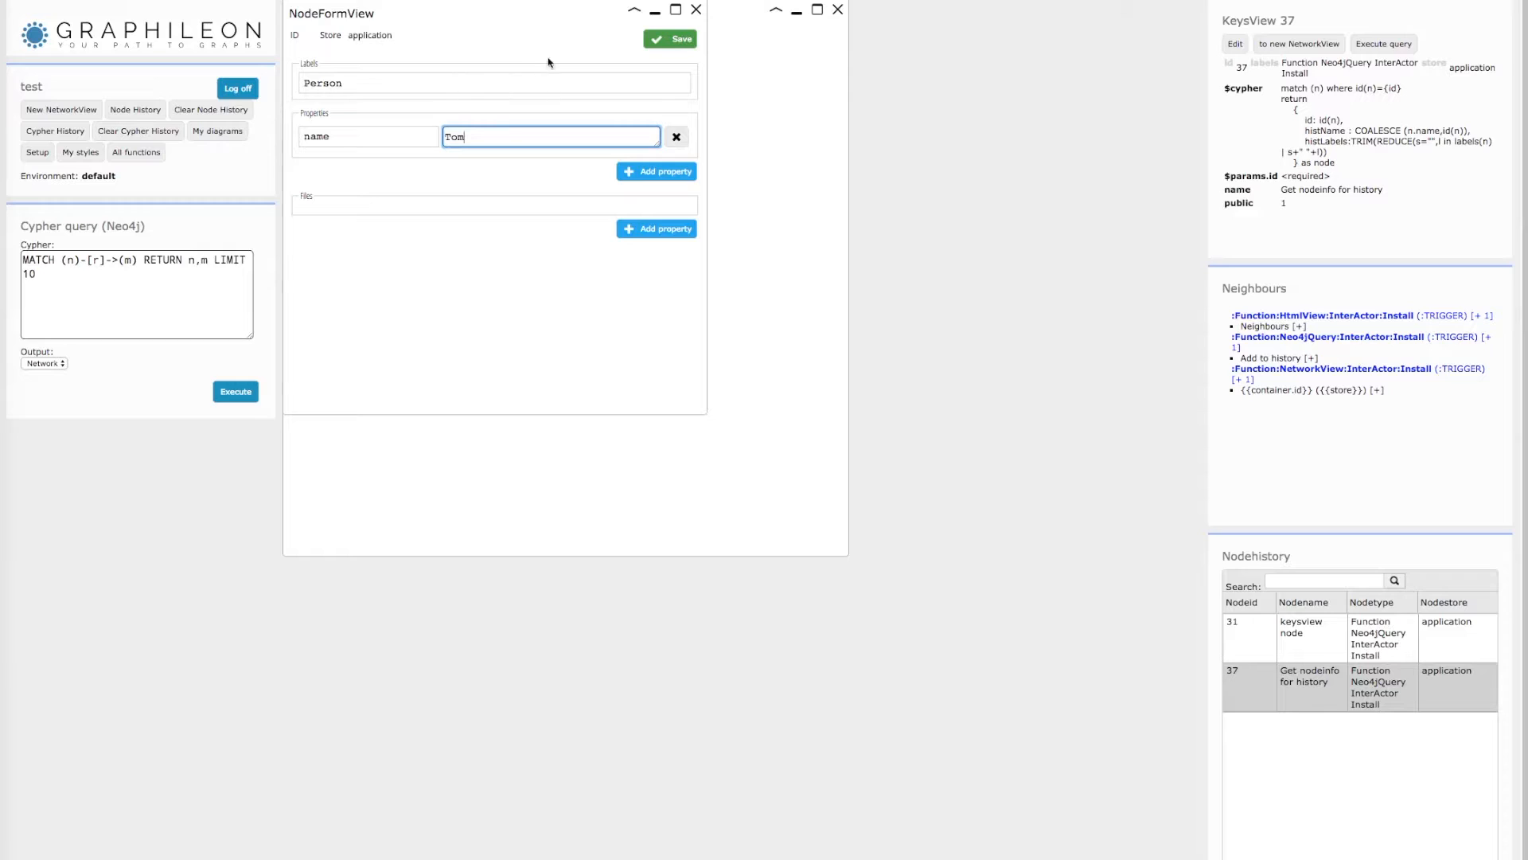
pyautogui.click(679, 39)
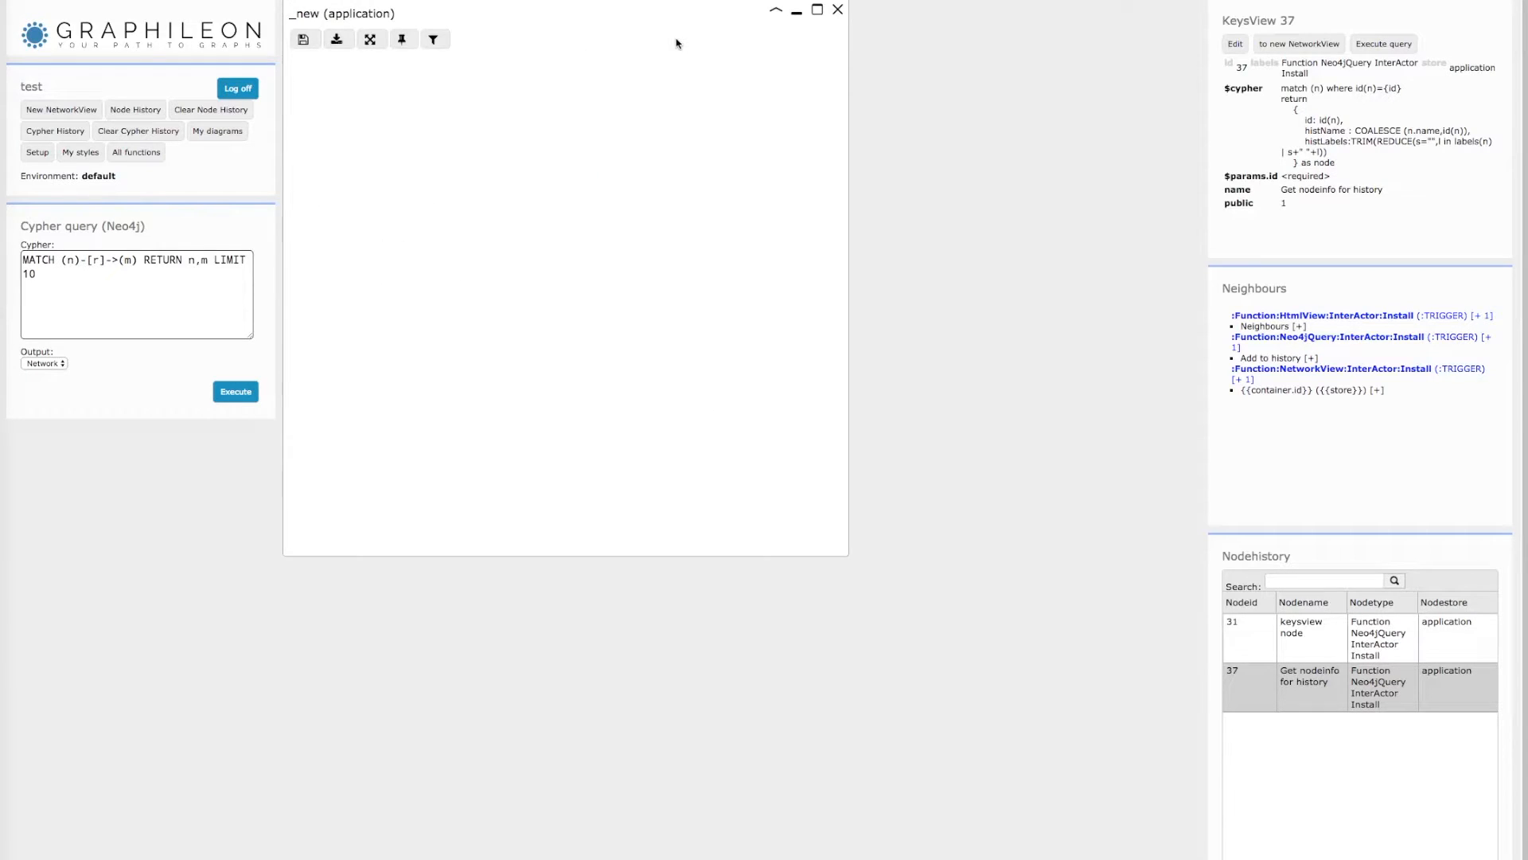
pyautogui.rightClick(566, 304)
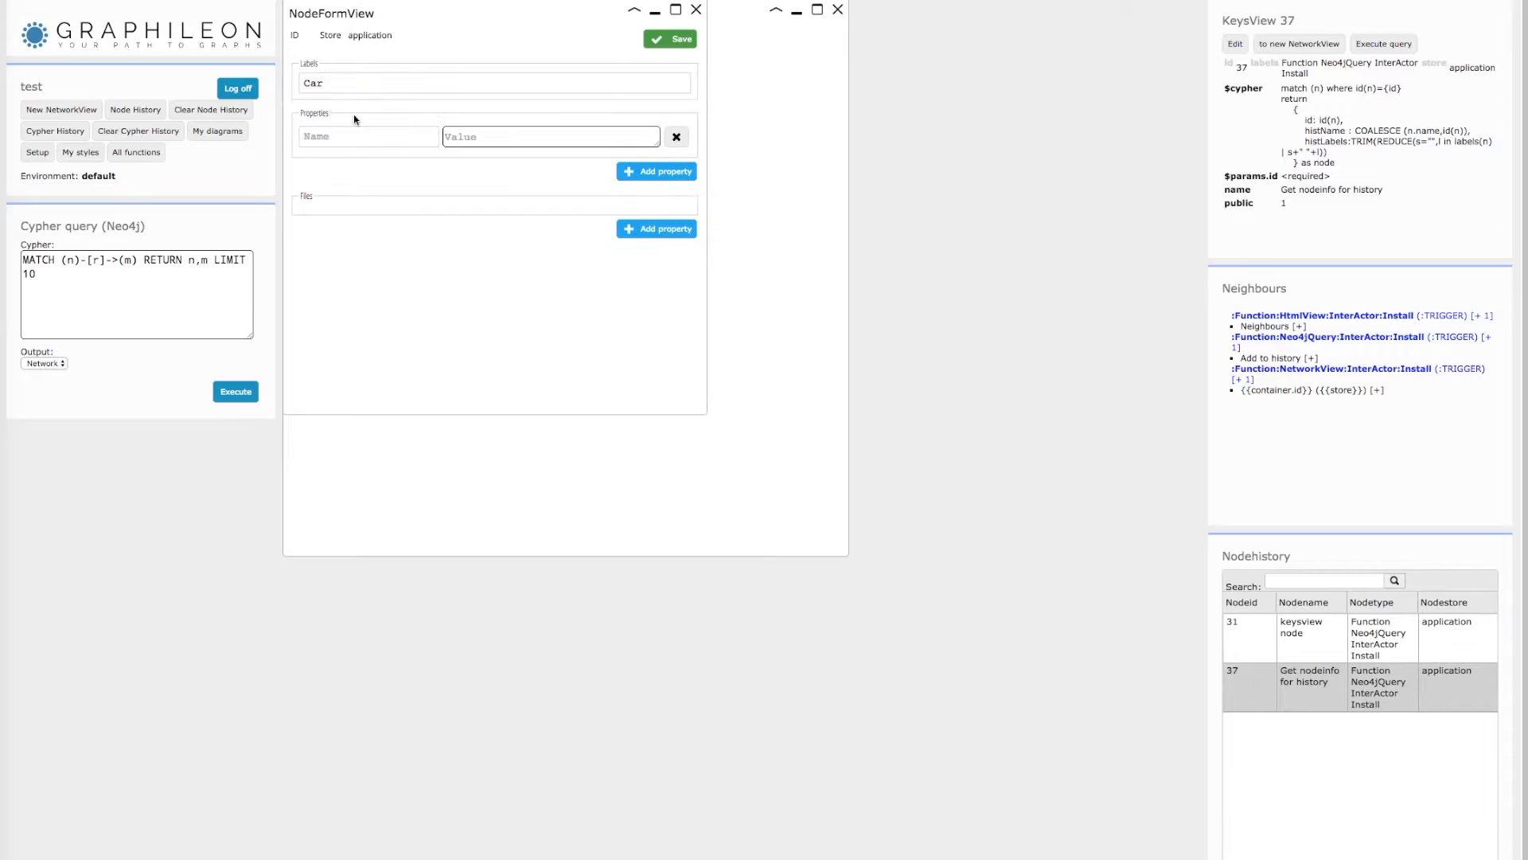
# Save a Car node with licencePlate property 123-ABC
pyautogui.write('licencePlate')
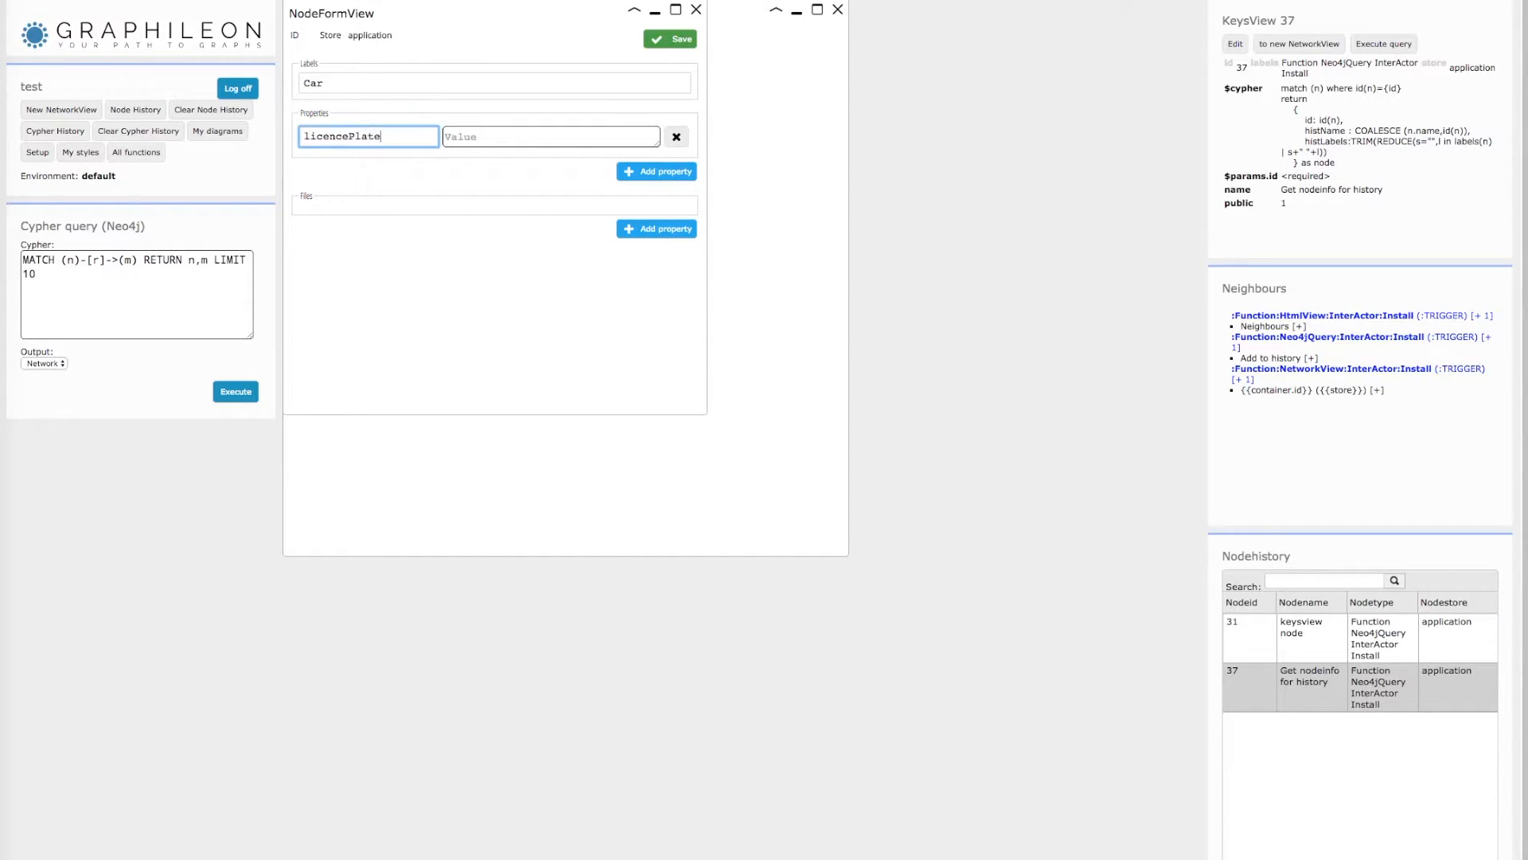
pyautogui.write('13')
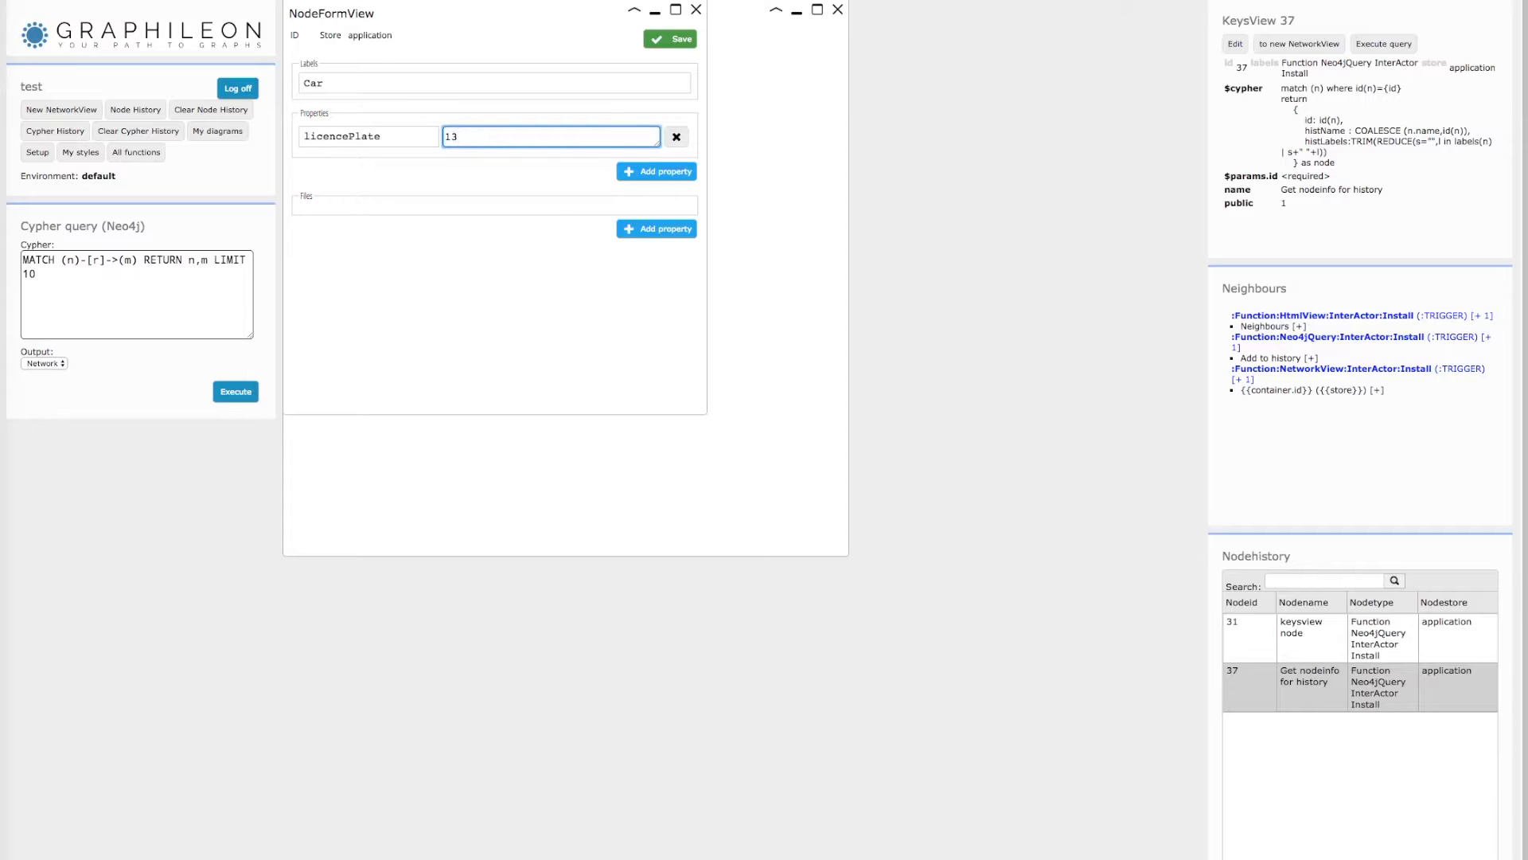
pyautogui.write('23-A')
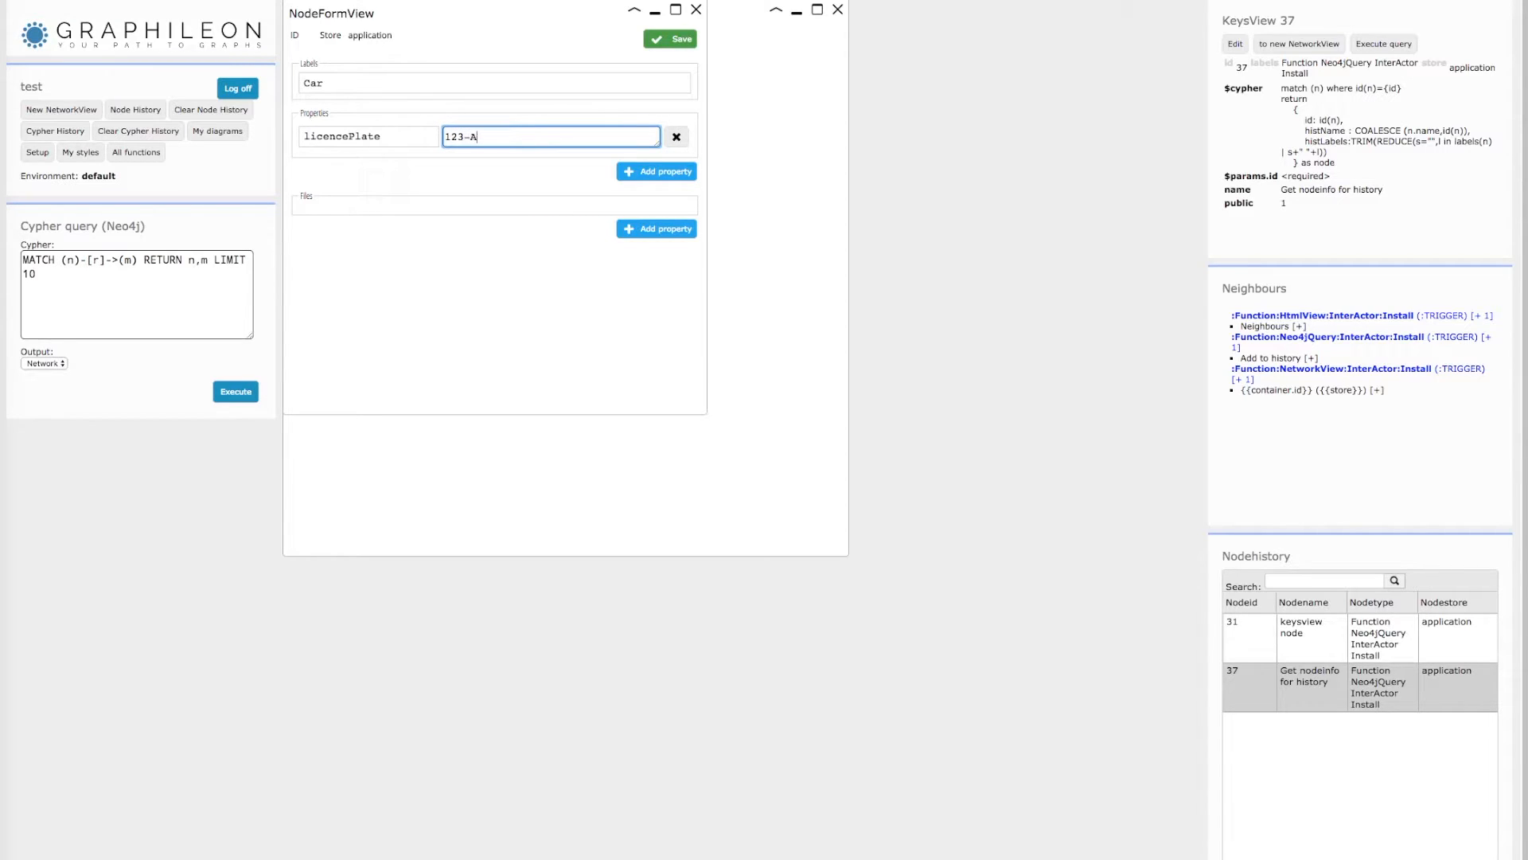
pyautogui.write('BC')
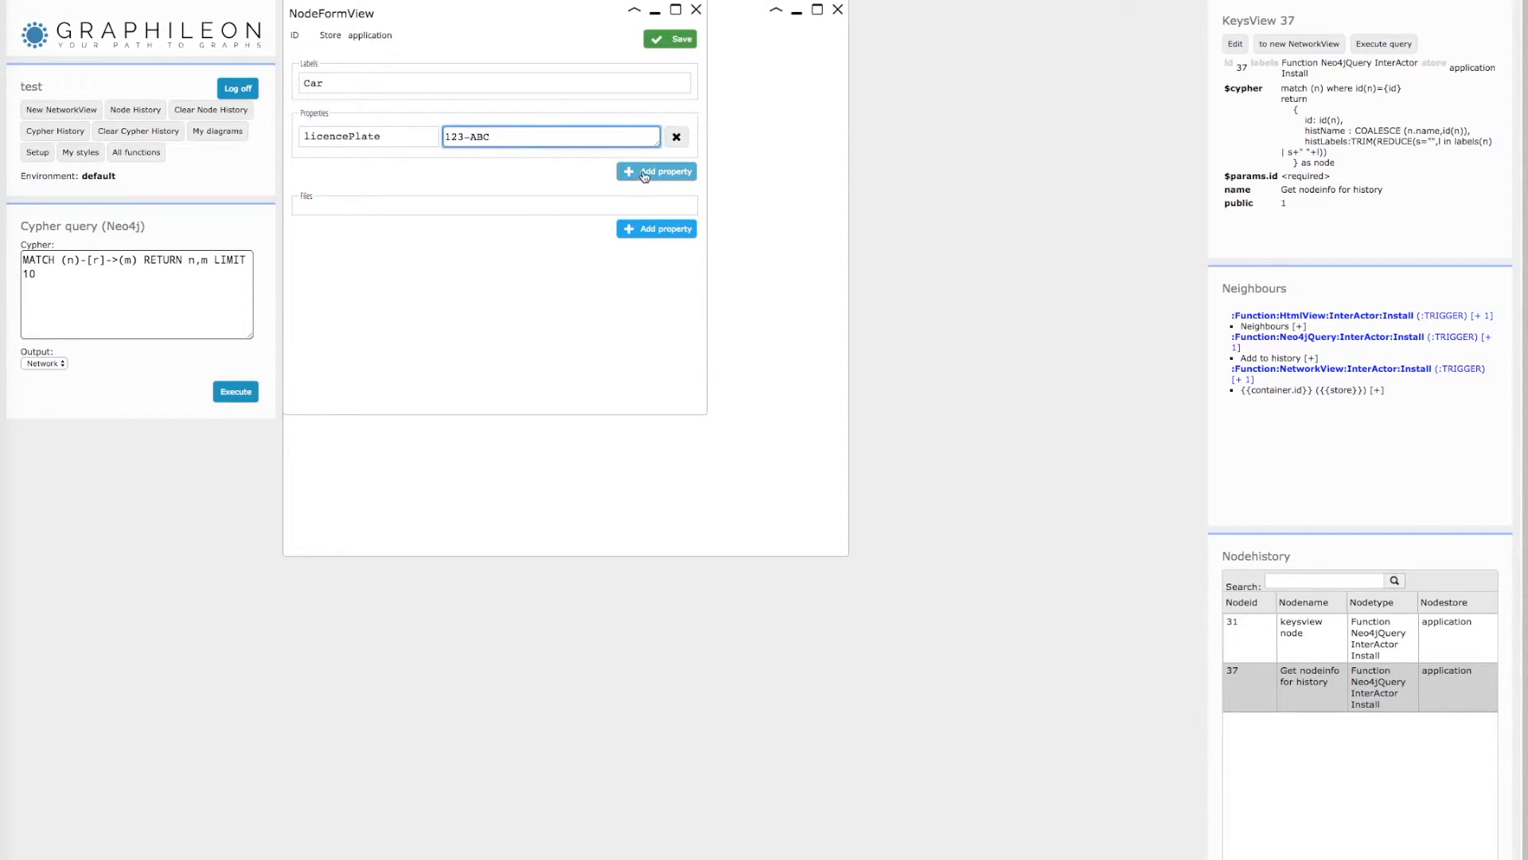
pyautogui.click(669, 39)
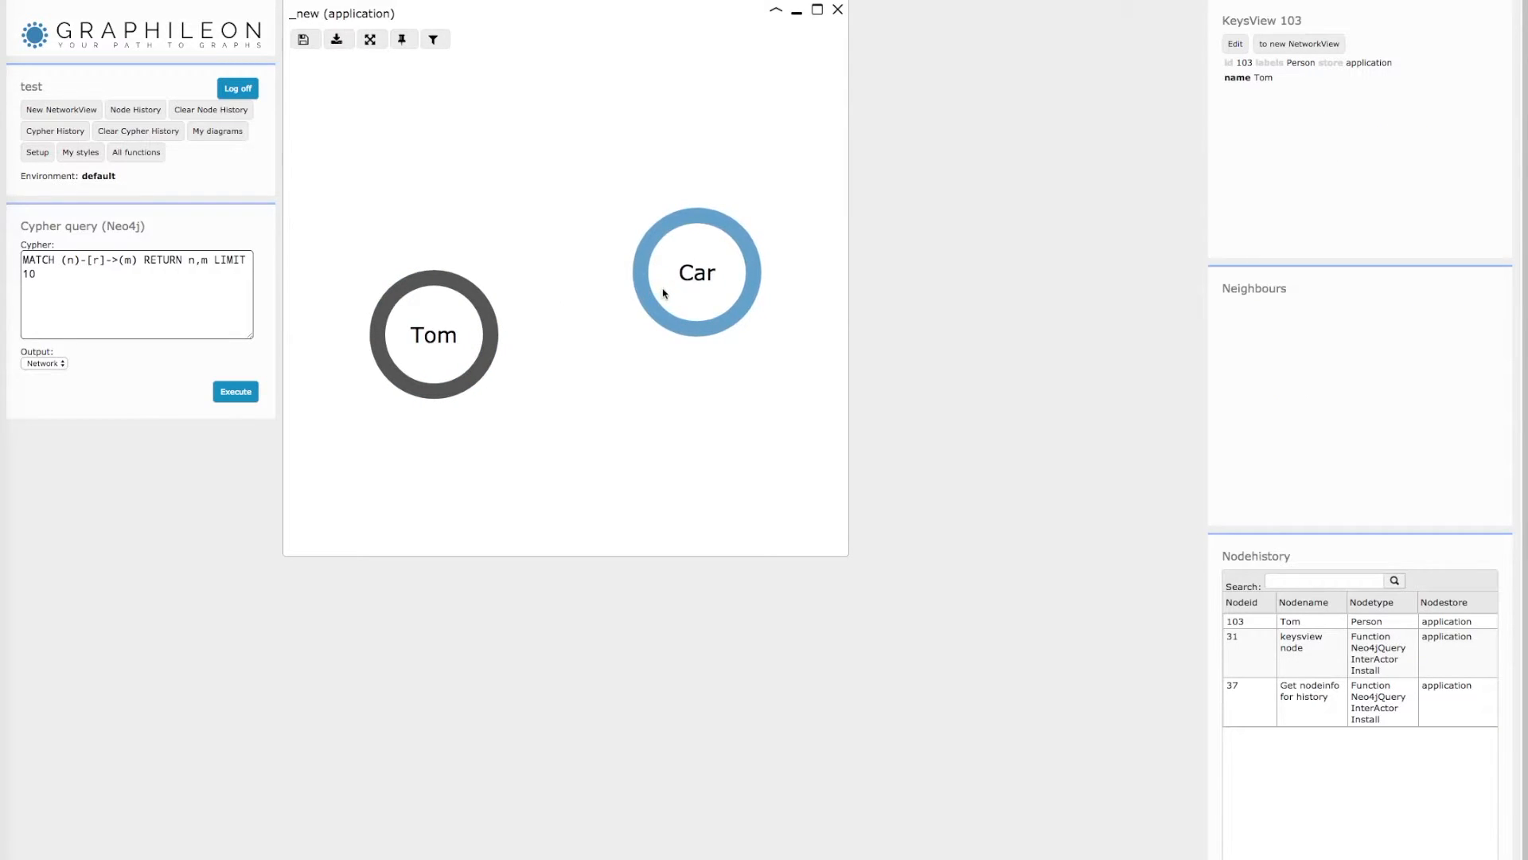
# Link Tom to the Car with a DRIVES relationship, since = July 2014, and view it
pyautogui.write('D')
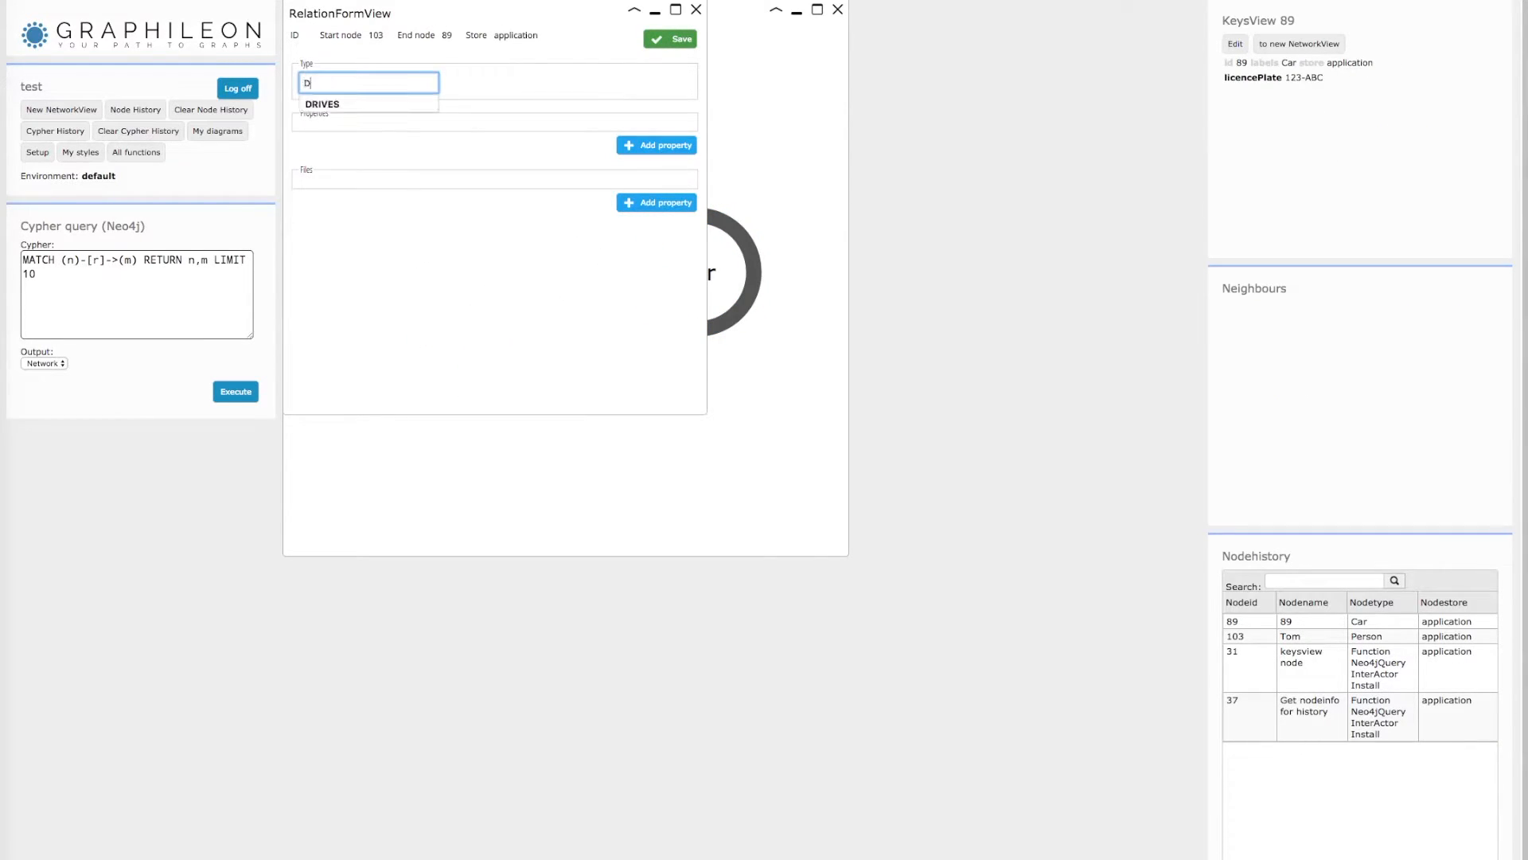
pyautogui.write('RIVES')
pyautogui.write('sin')
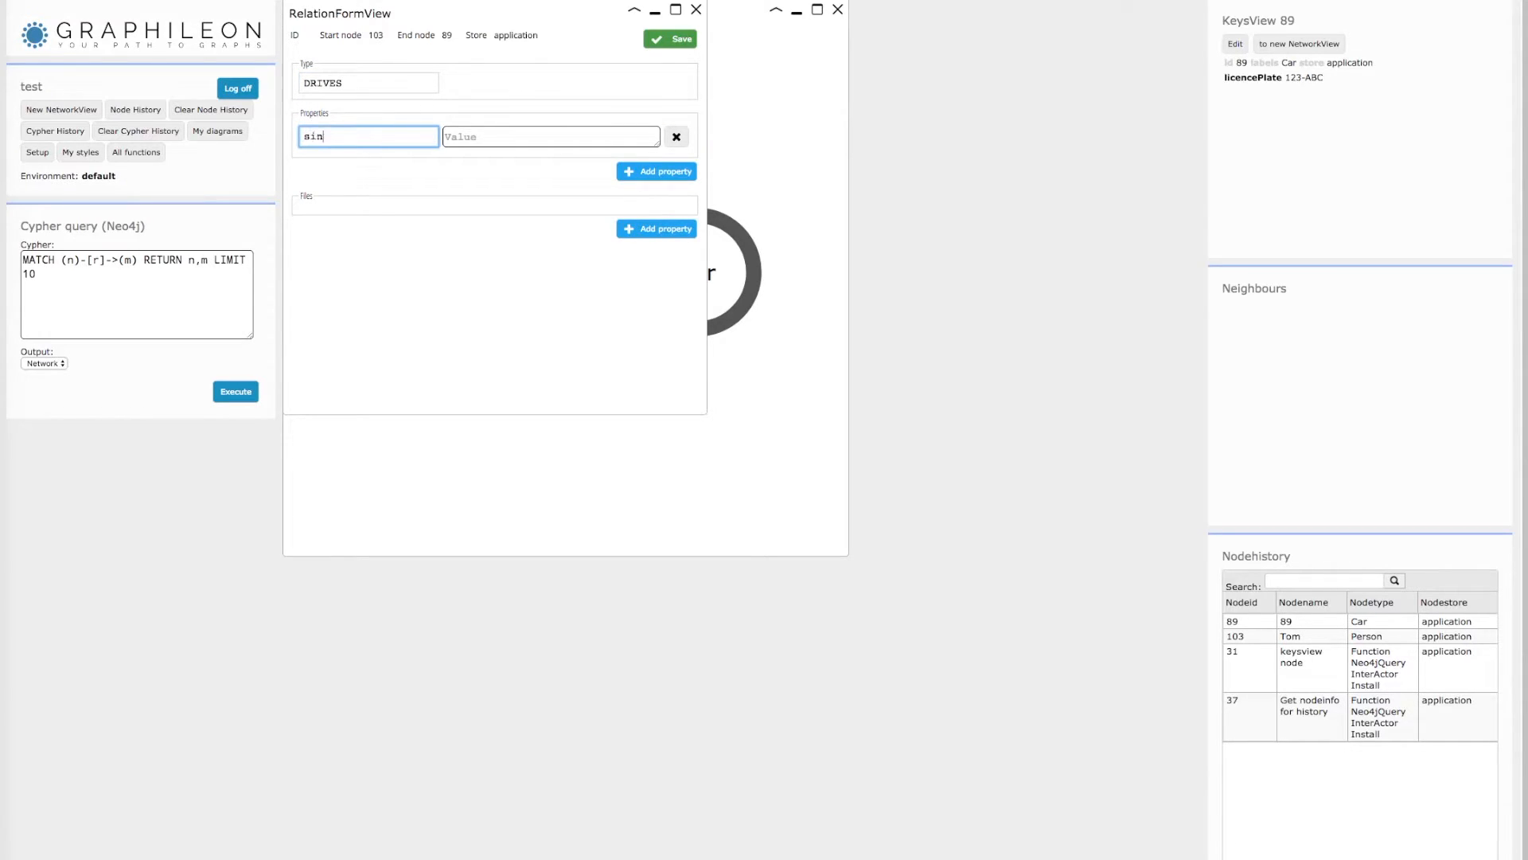
pyautogui.write('Jul')
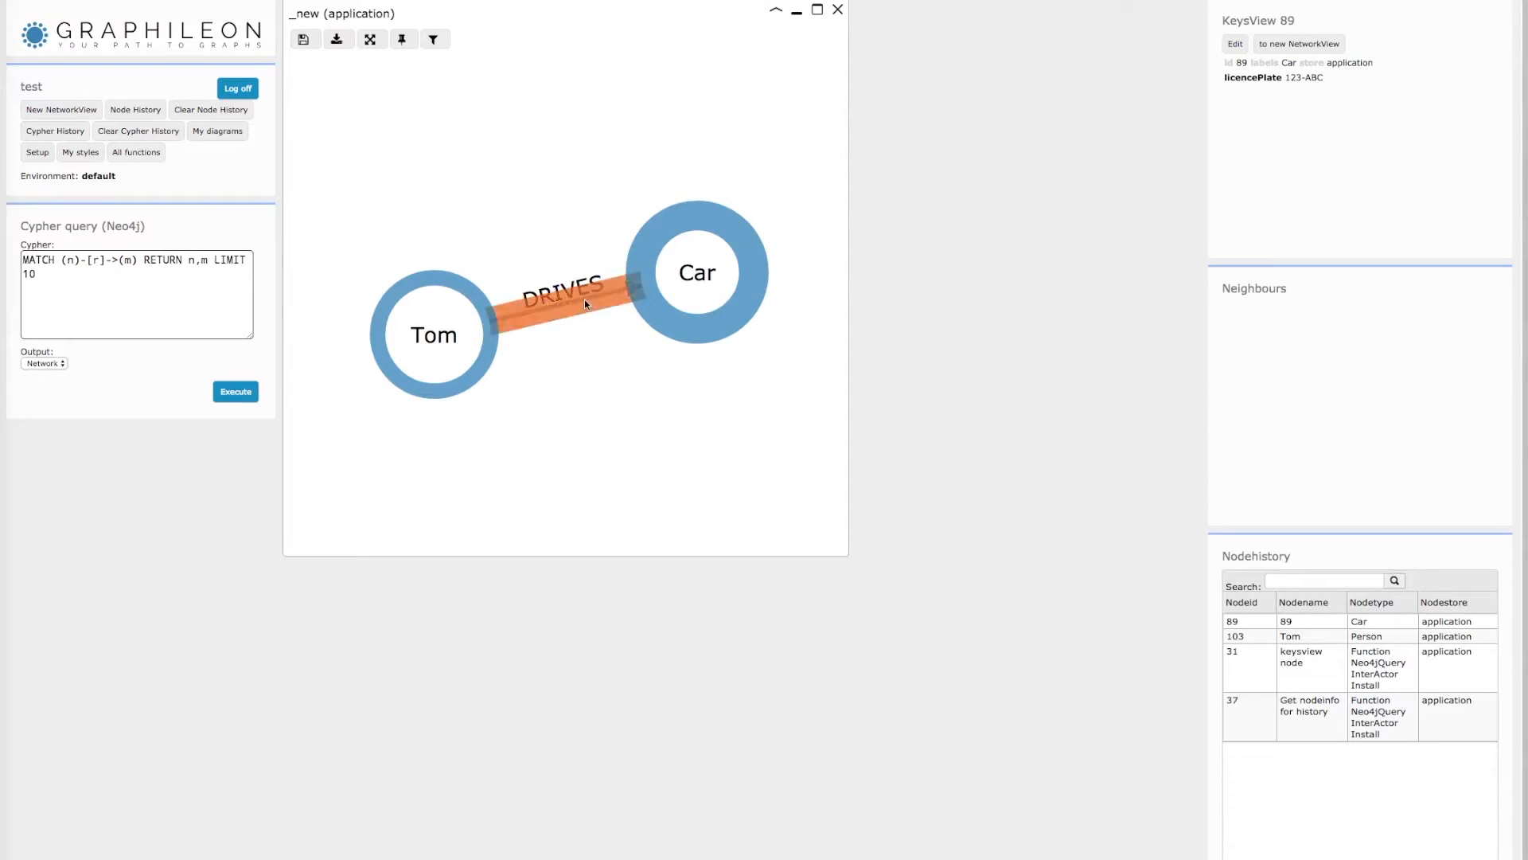
pyautogui.click(564, 297)
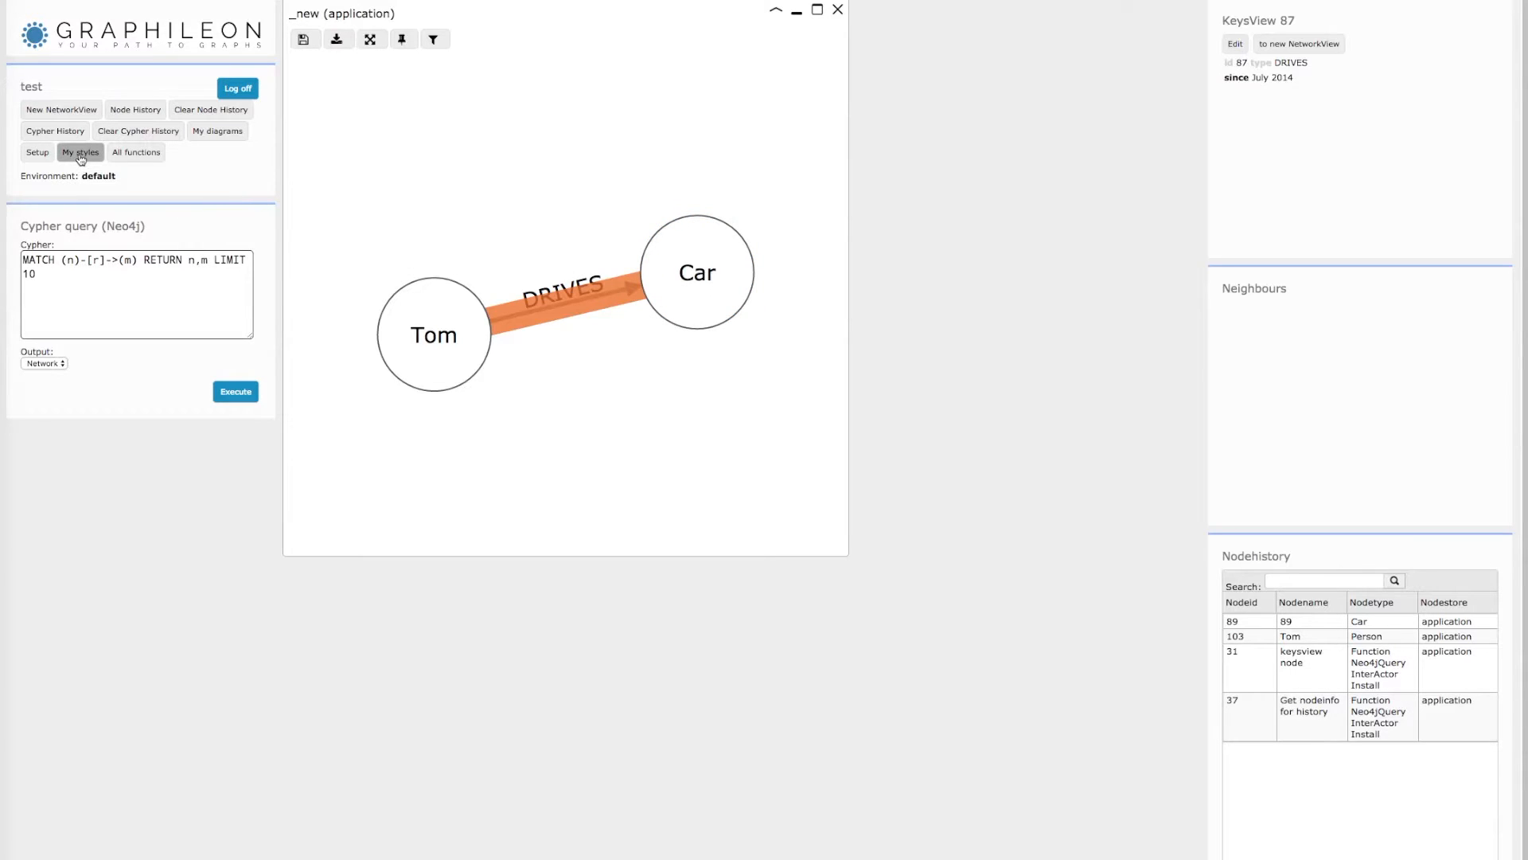
# Add and apply a ':Car' node style in My styles labelling cars by licencePlate
pyautogui.click(695, 272)
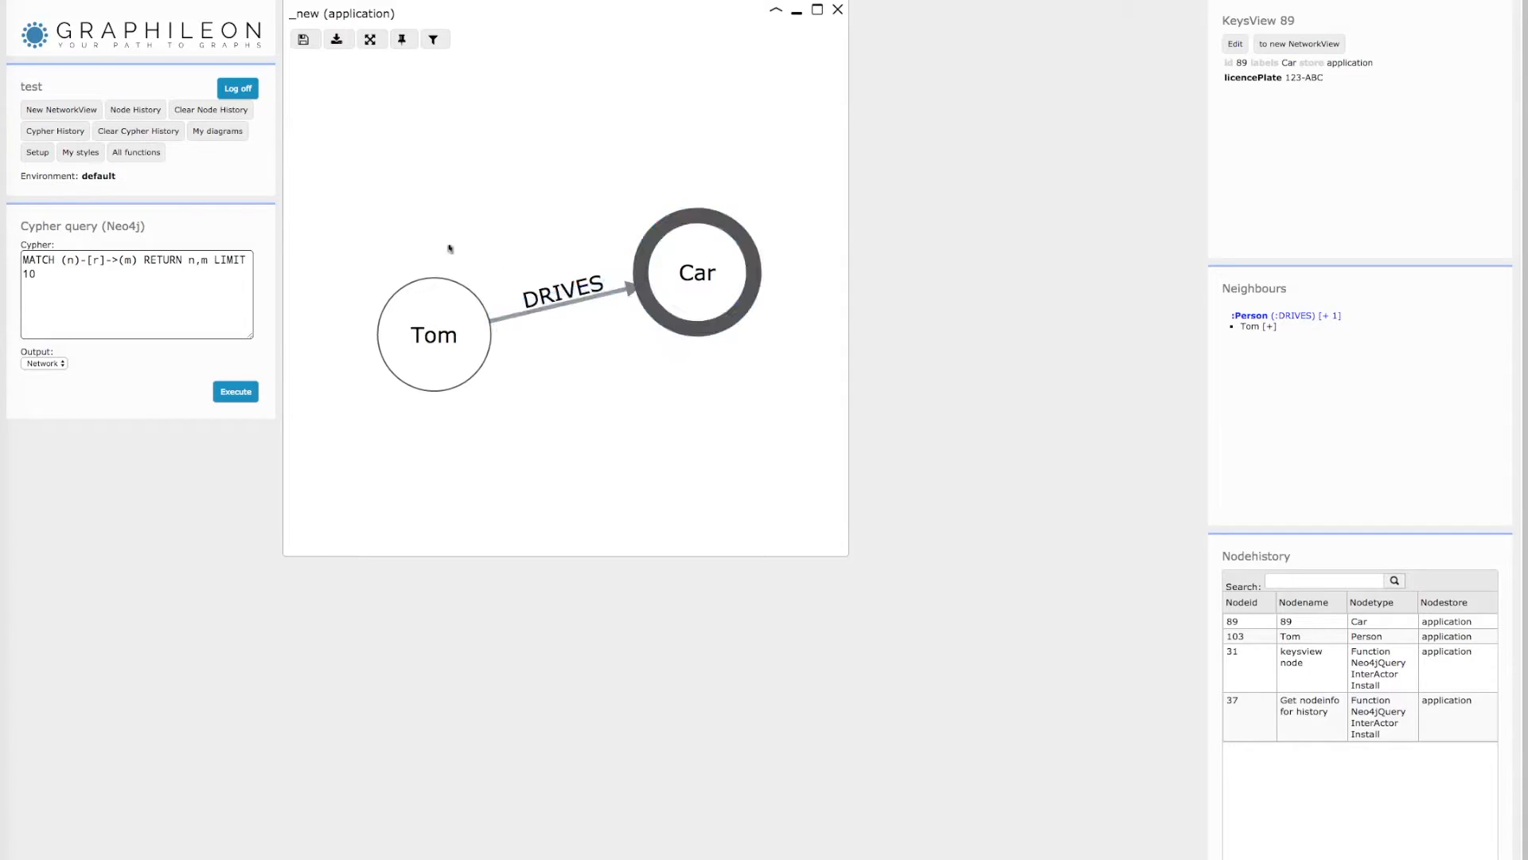
pyautogui.click(80, 152)
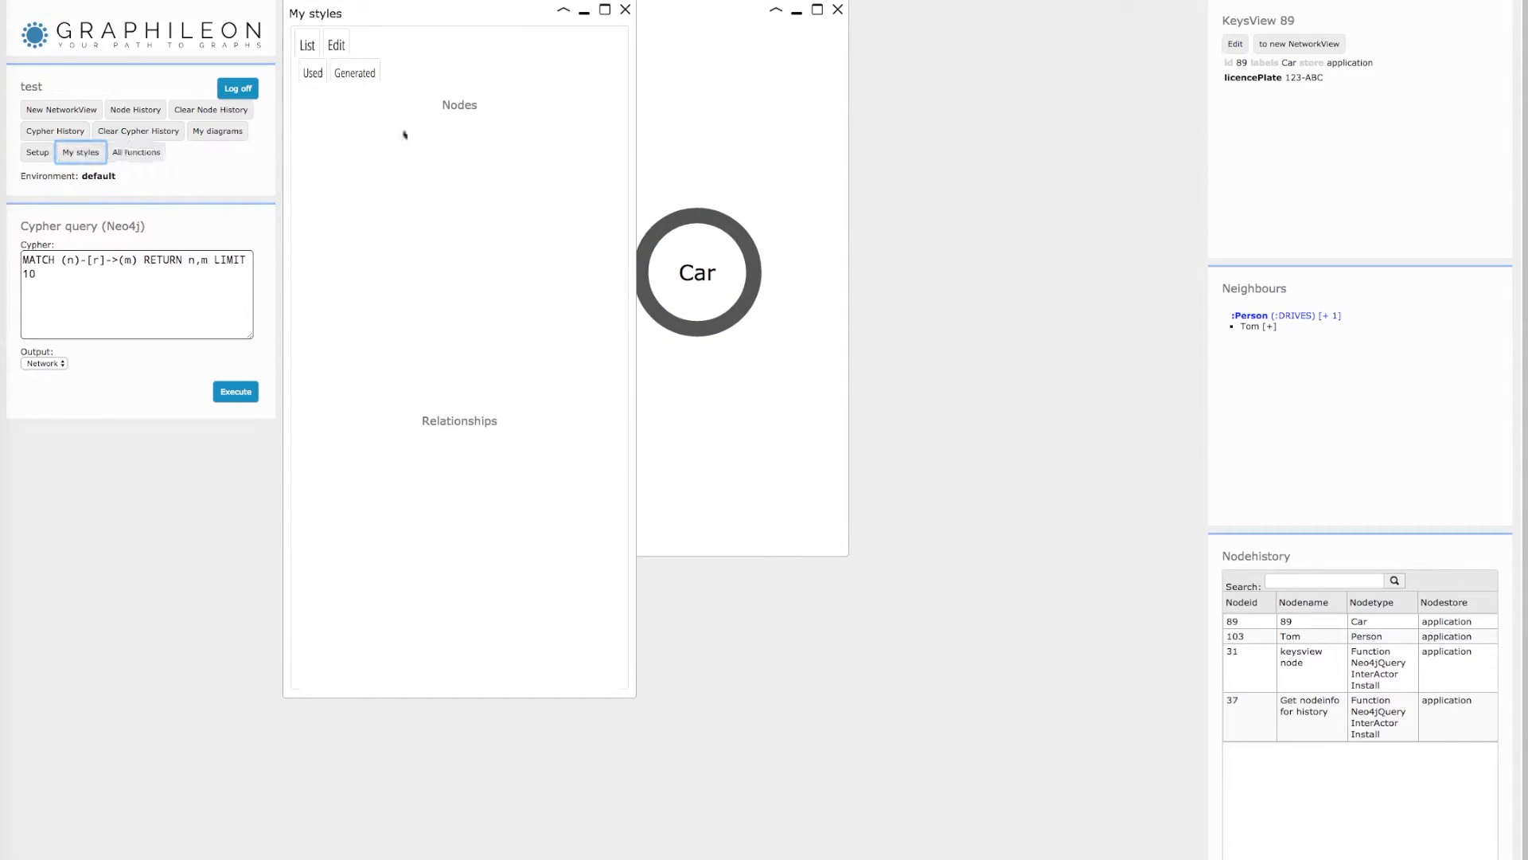
pyautogui.click(335, 44)
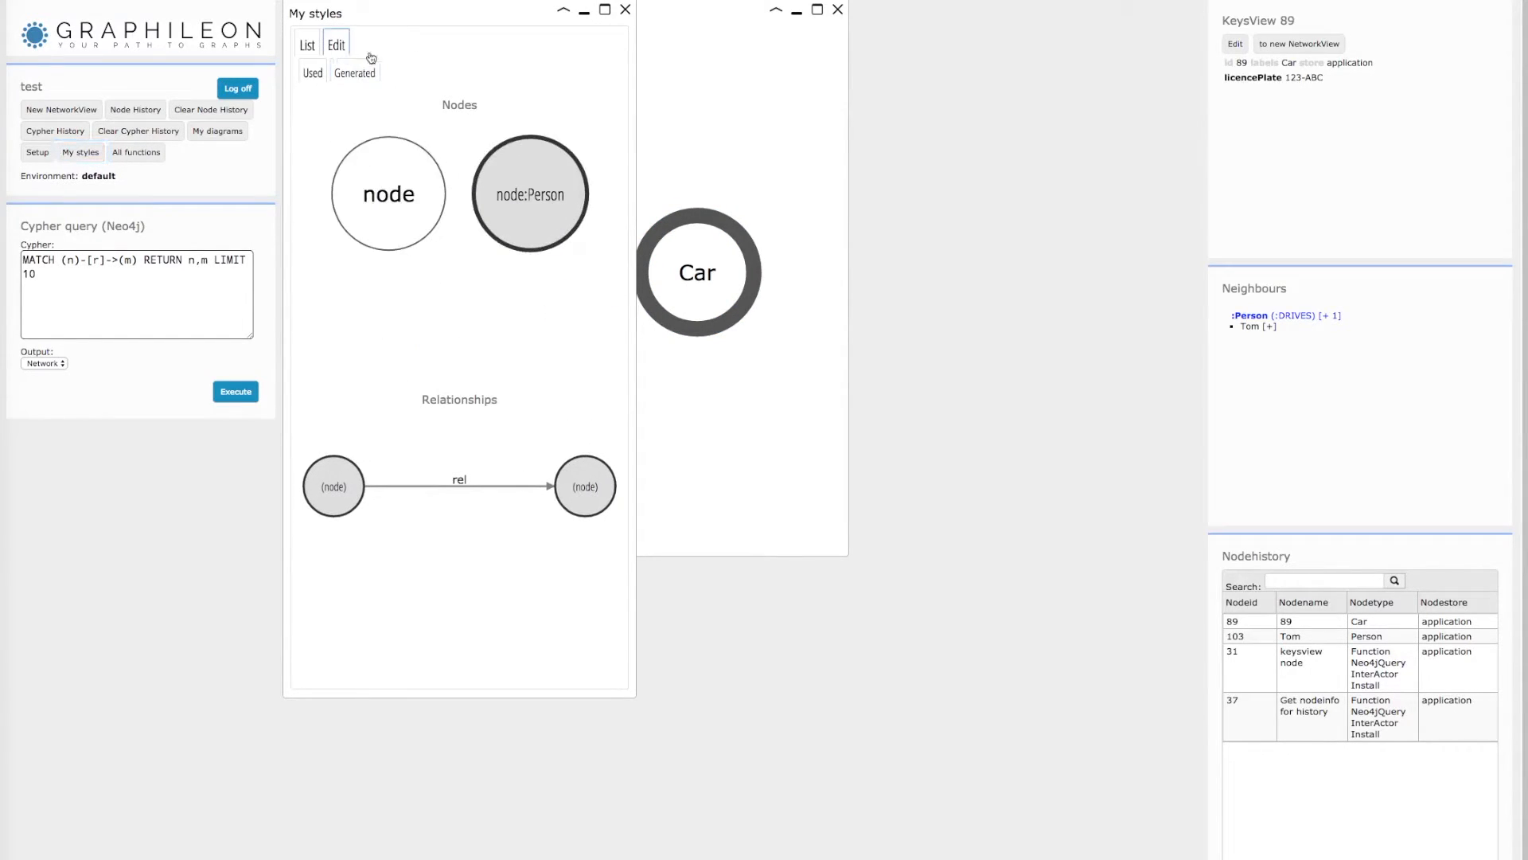
pyautogui.click(336, 44)
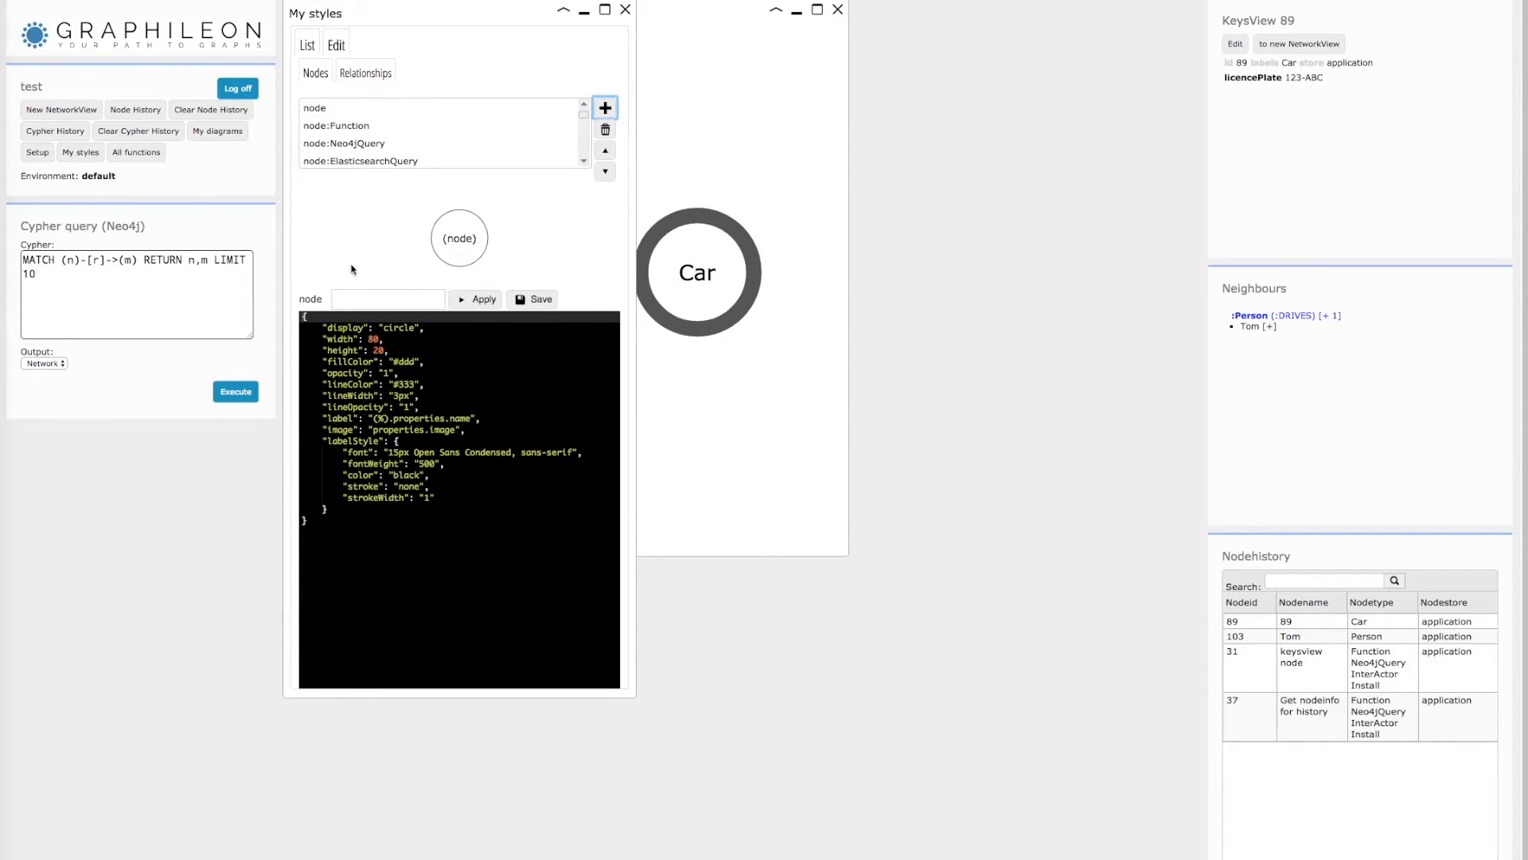
pyautogui.click(387, 298)
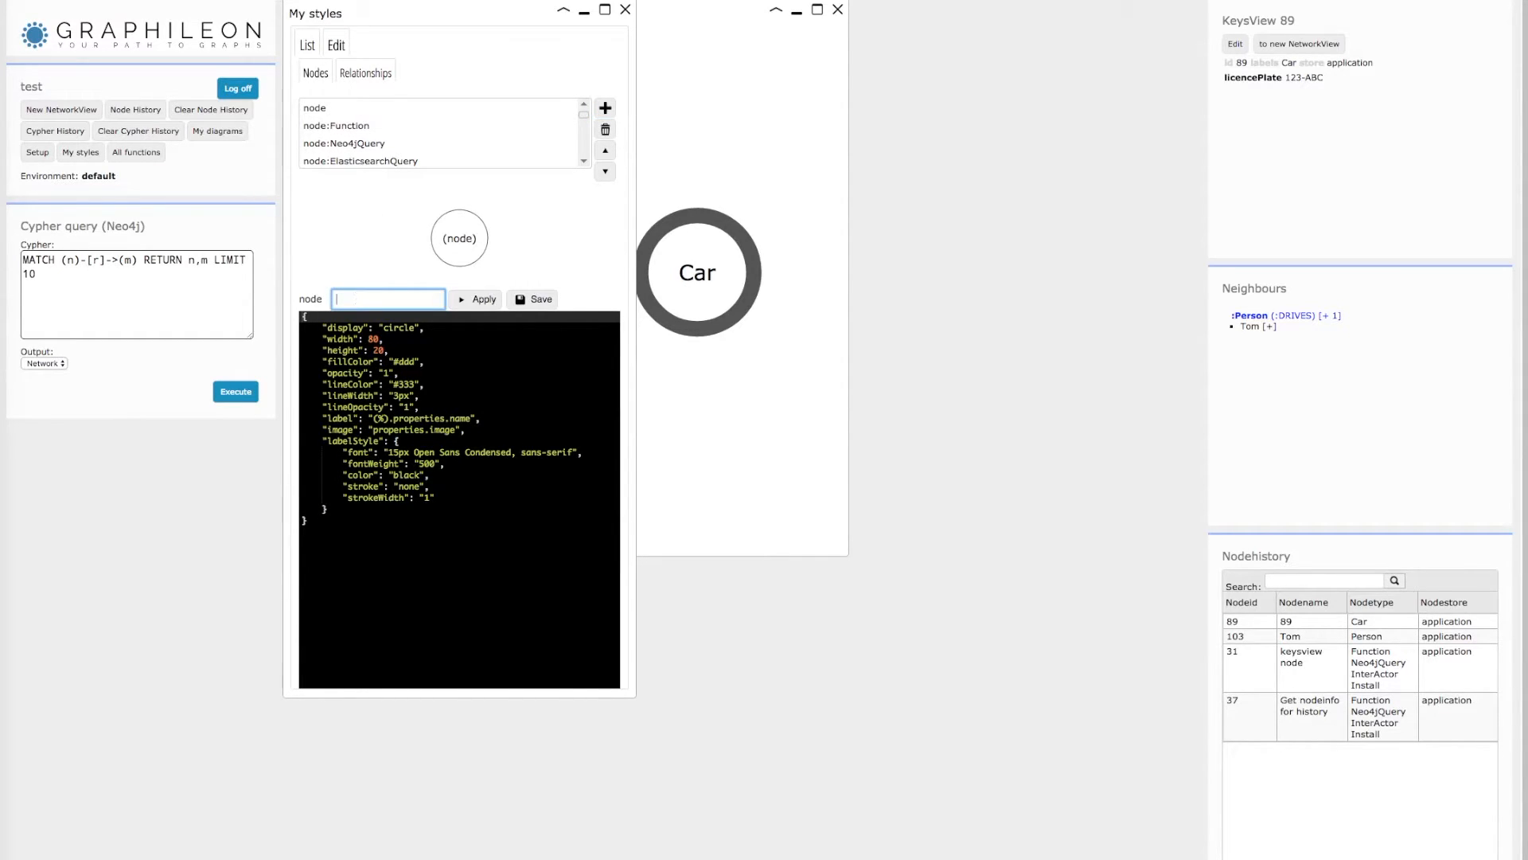
pyautogui.write(':Car')
pyautogui.click(459, 417)
pyautogui.write('licencePlat')
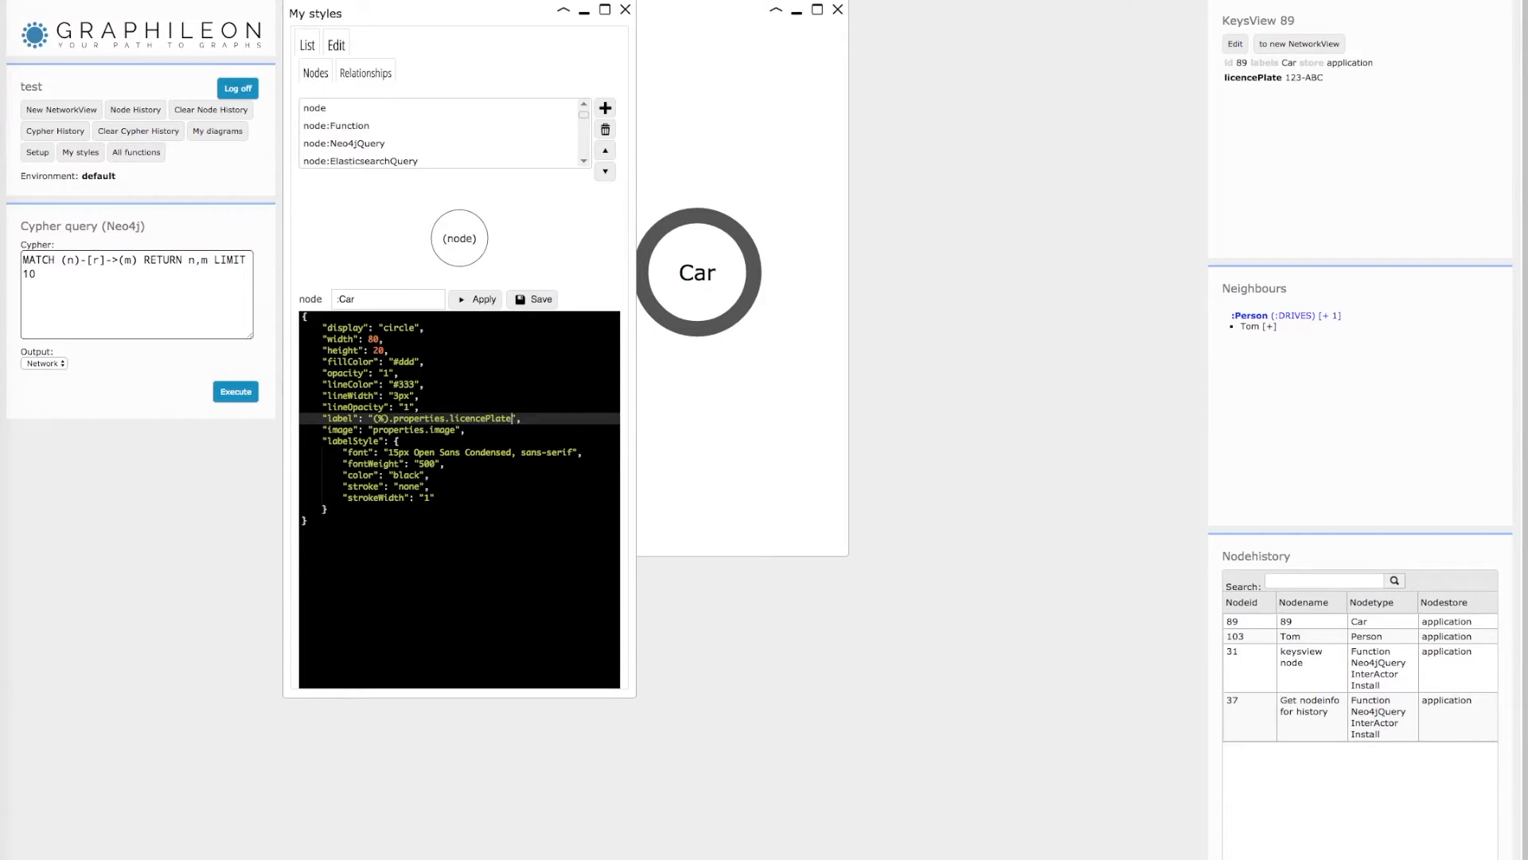
pyautogui.click(478, 300)
pyautogui.write('squa')
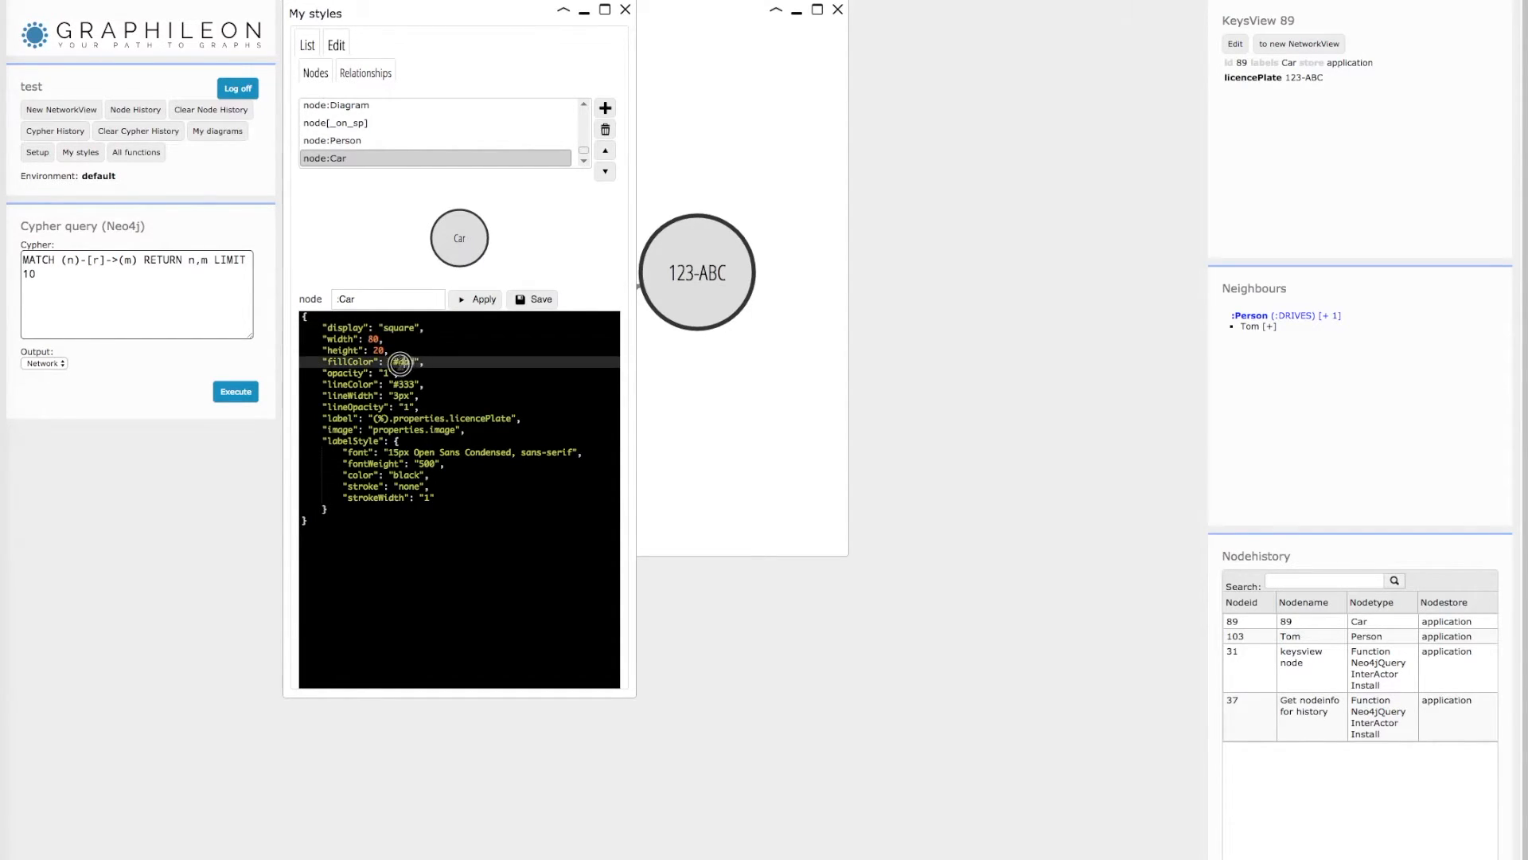
# Make the Car style a yellow square, save all styles, and close the network view
pyautogui.write('yell')
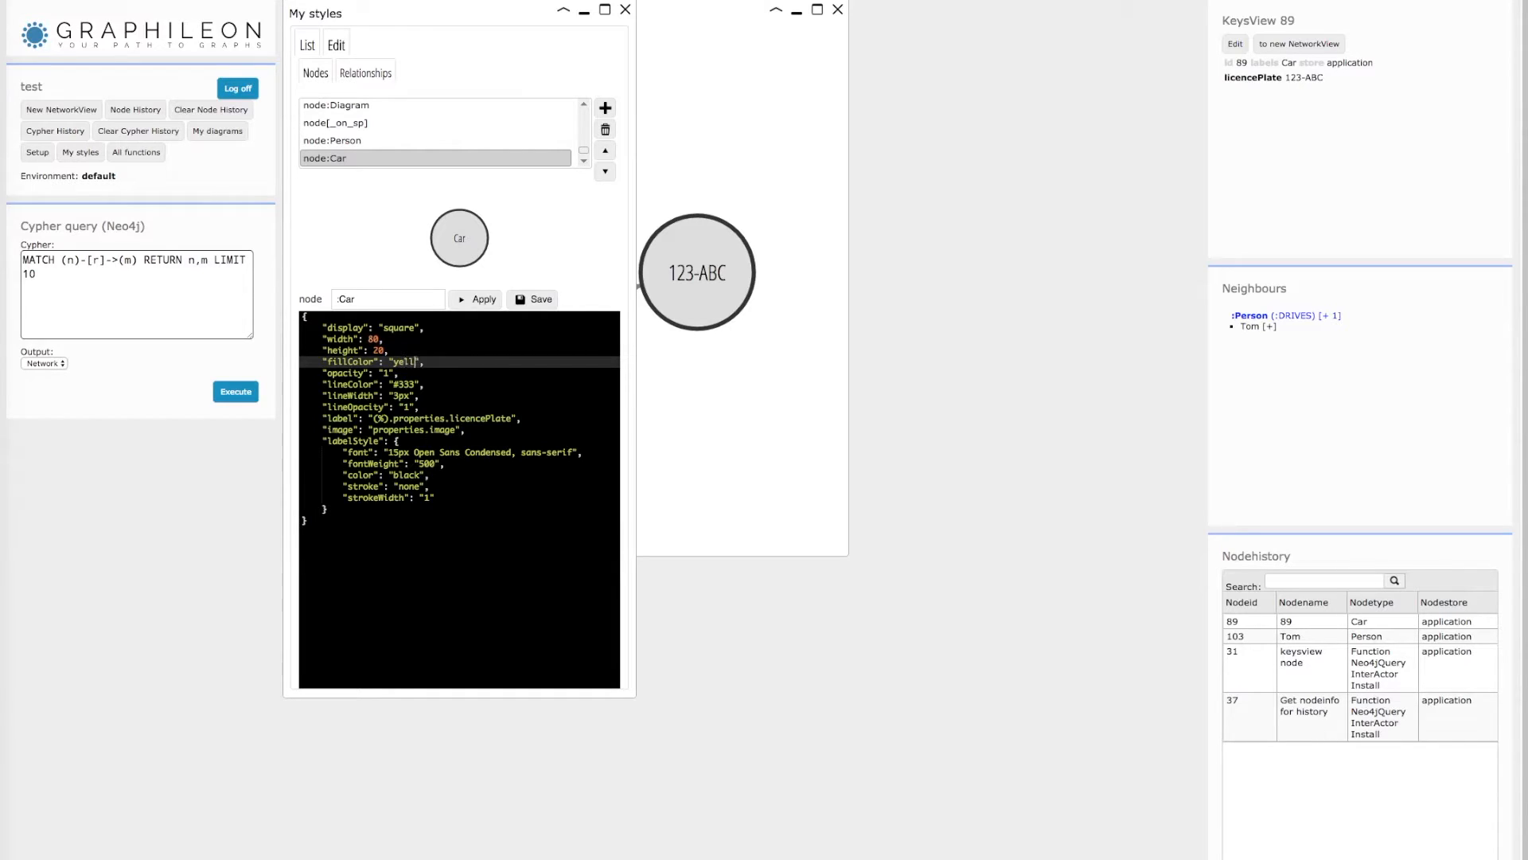
pyautogui.click(477, 299)
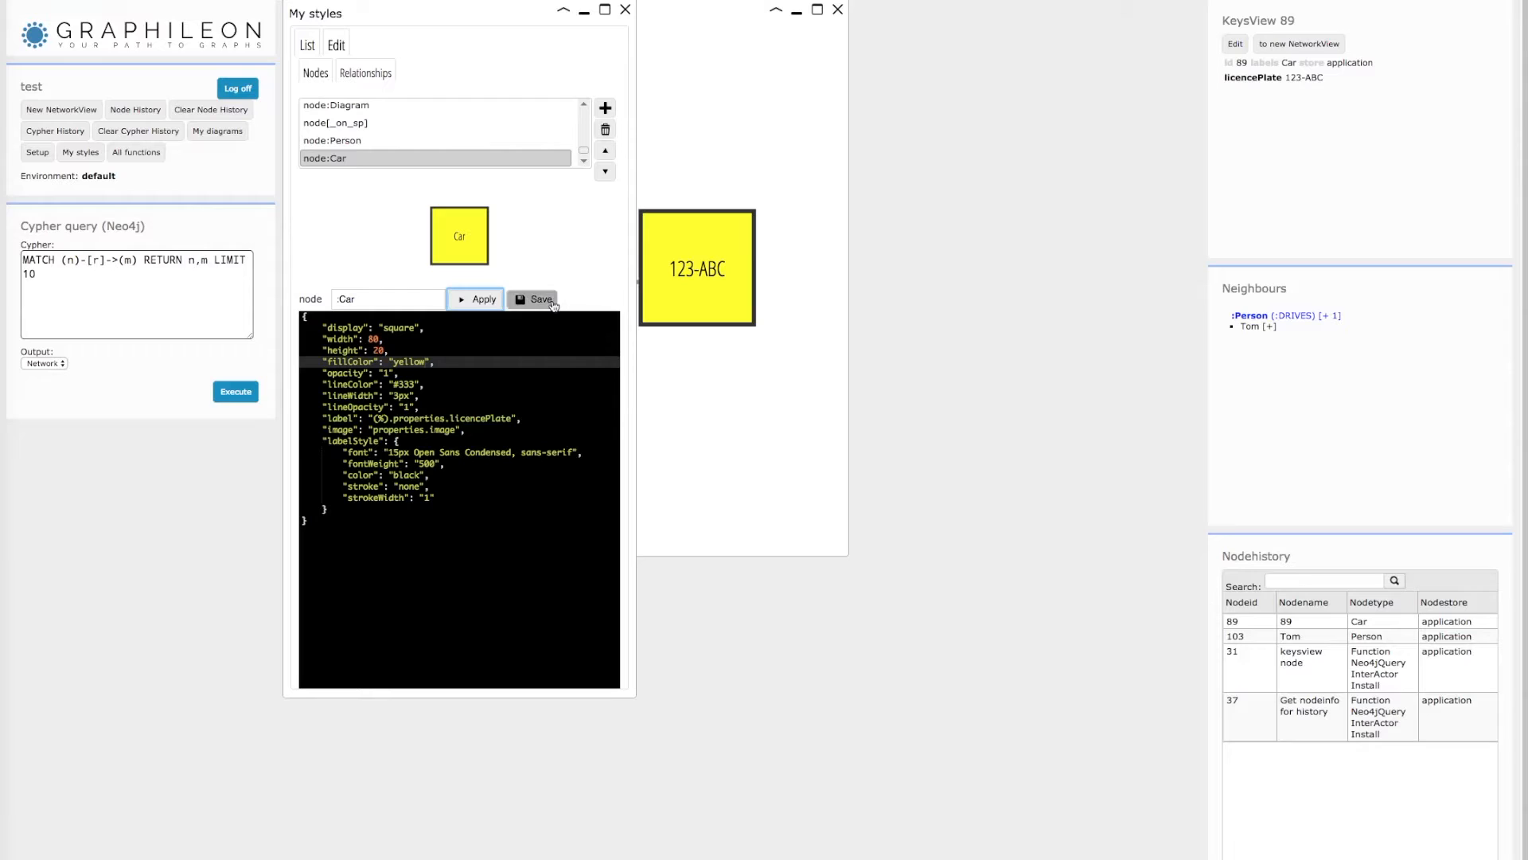
pyautogui.click(535, 300)
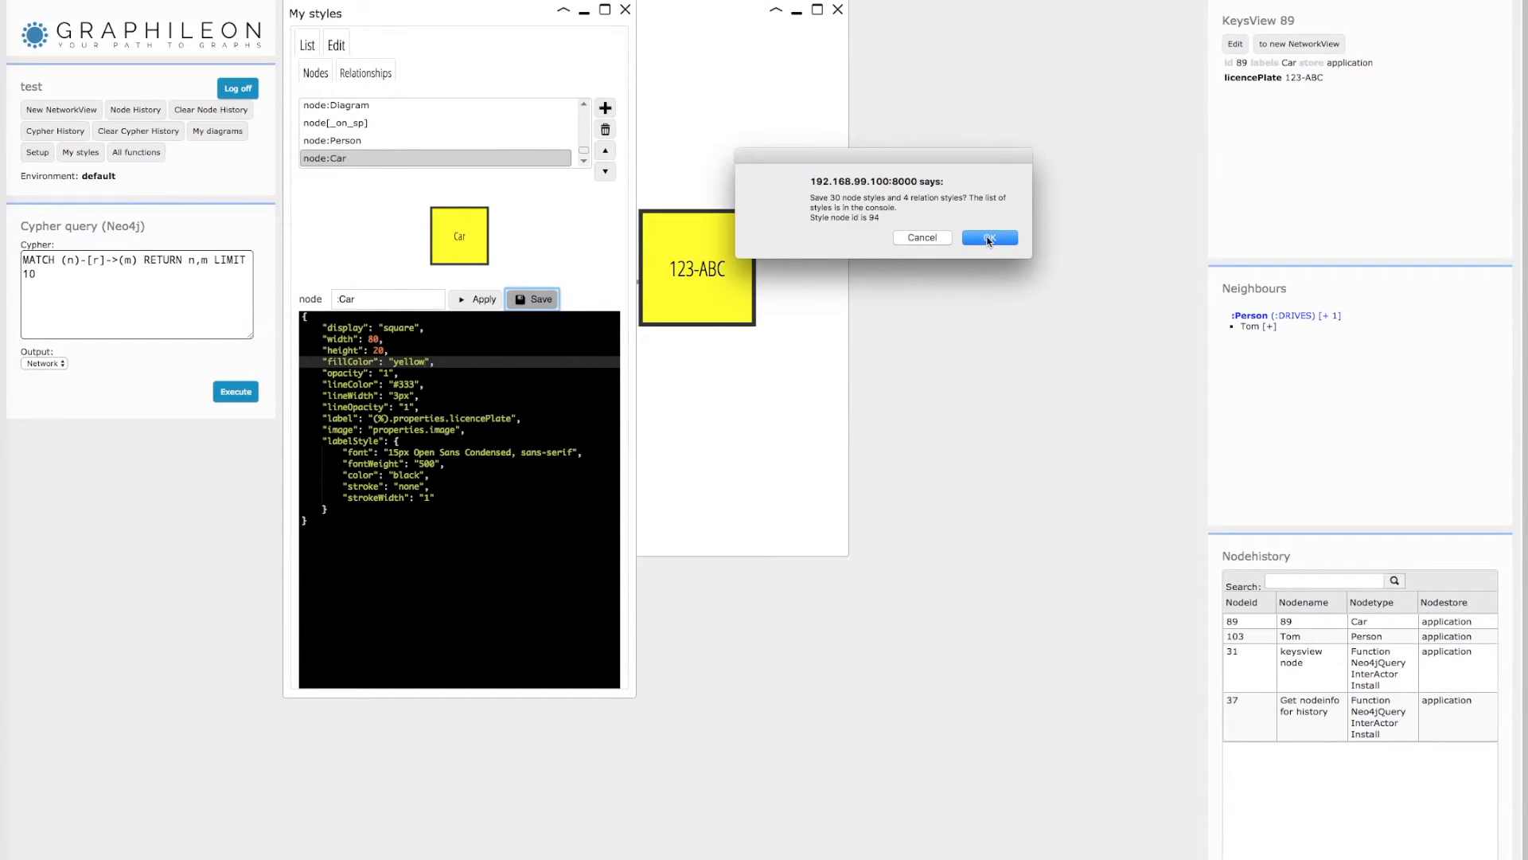
pyautogui.click(985, 238)
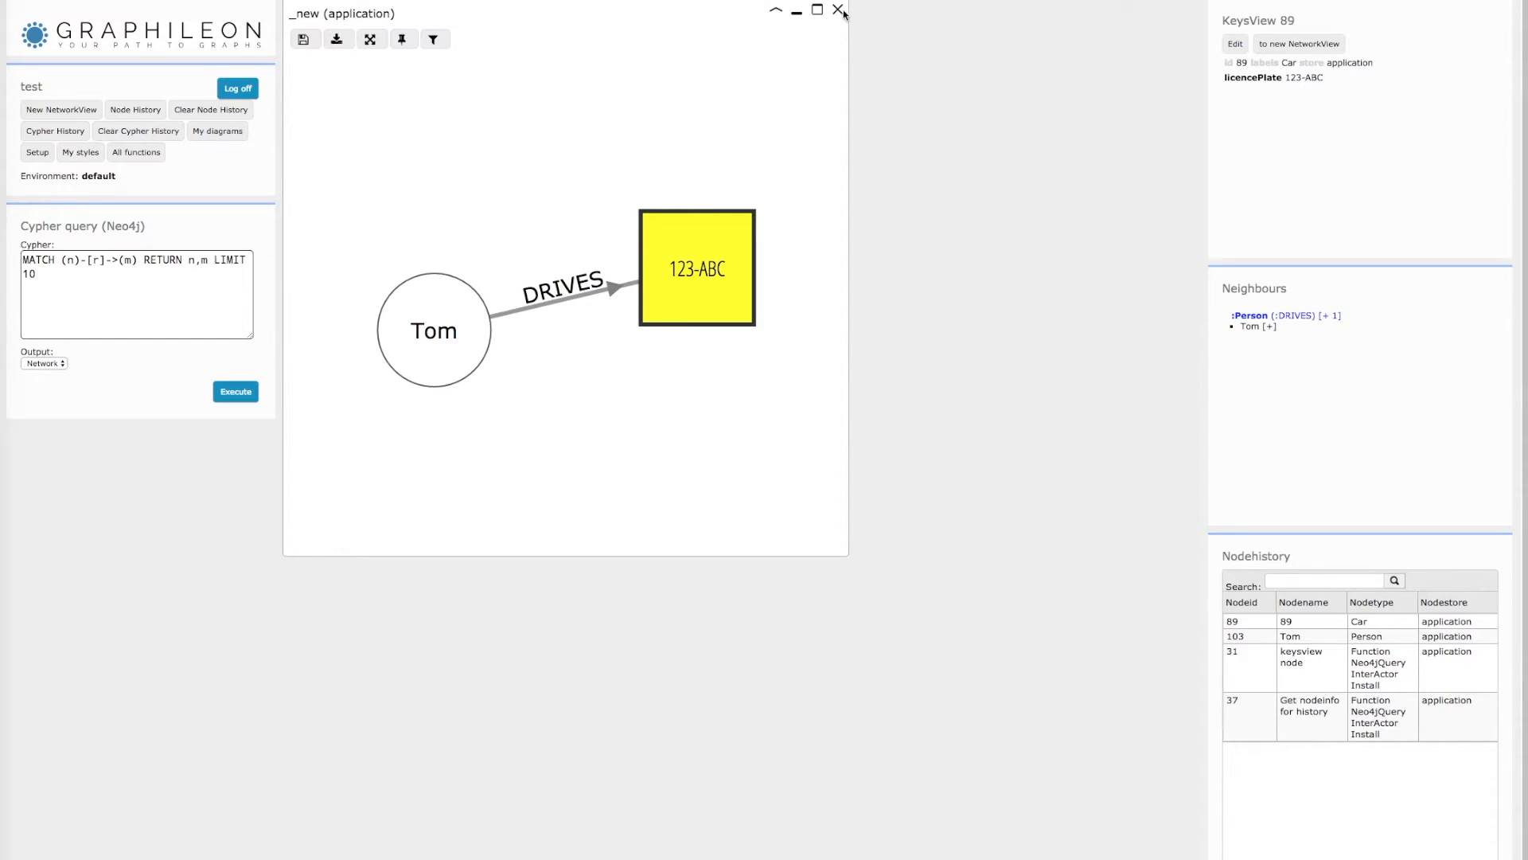
pyautogui.click(839, 9)
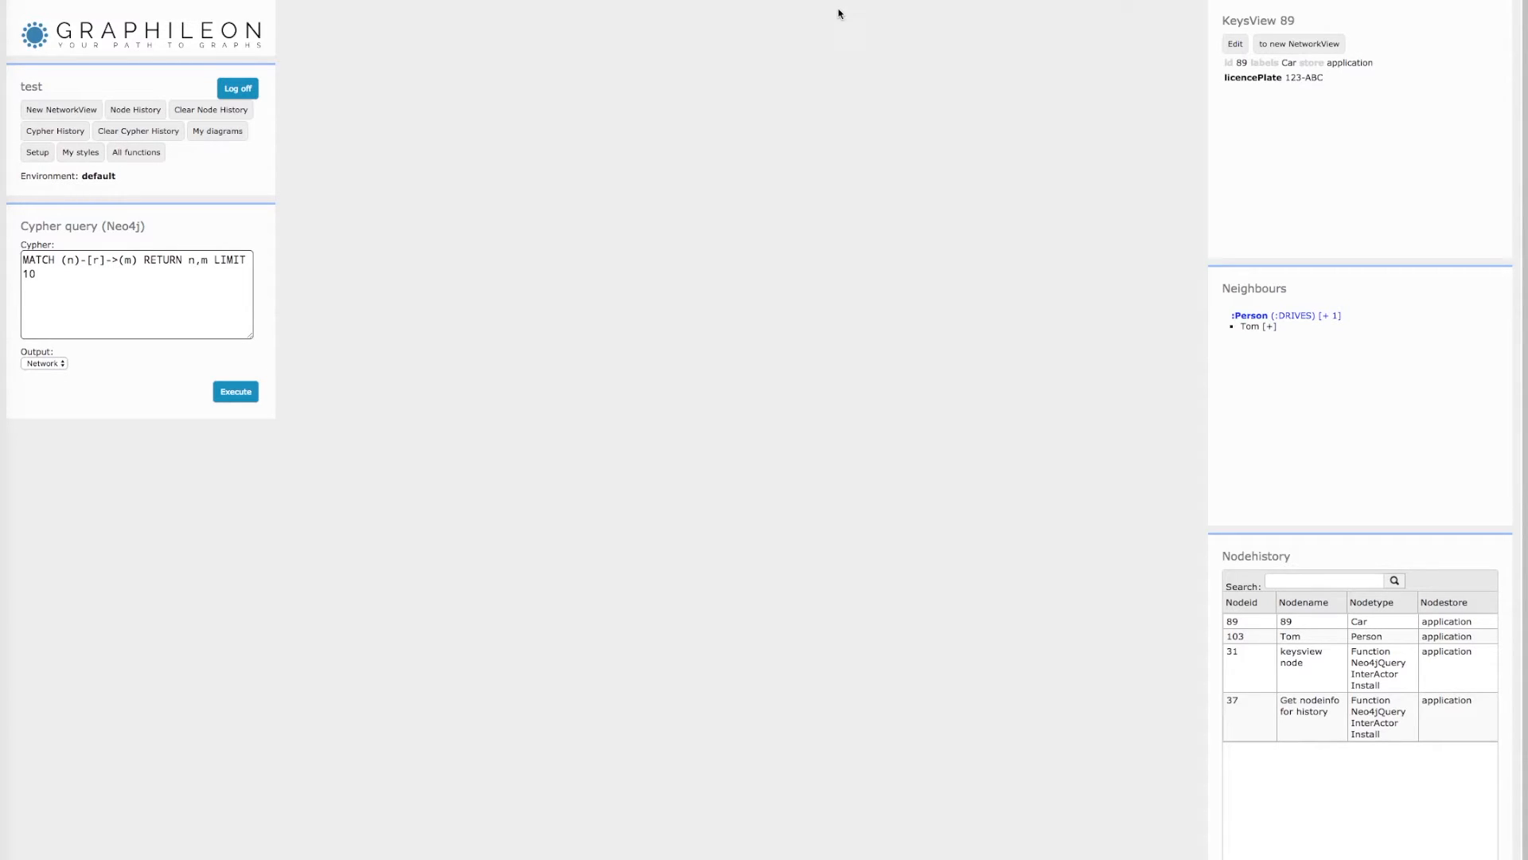
# Run the MATCH (n)-[r]->(m) query returning id(n) and n.name, LIMIT 10, as a table
pyautogui.click(44, 364)
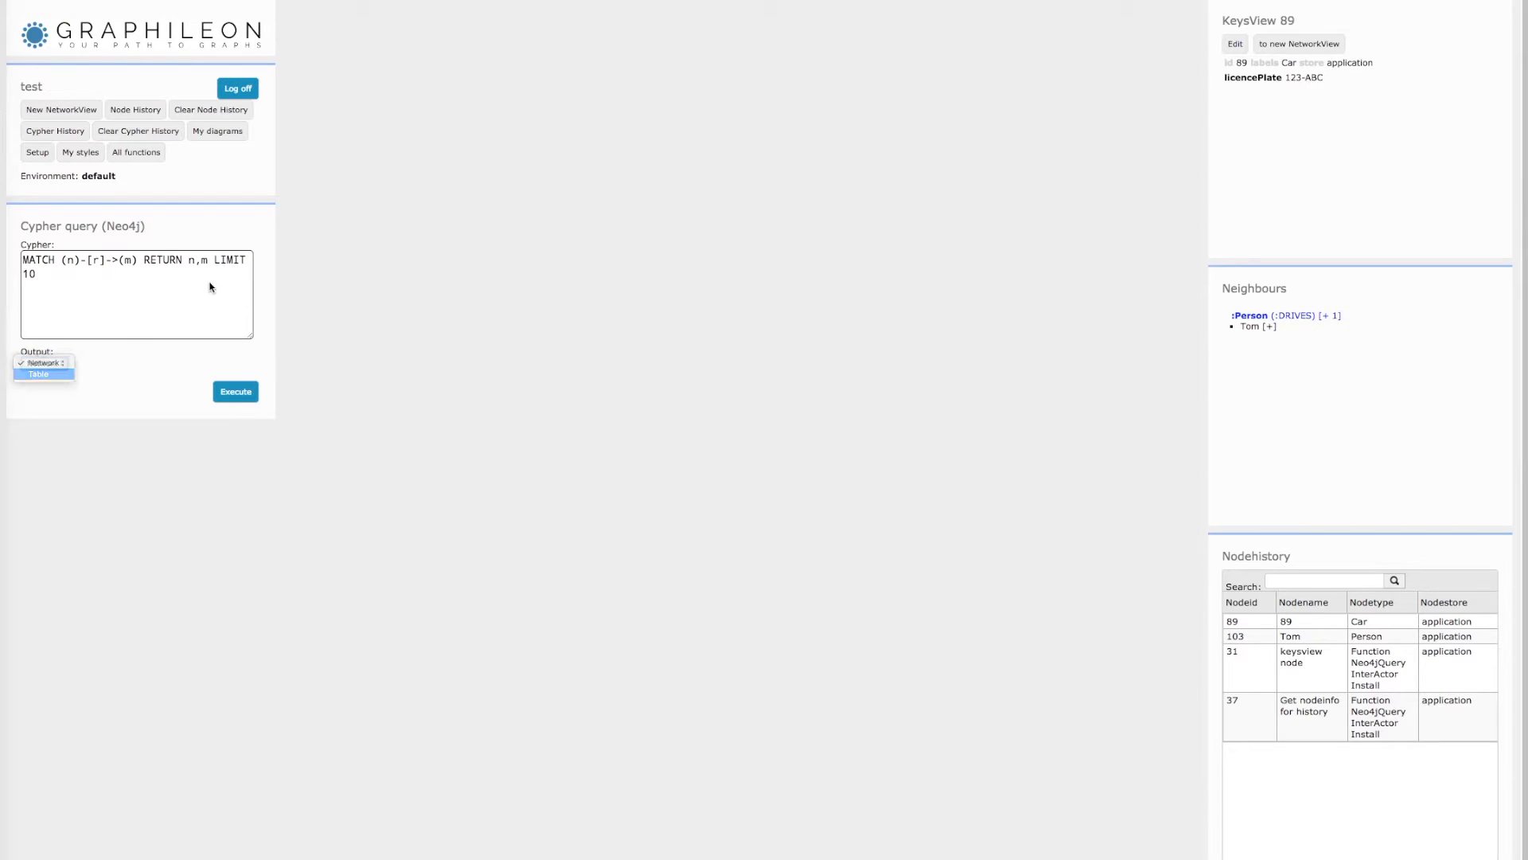
pyautogui.click(39, 373)
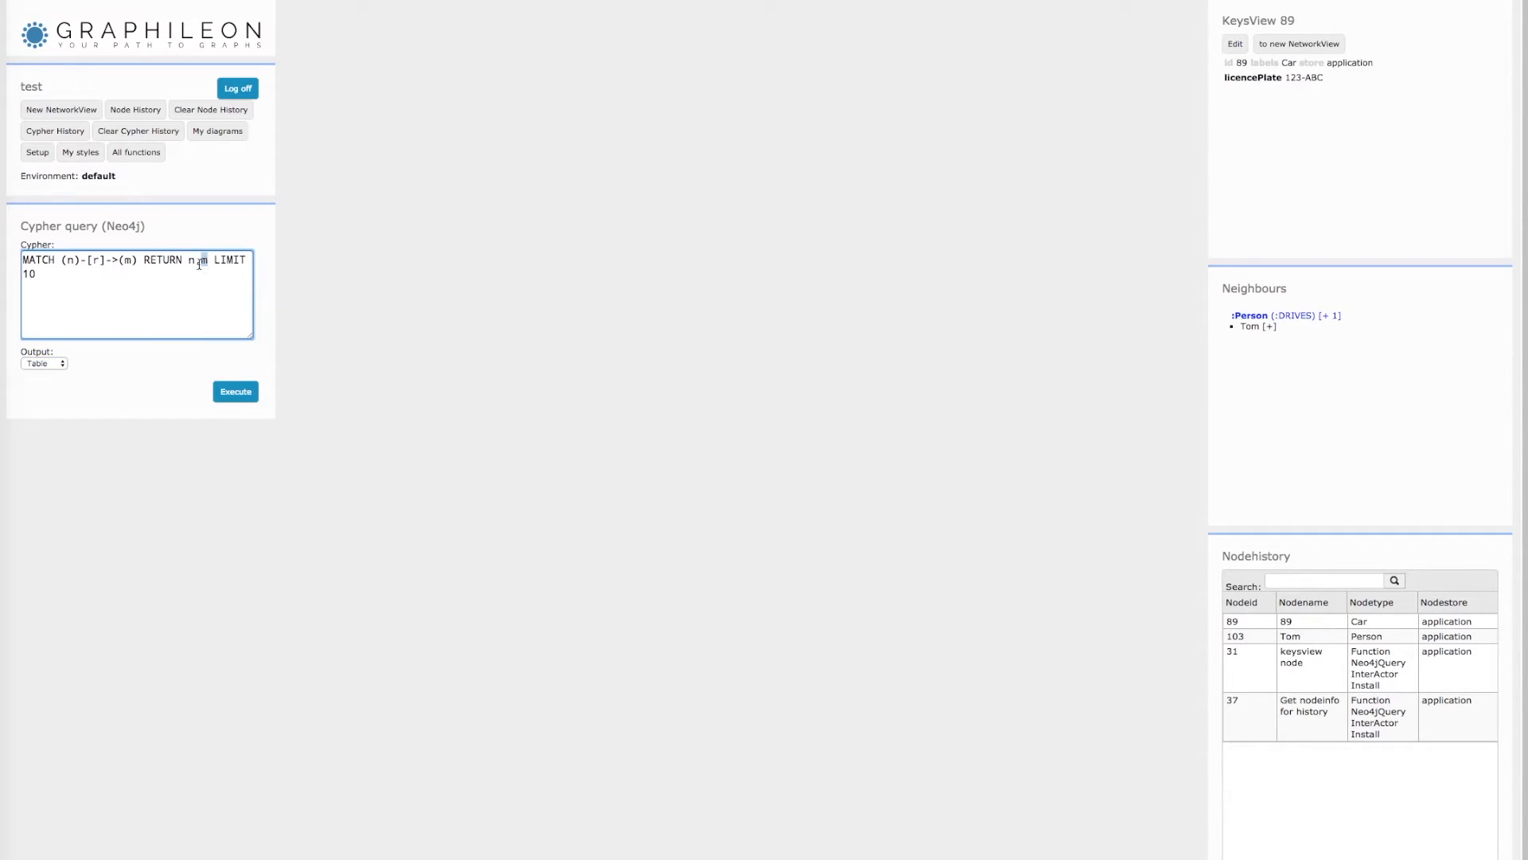
pyautogui.write('id(n),n.nam,')
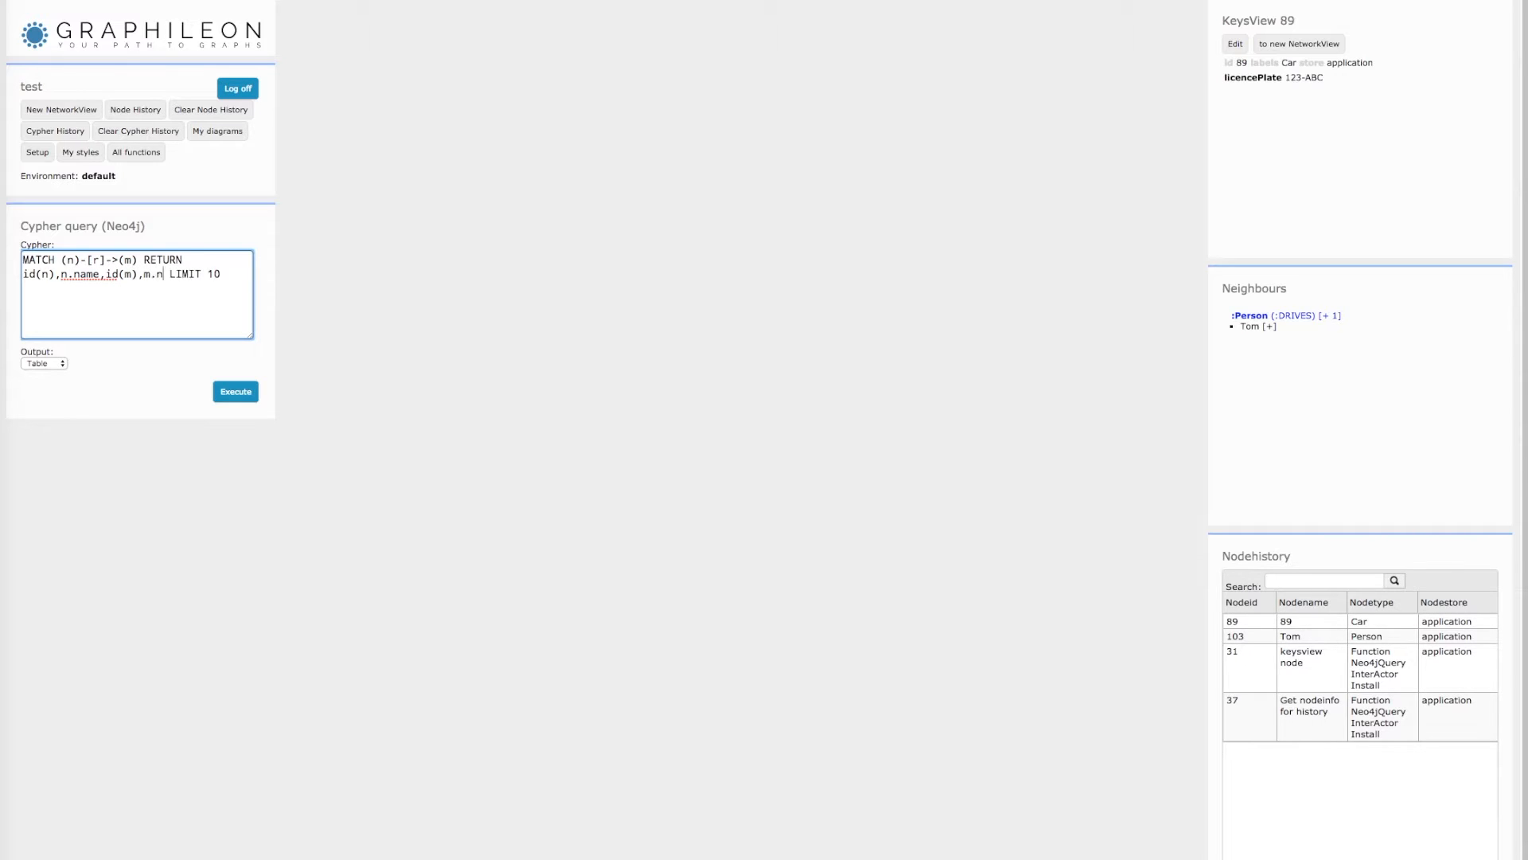
pyautogui.click(235, 391)
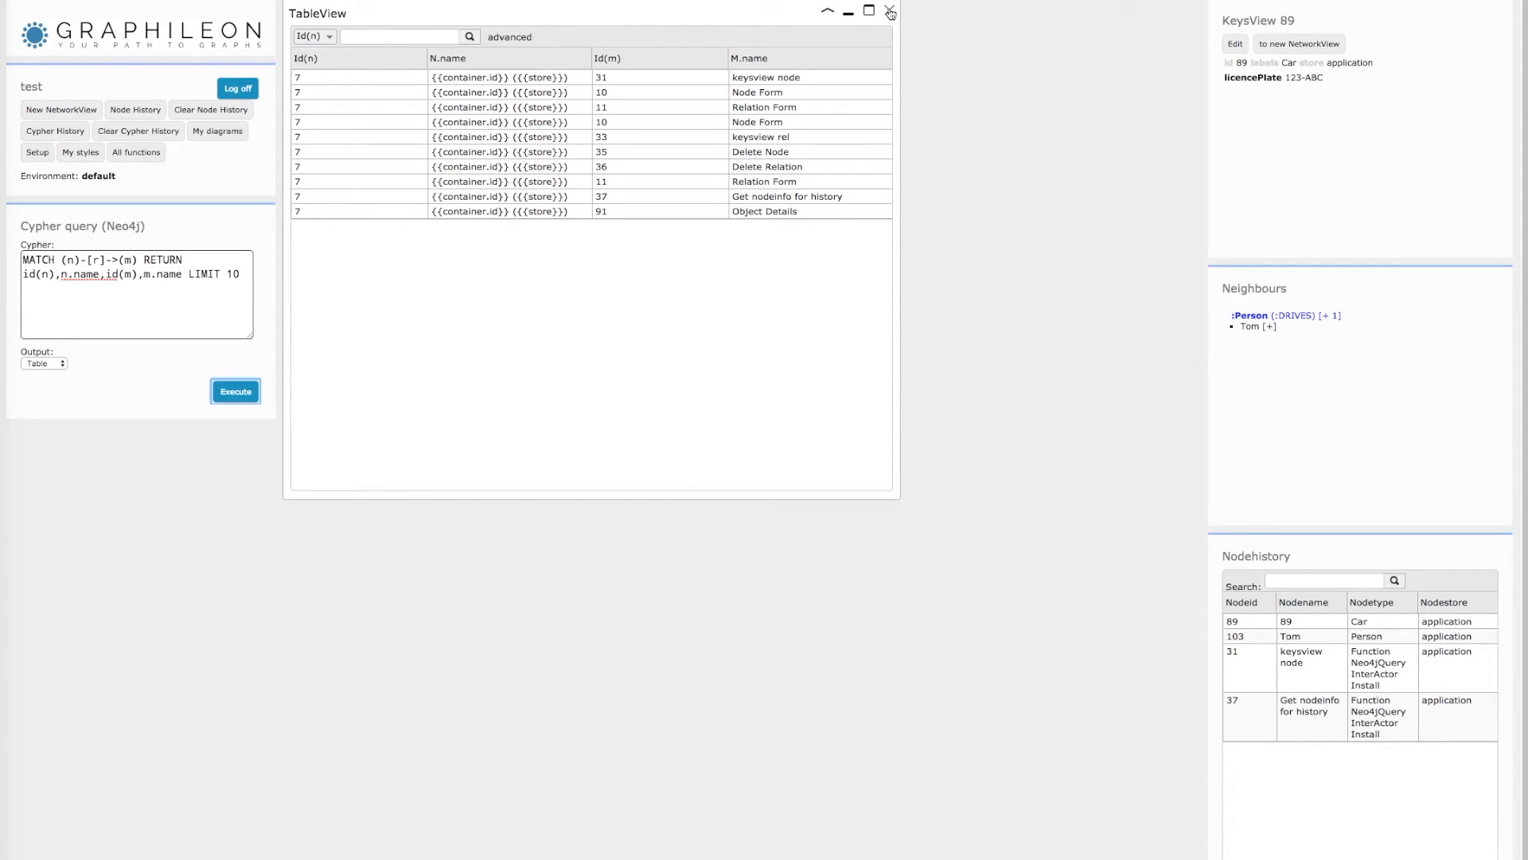
# Close the TableView results to show the My_START_SHORTCUT network of test and InterActor Dashboard
pyautogui.click(37, 152)
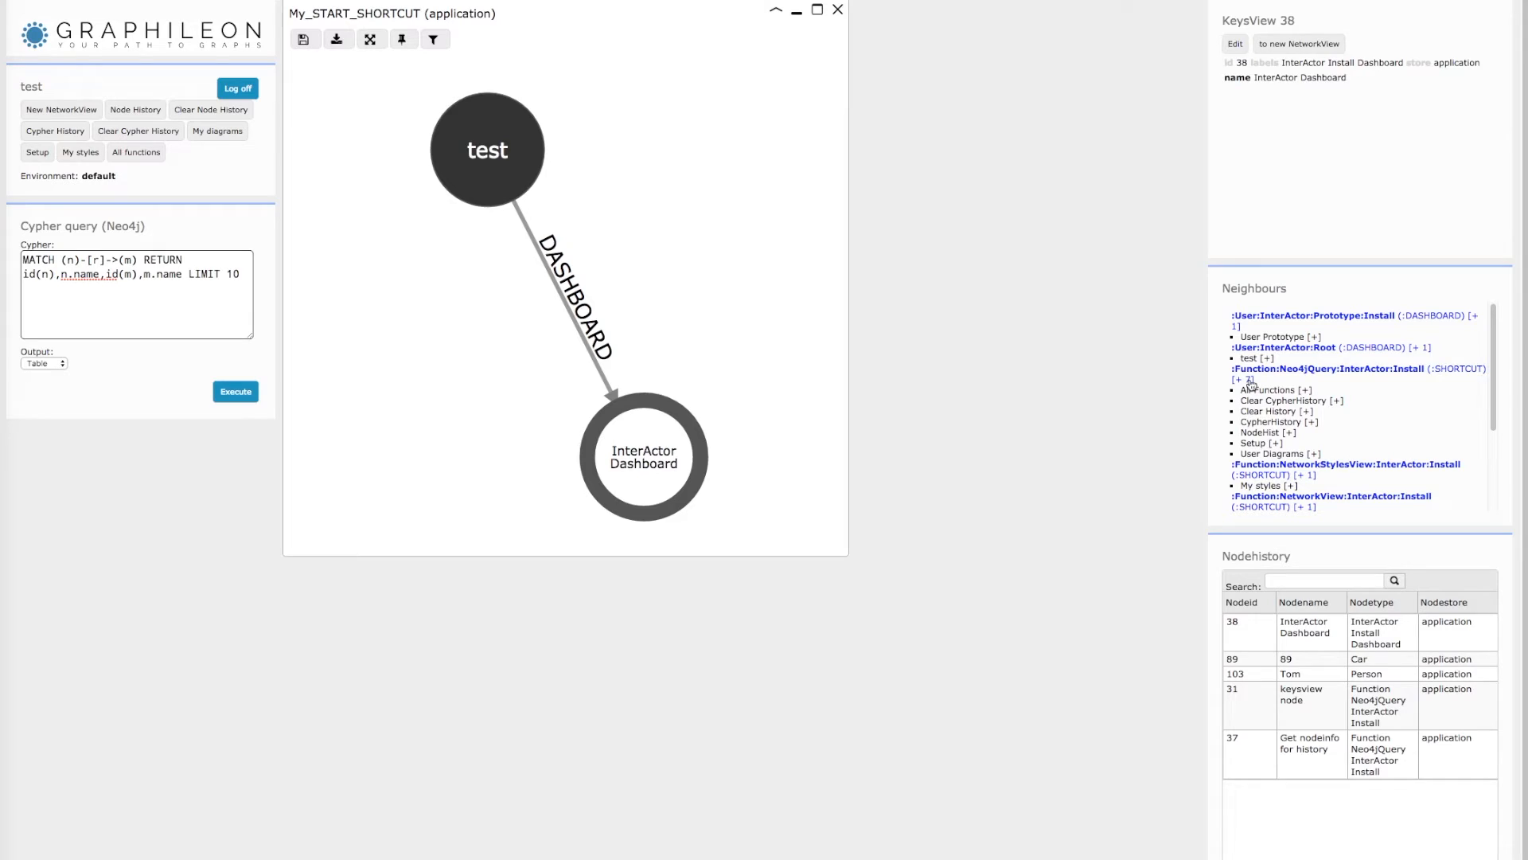
# Expand InterActor Dashboard and view SHORTCUT edge 82 to Clear CypherHistory
pyautogui.doubleClick(643, 458)
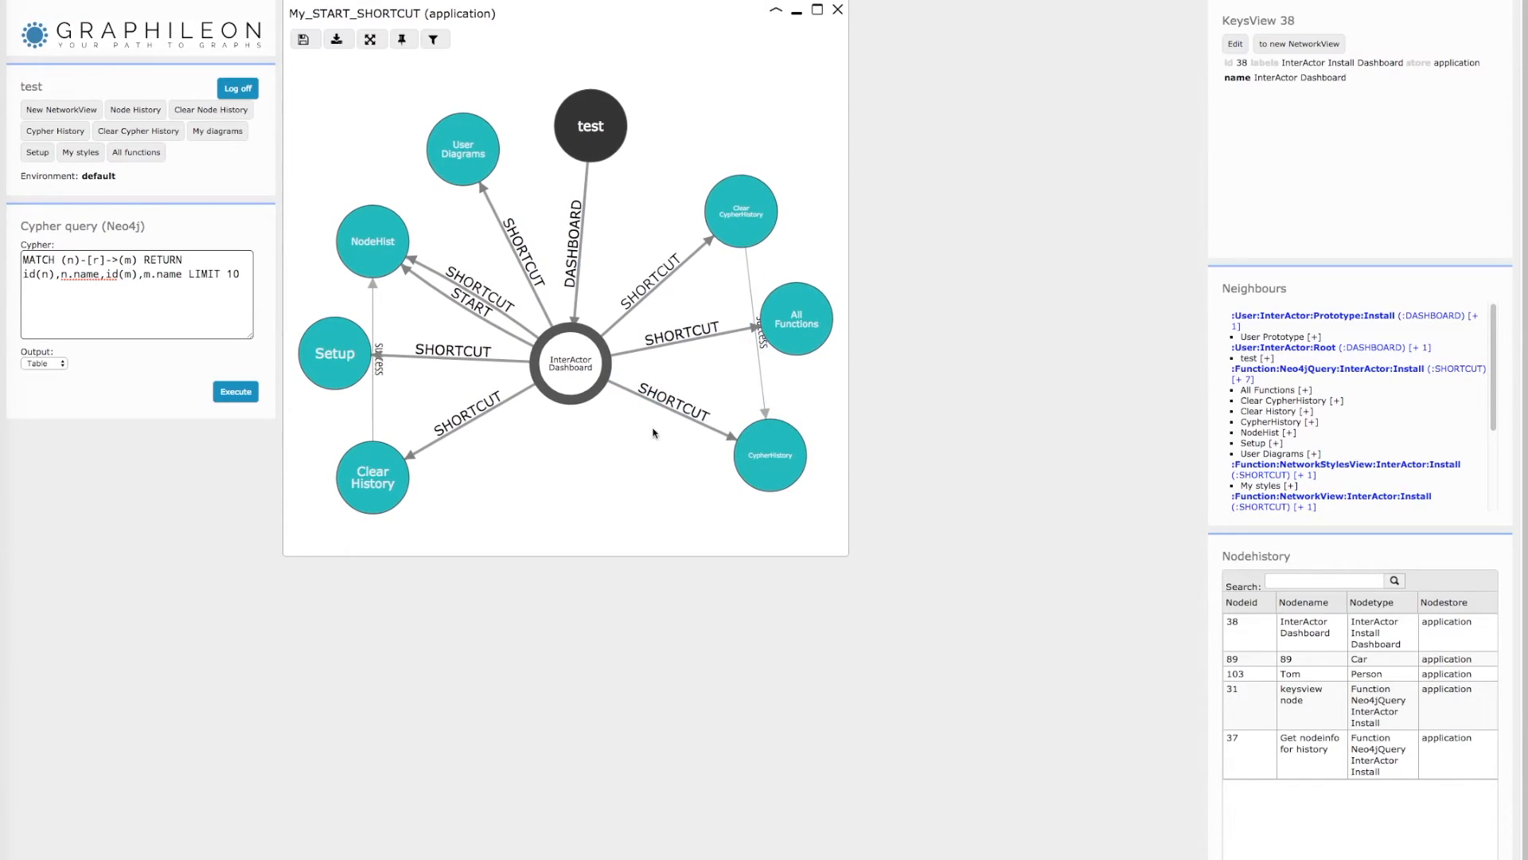
pyautogui.click(462, 151)
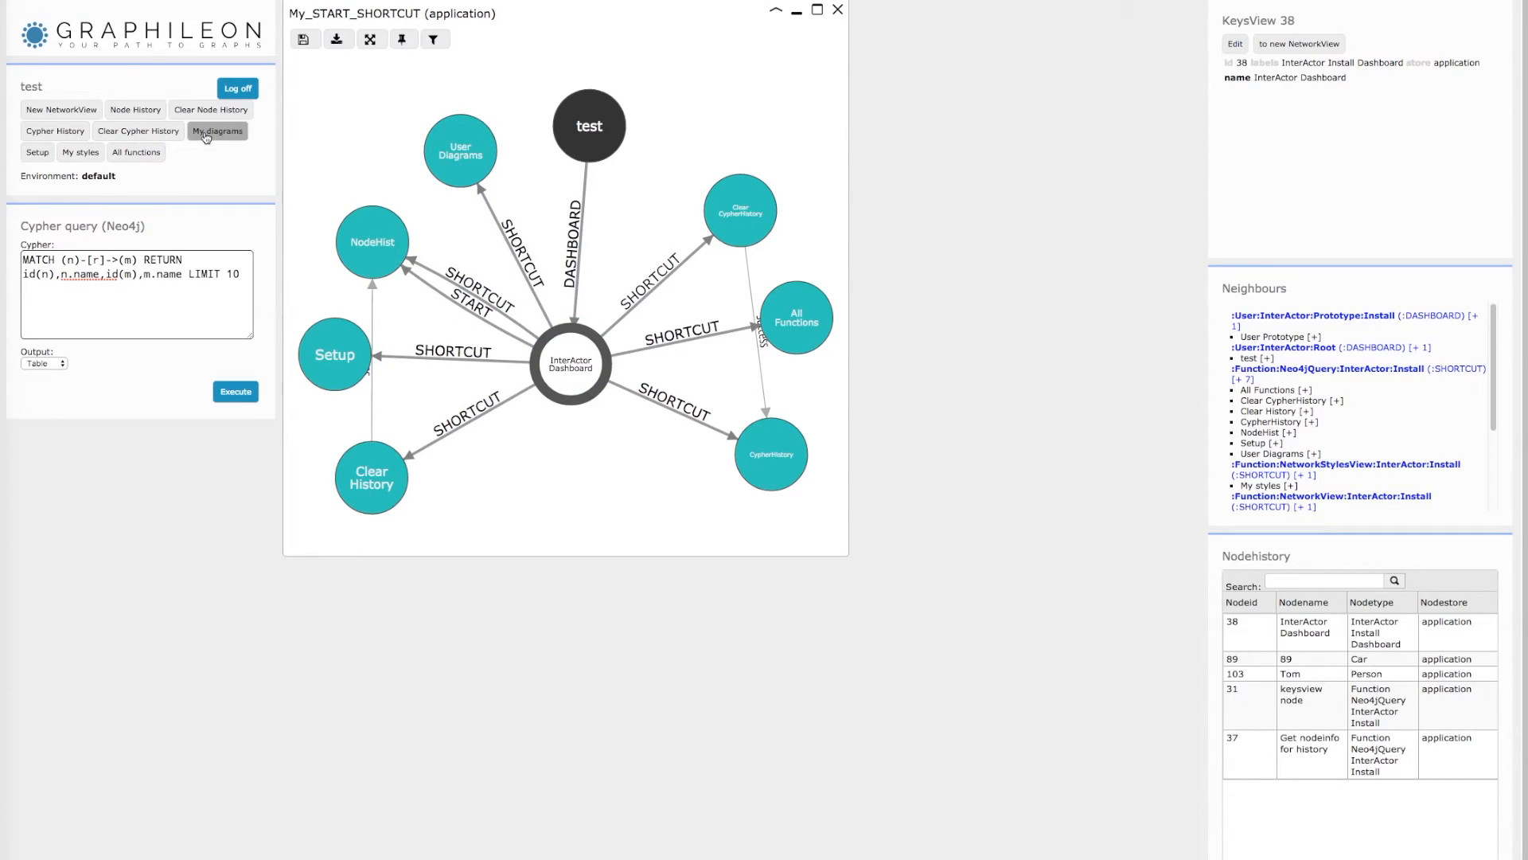
pyautogui.moveTo(613, 278)
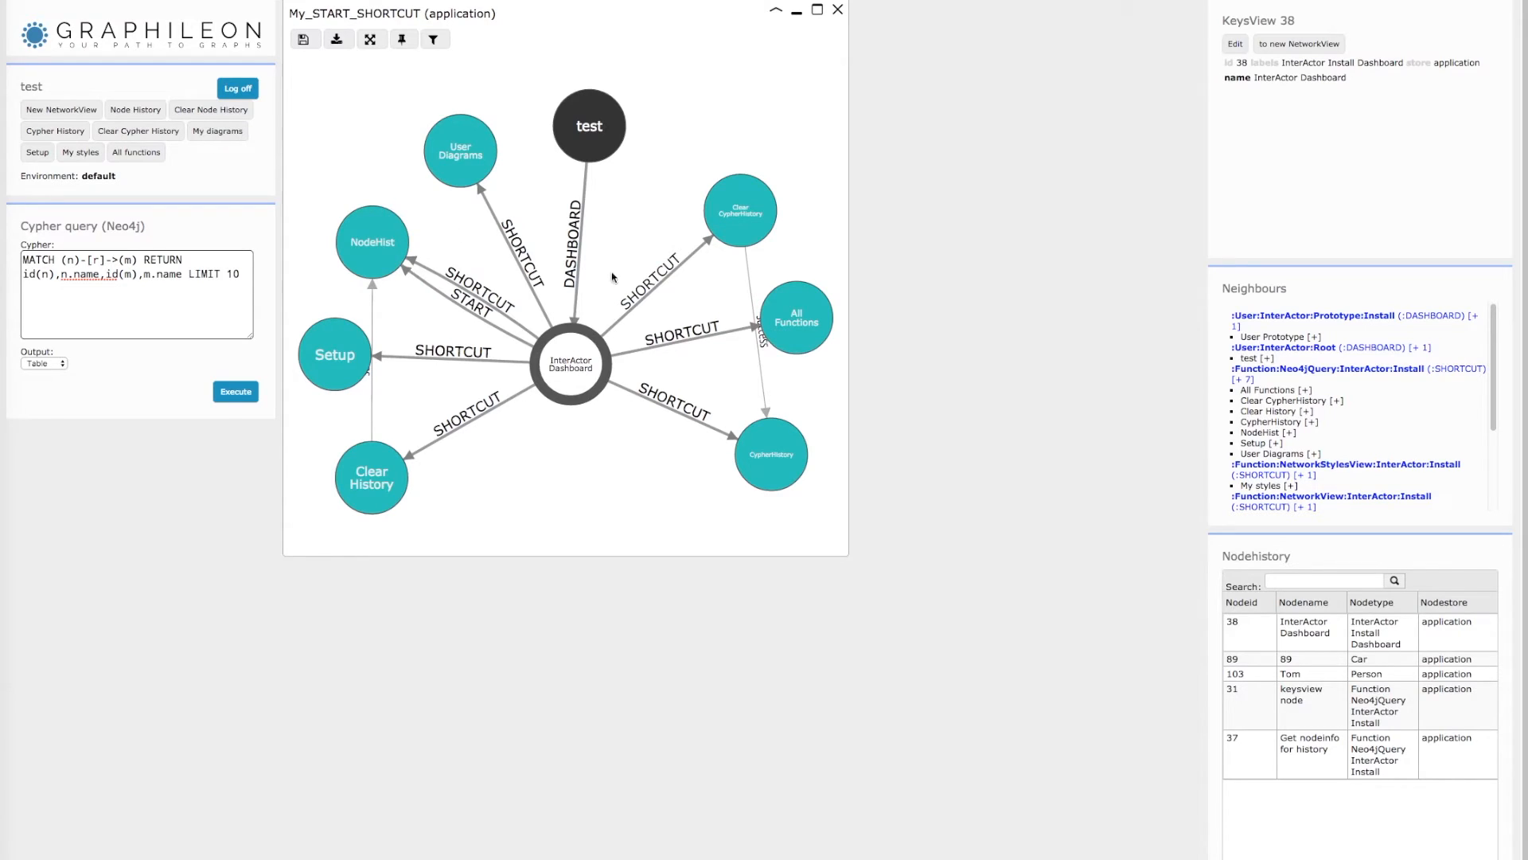
pyautogui.click(663, 283)
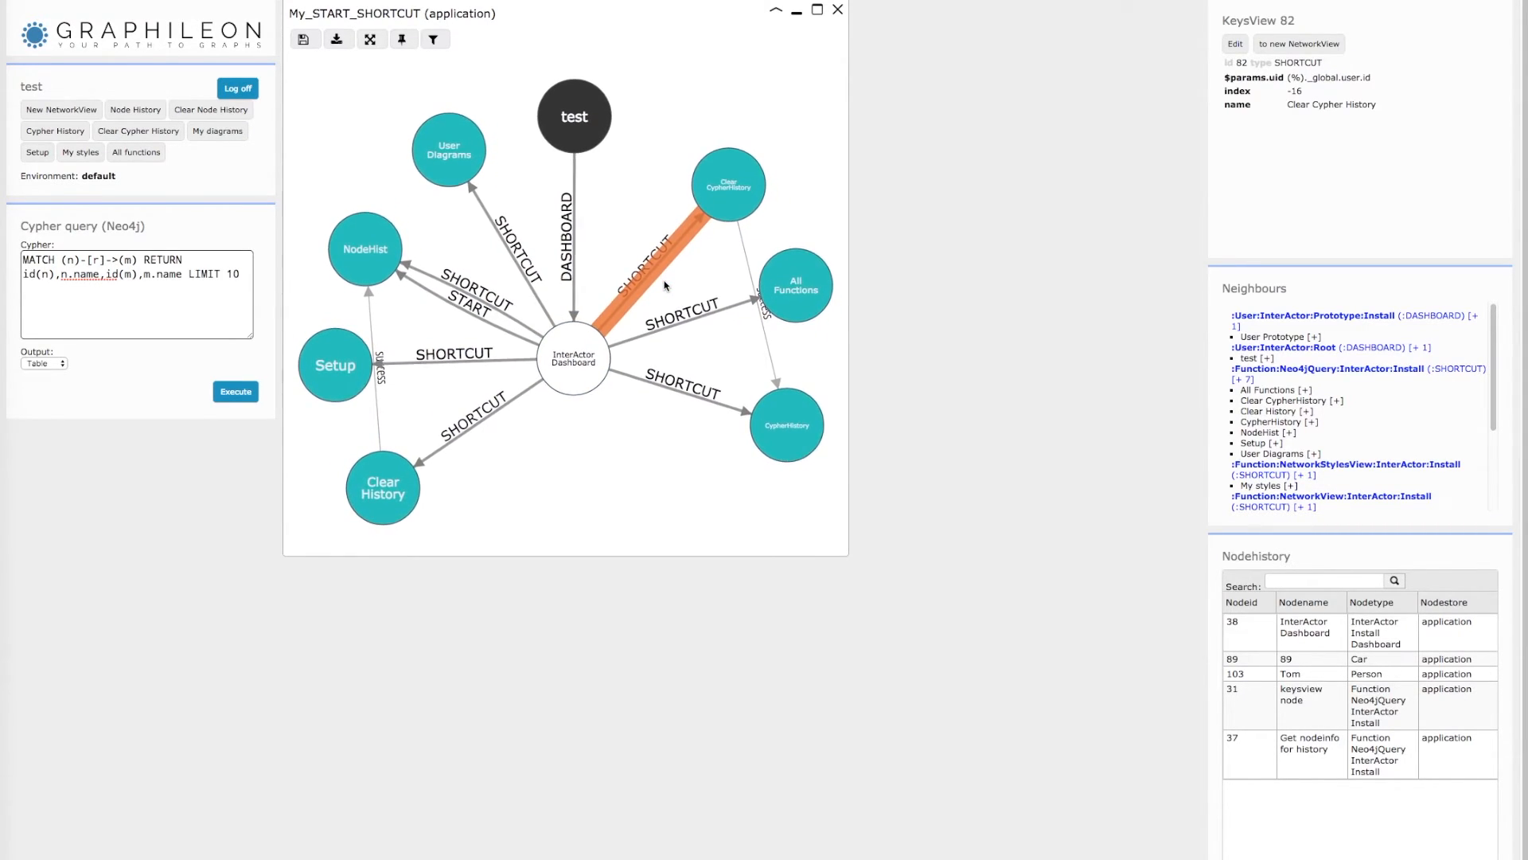
# Inspect Clear CypherHistory, then expand the CypherHistory query to reveal table view node 27
pyautogui.click(727, 184)
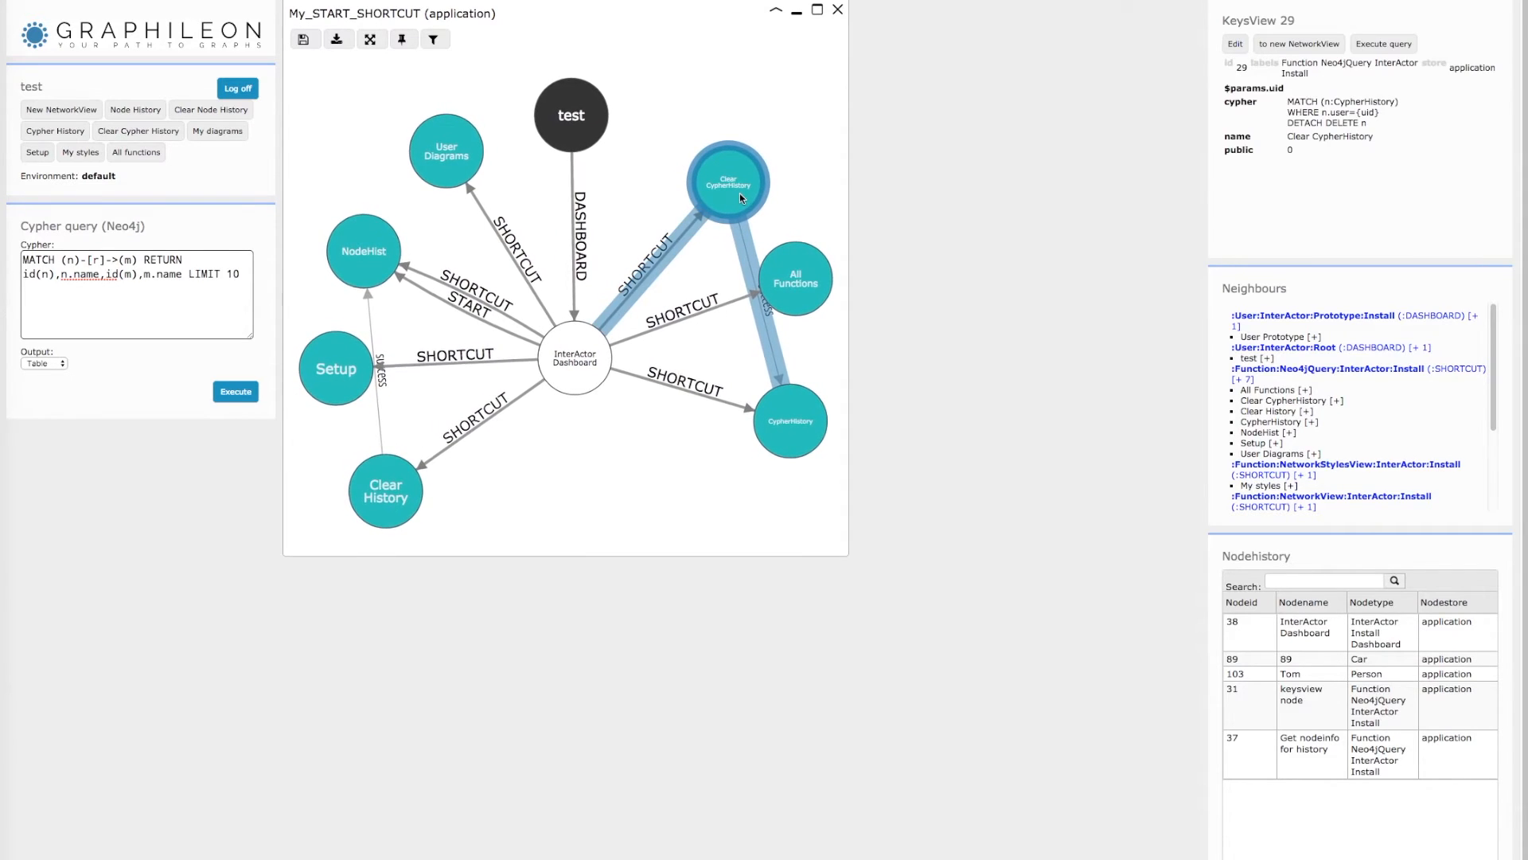
pyautogui.click(727, 181)
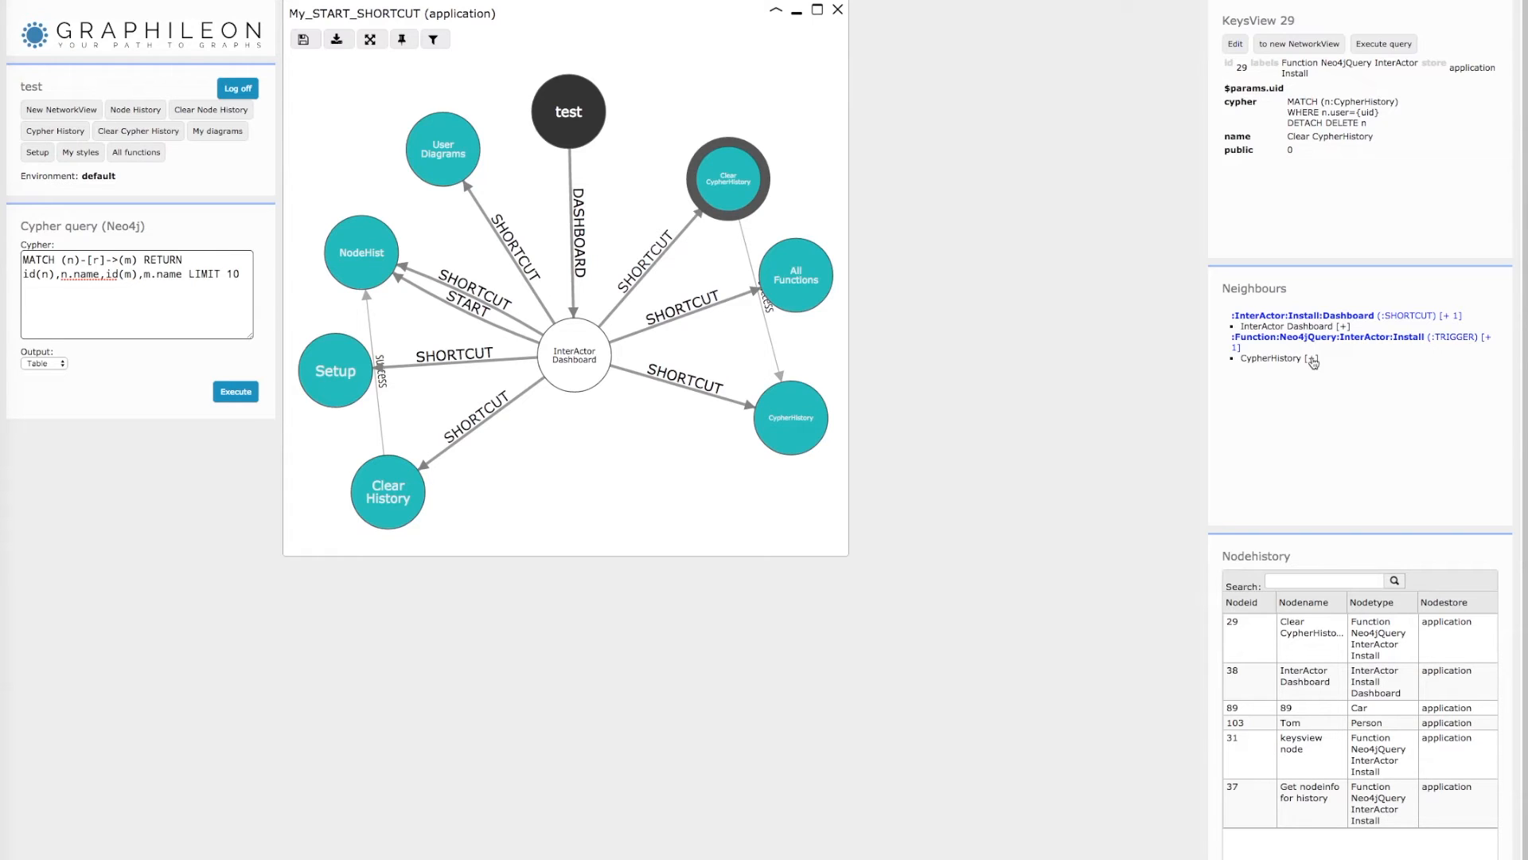
pyautogui.click(790, 417)
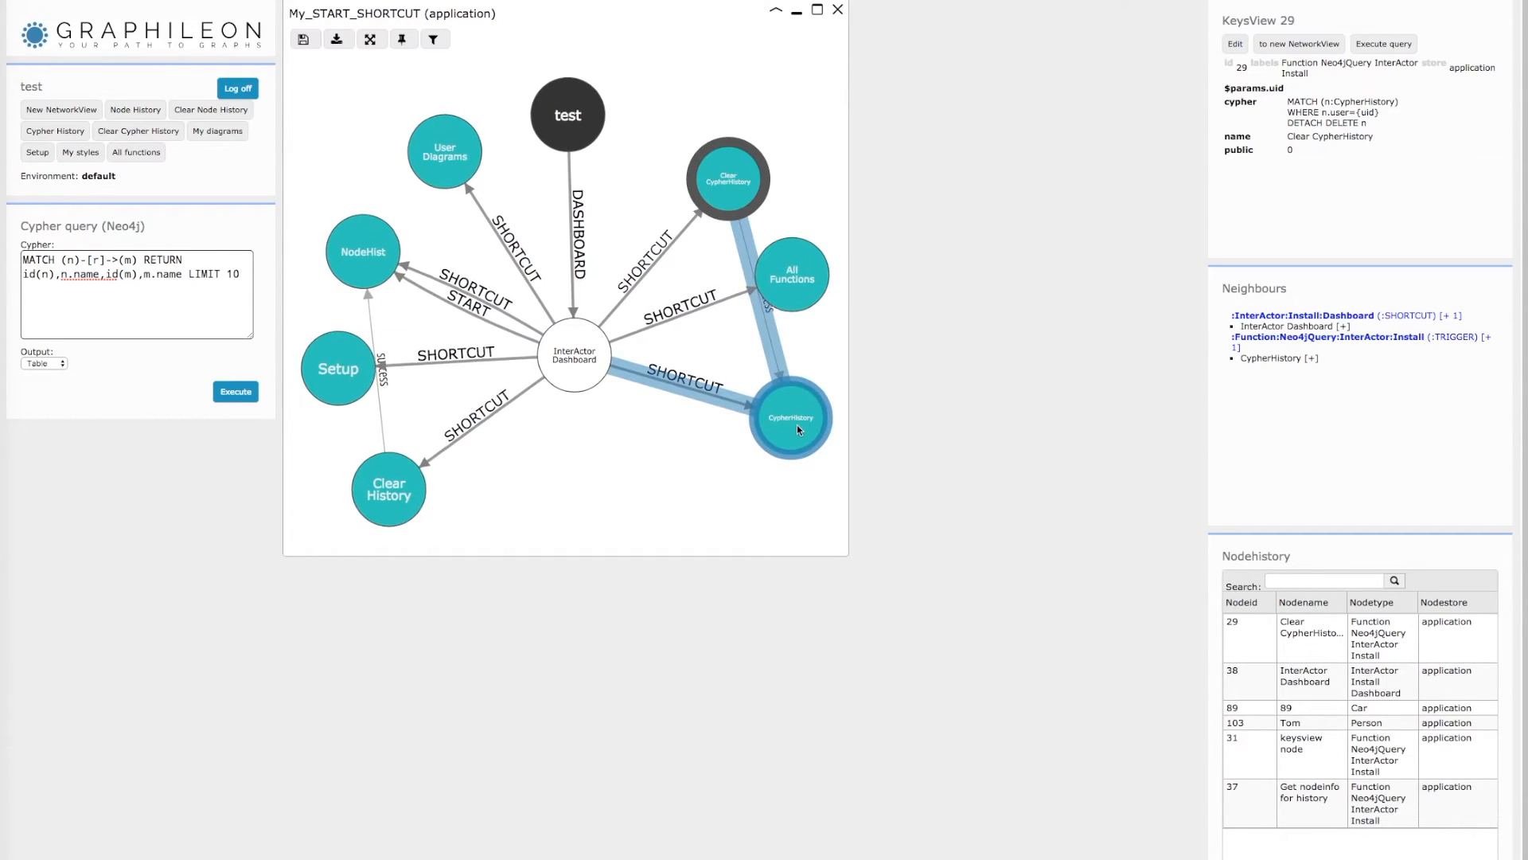
pyautogui.click(791, 417)
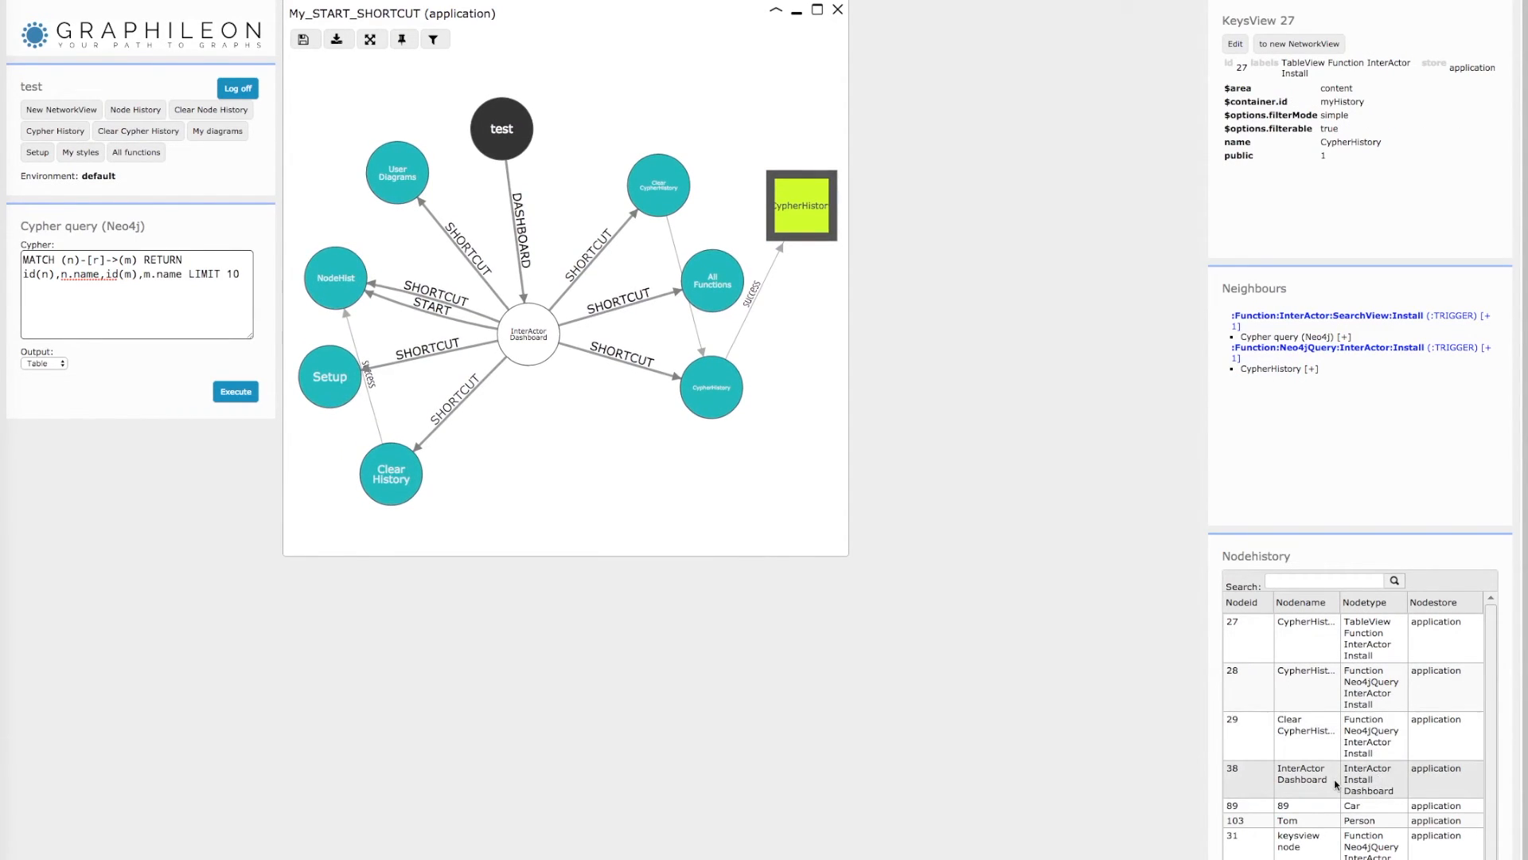
pyautogui.moveTo(1164, 580)
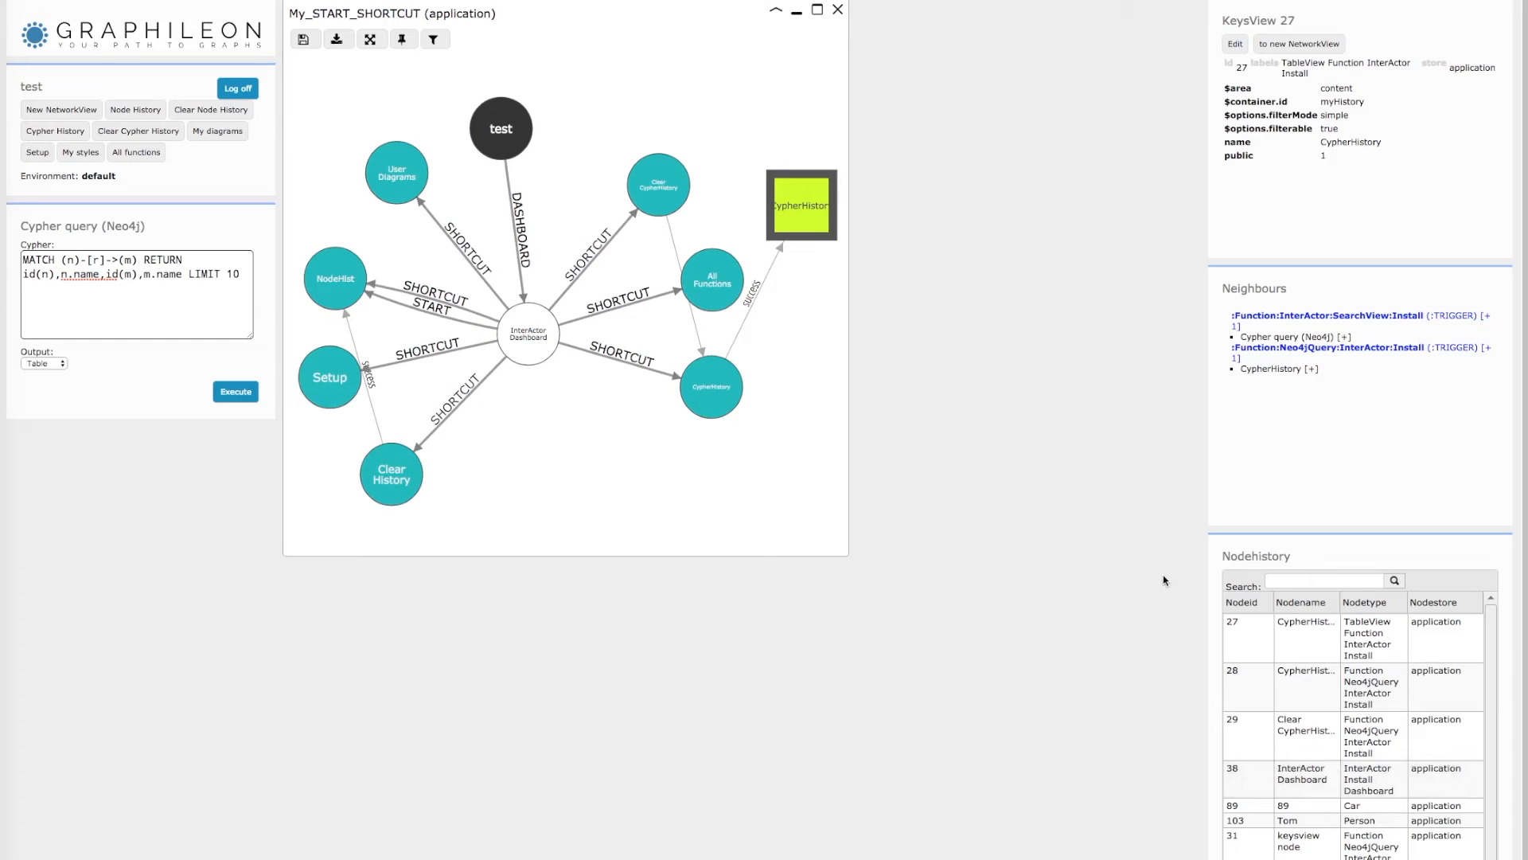
pyautogui.moveTo(1110, 450)
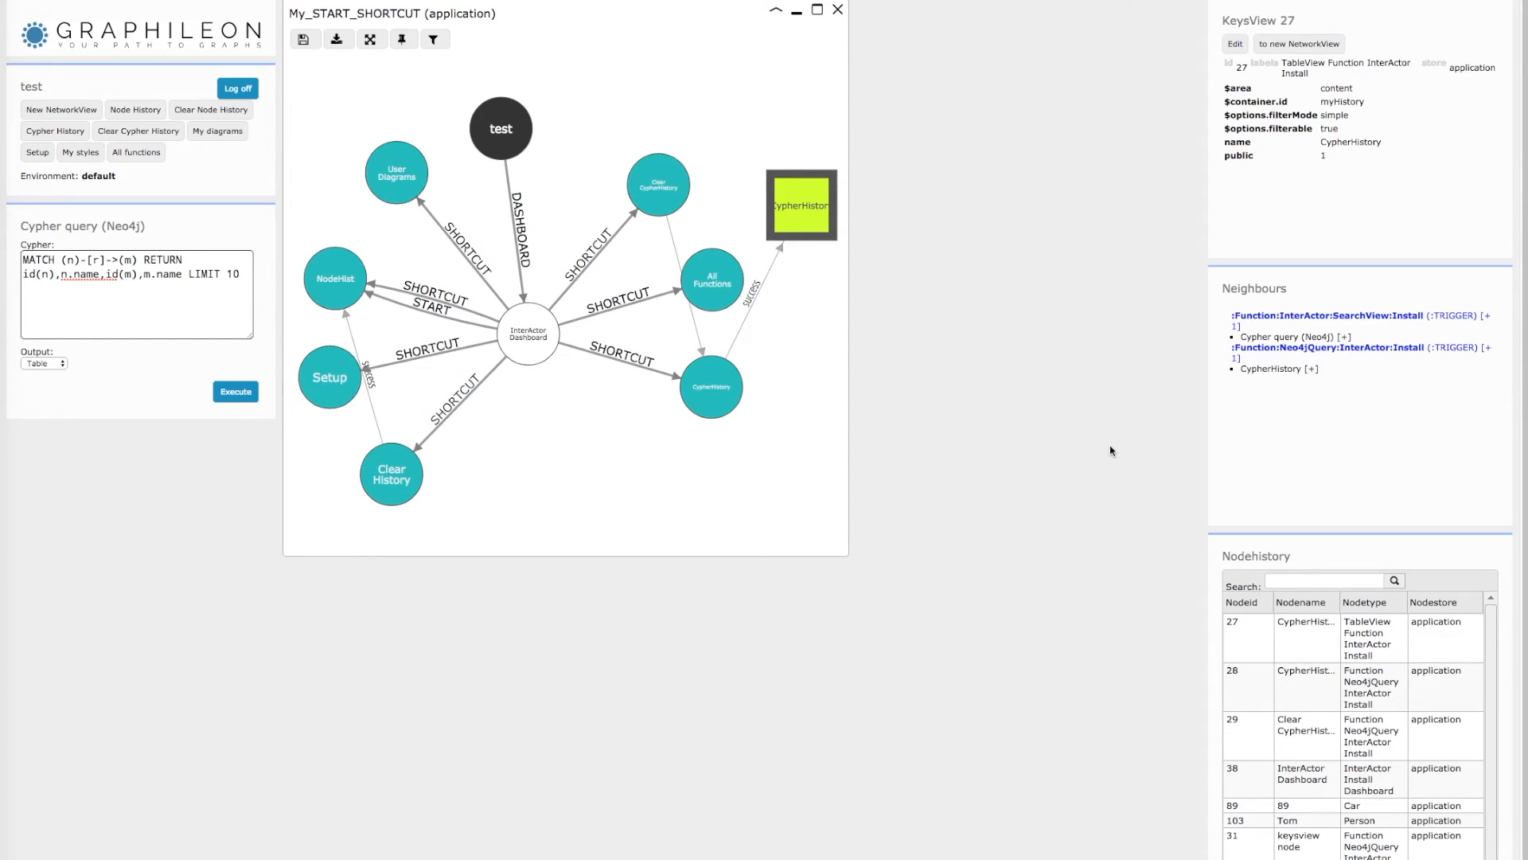
pyautogui.moveTo(807, 65)
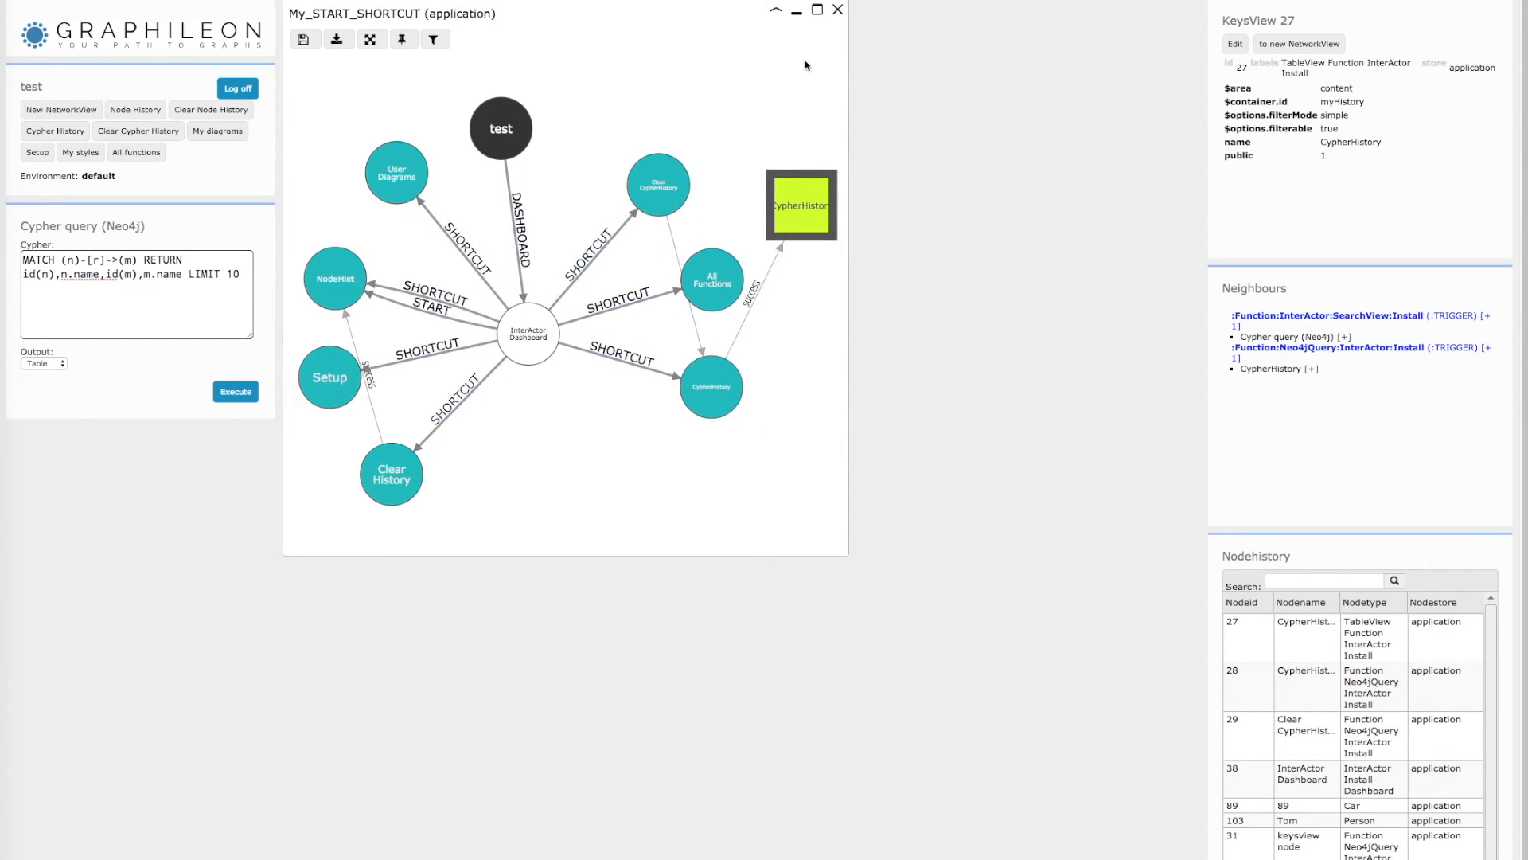
pyautogui.moveTo(837, 10)
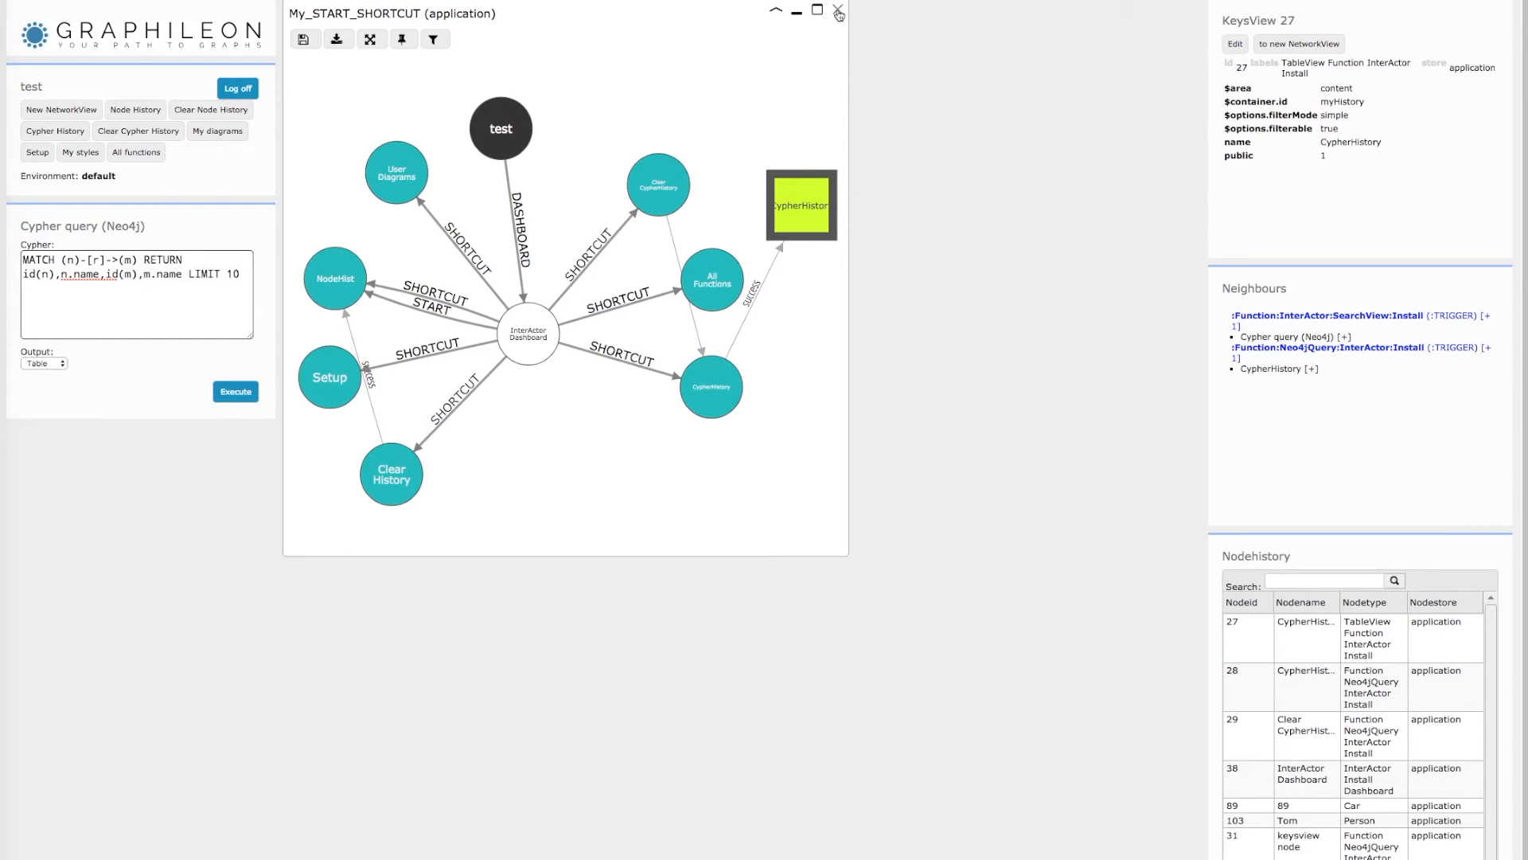
# Close My_START_SHORTCUT, list All functions, and send node 27 to a new NetworkView
pyautogui.click(837, 11)
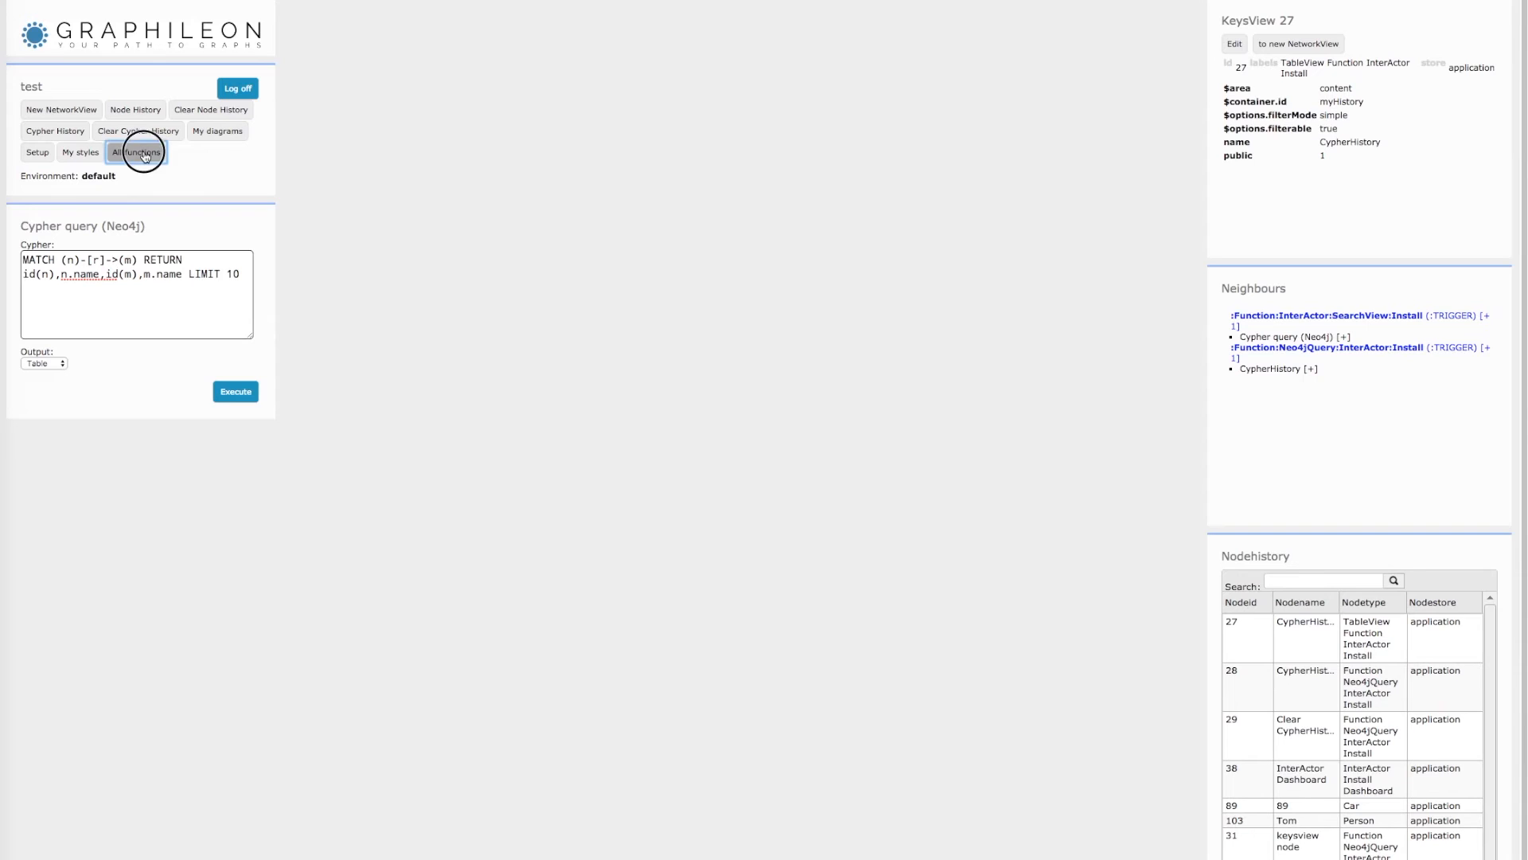
pyautogui.click(136, 152)
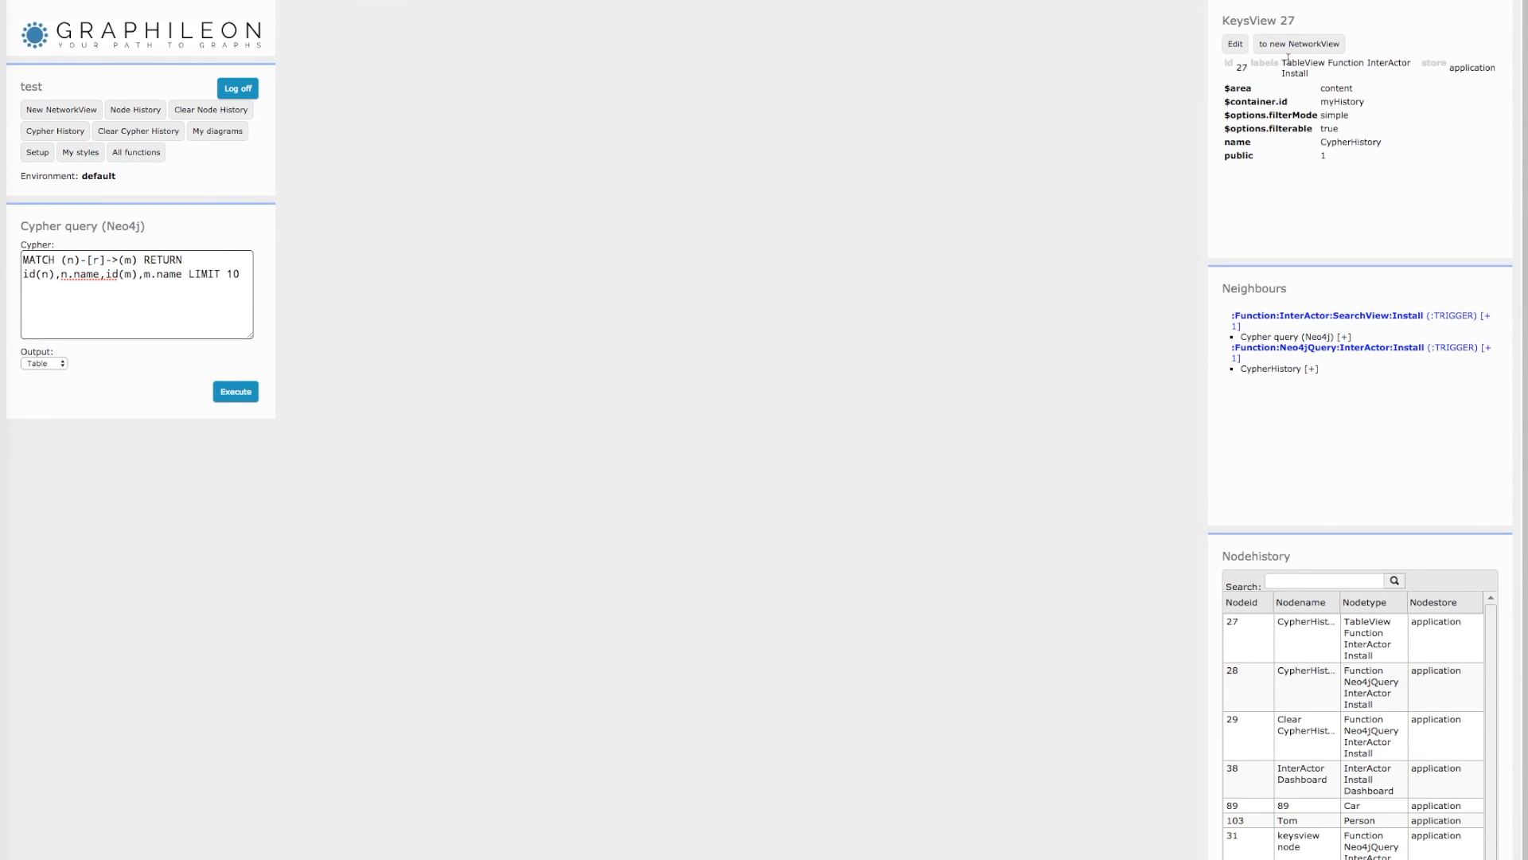
pyautogui.click(1298, 44)
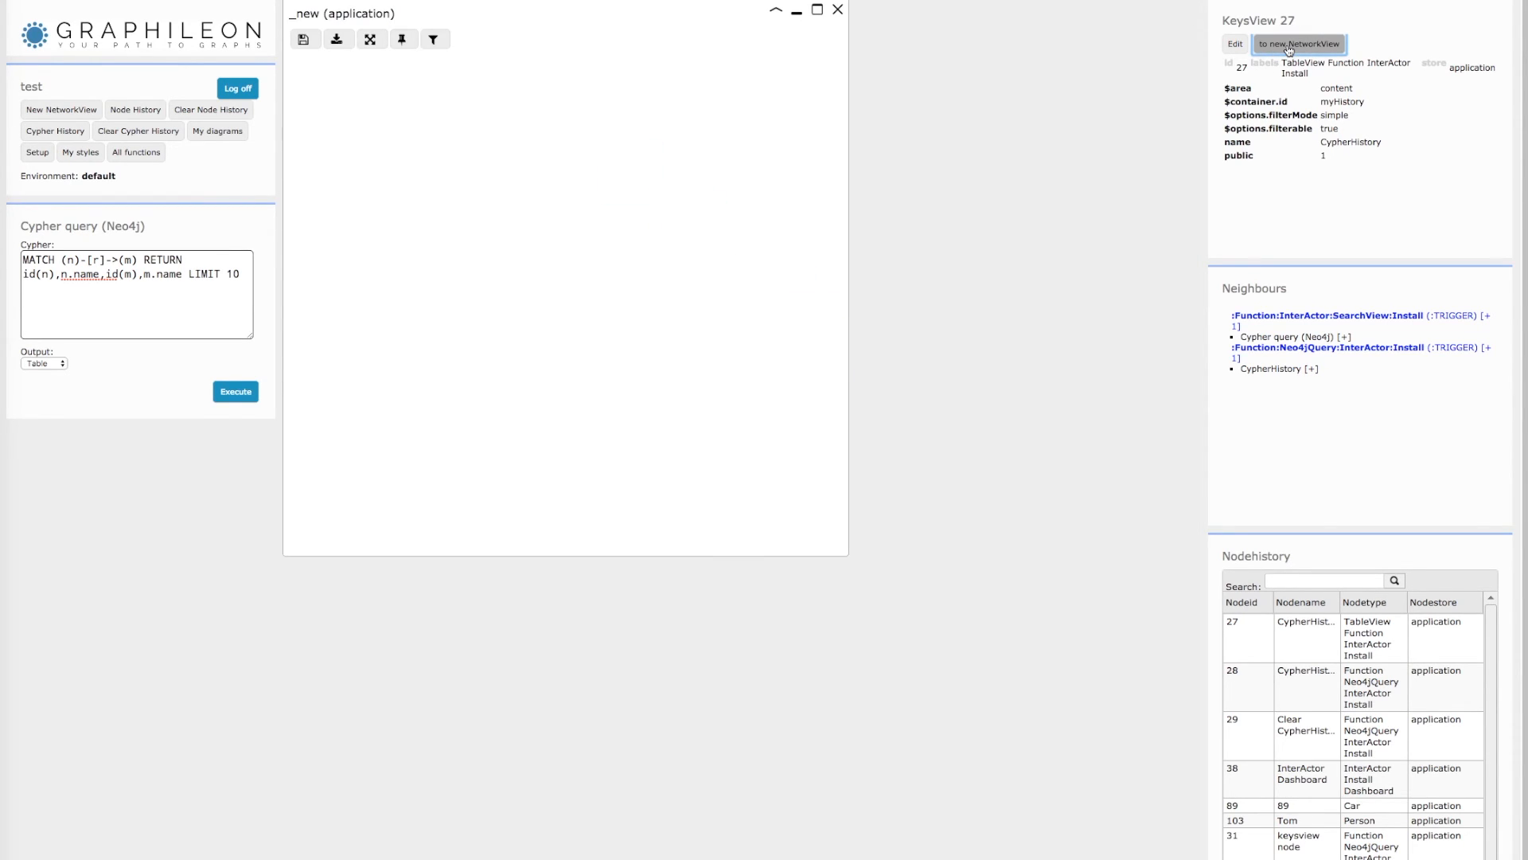
# Add CypherHistory query, CypherHistory TableView and Cypher query (Neo4j) nodes to the _new network
pyautogui.click(1298, 44)
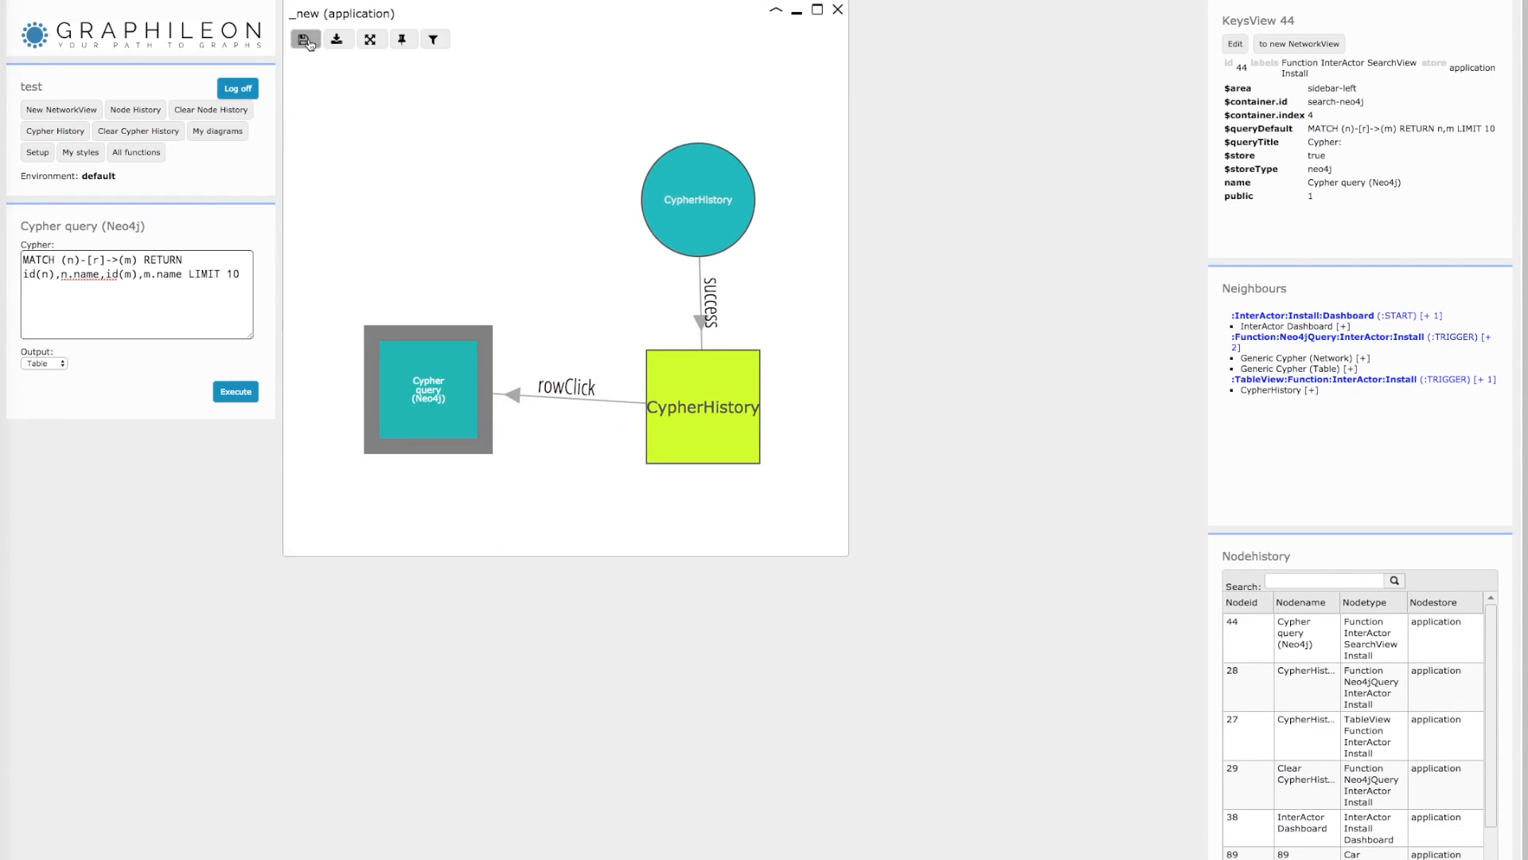
# Save the network as diagram1, close it, and list My diagrams
pyautogui.click(305, 39)
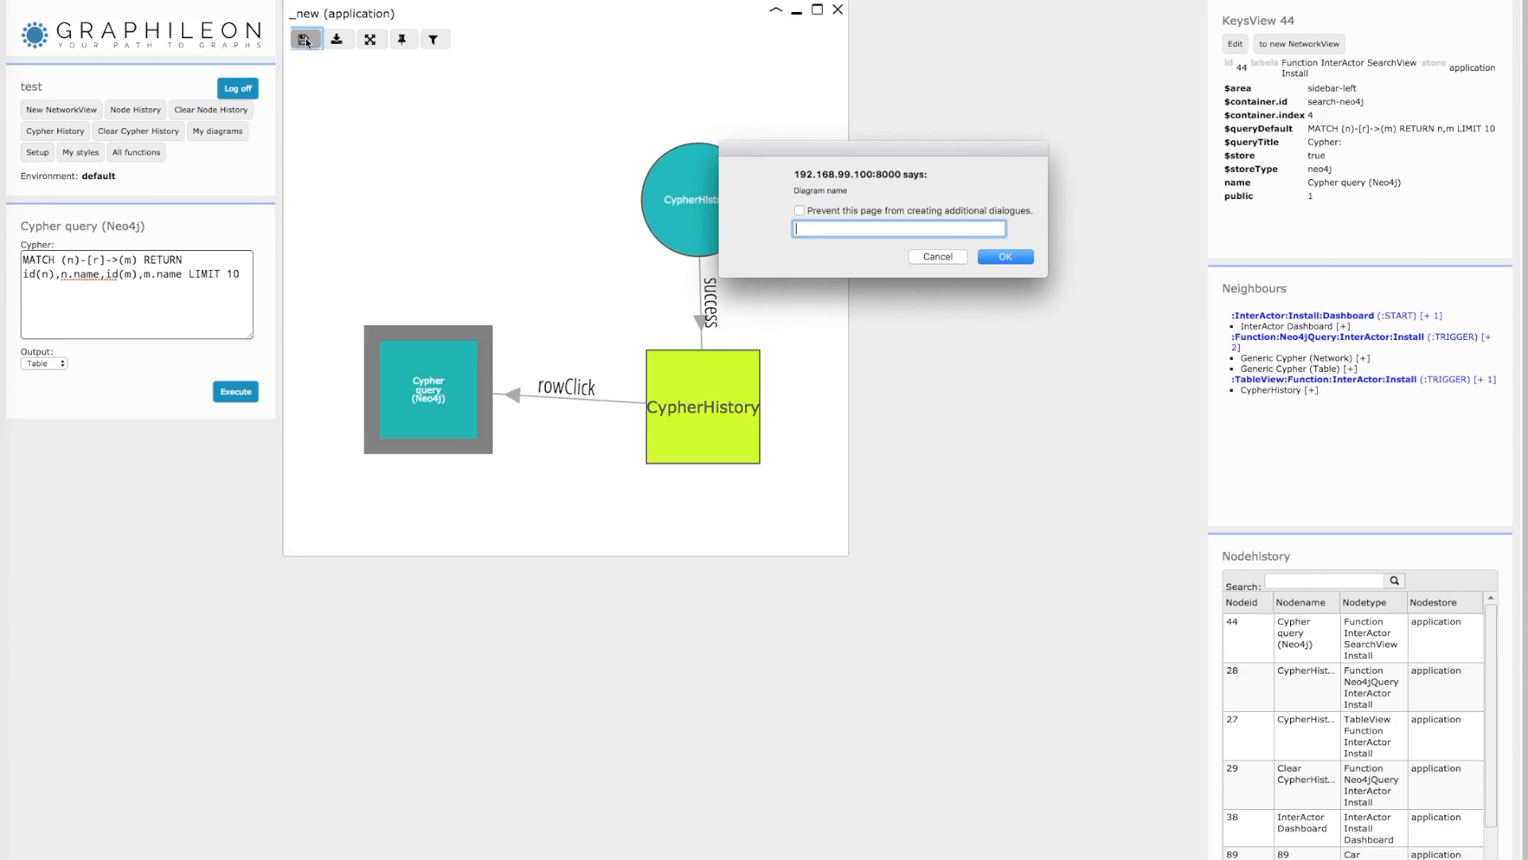
pyautogui.write('diagram1')
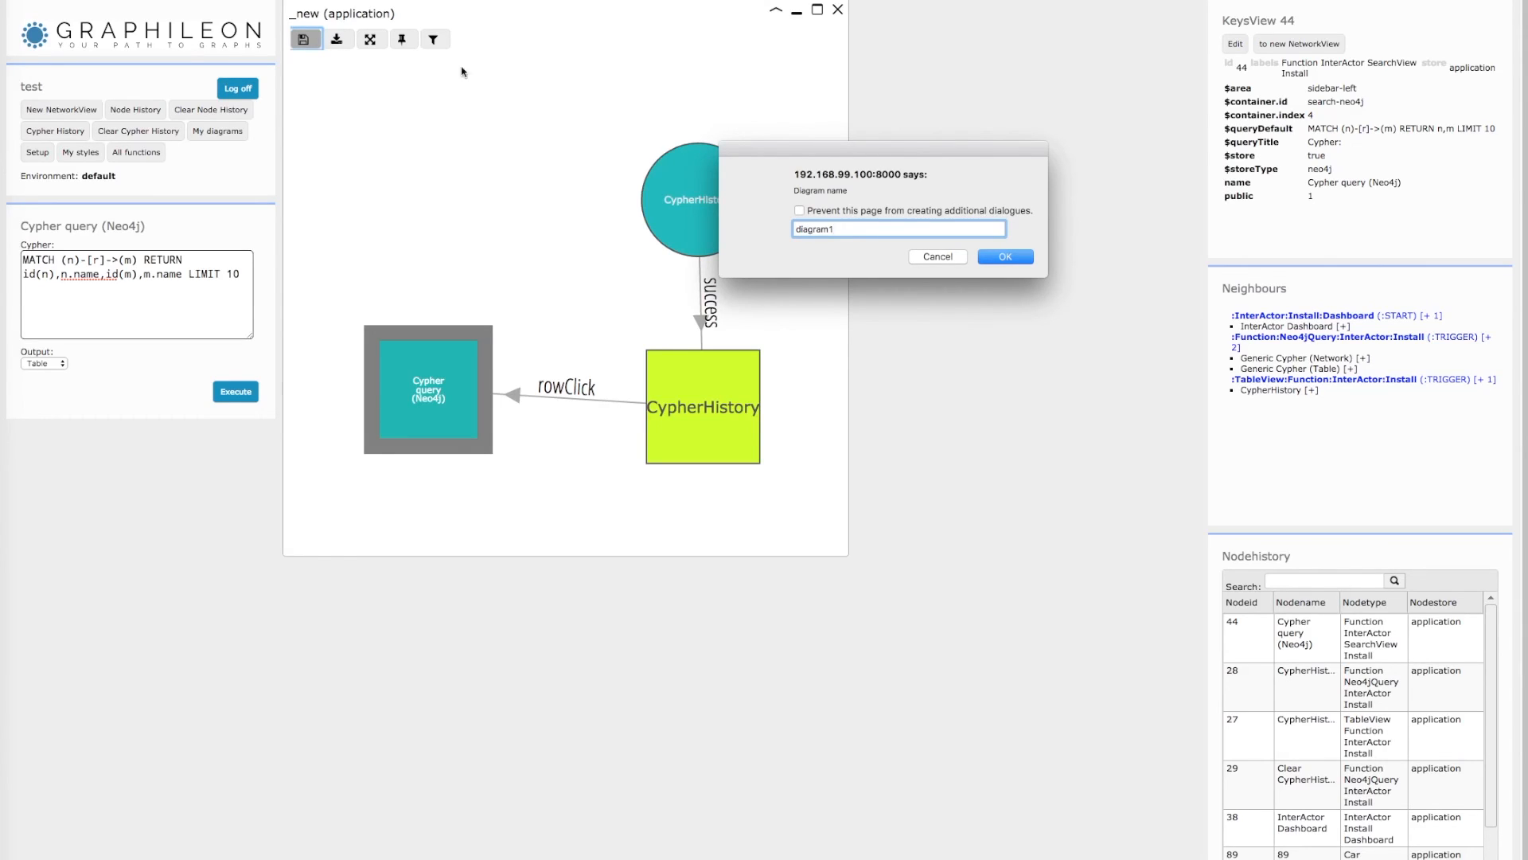
pyautogui.click(1003, 257)
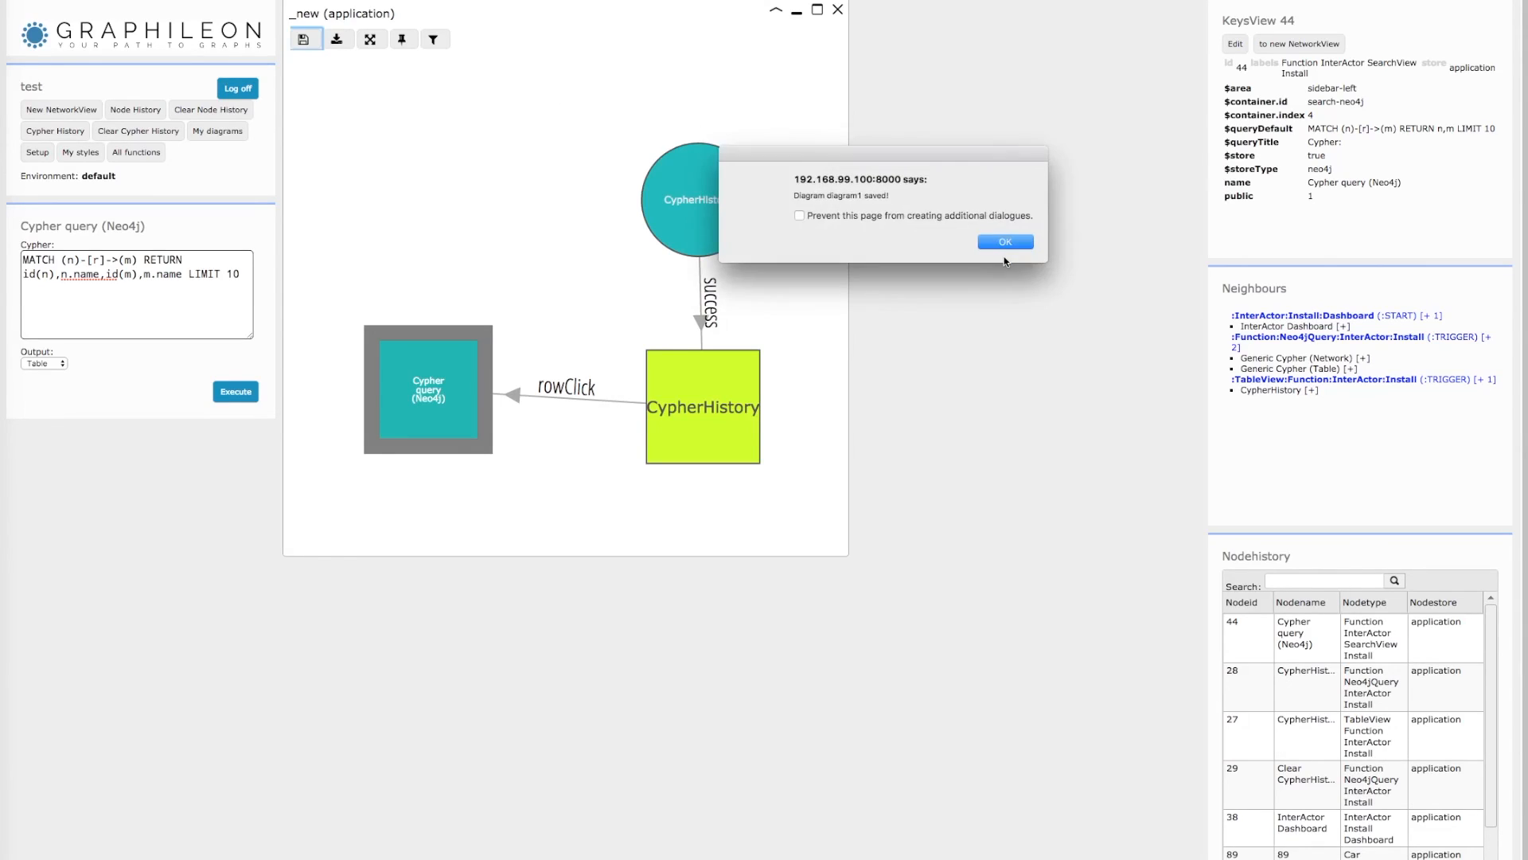
pyautogui.click(1005, 241)
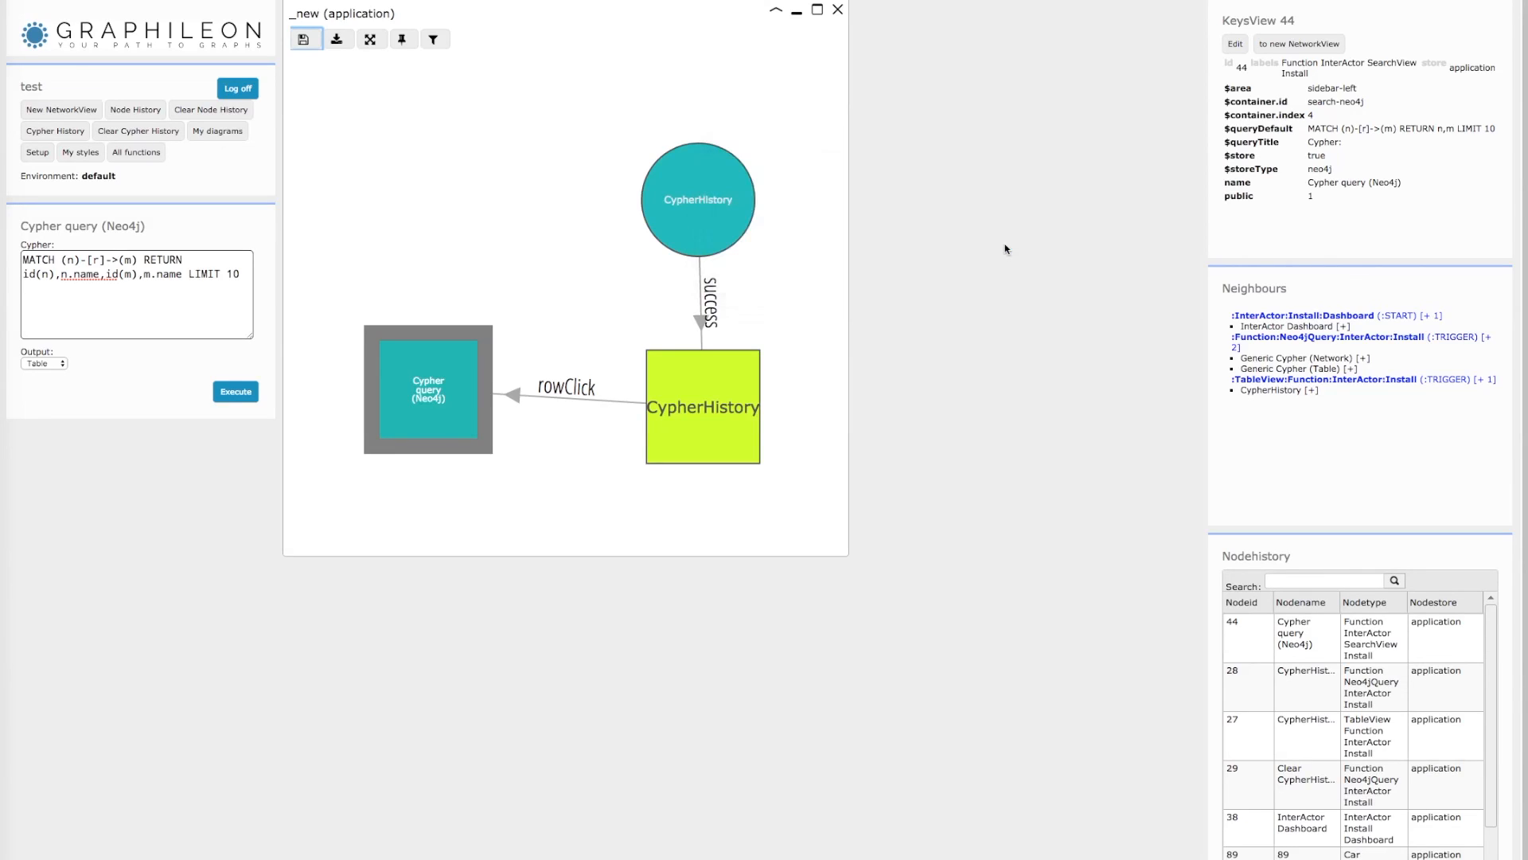
pyautogui.click(837, 10)
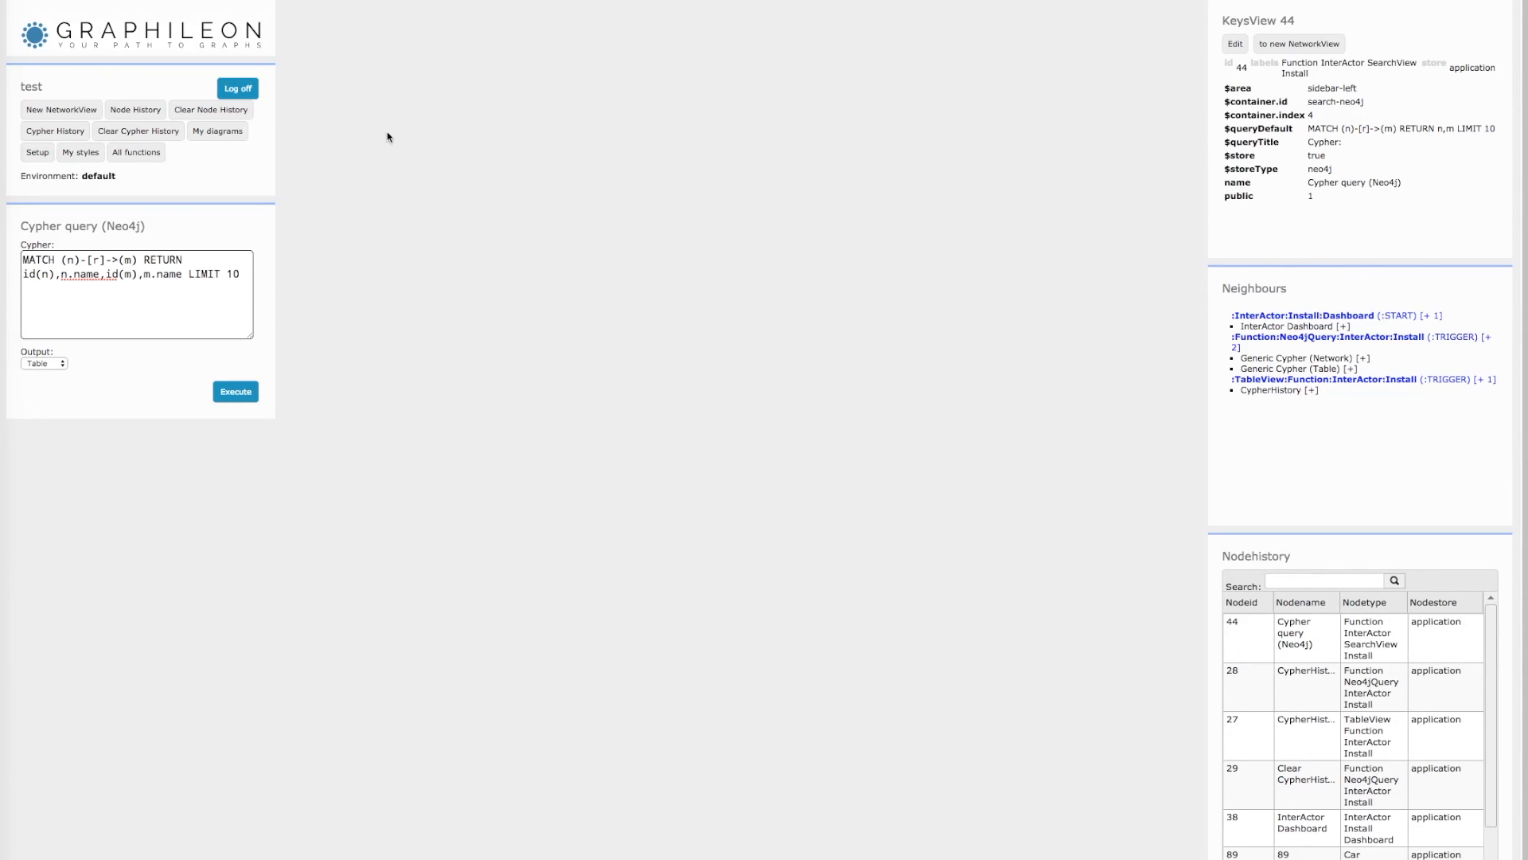
pyautogui.click(217, 131)
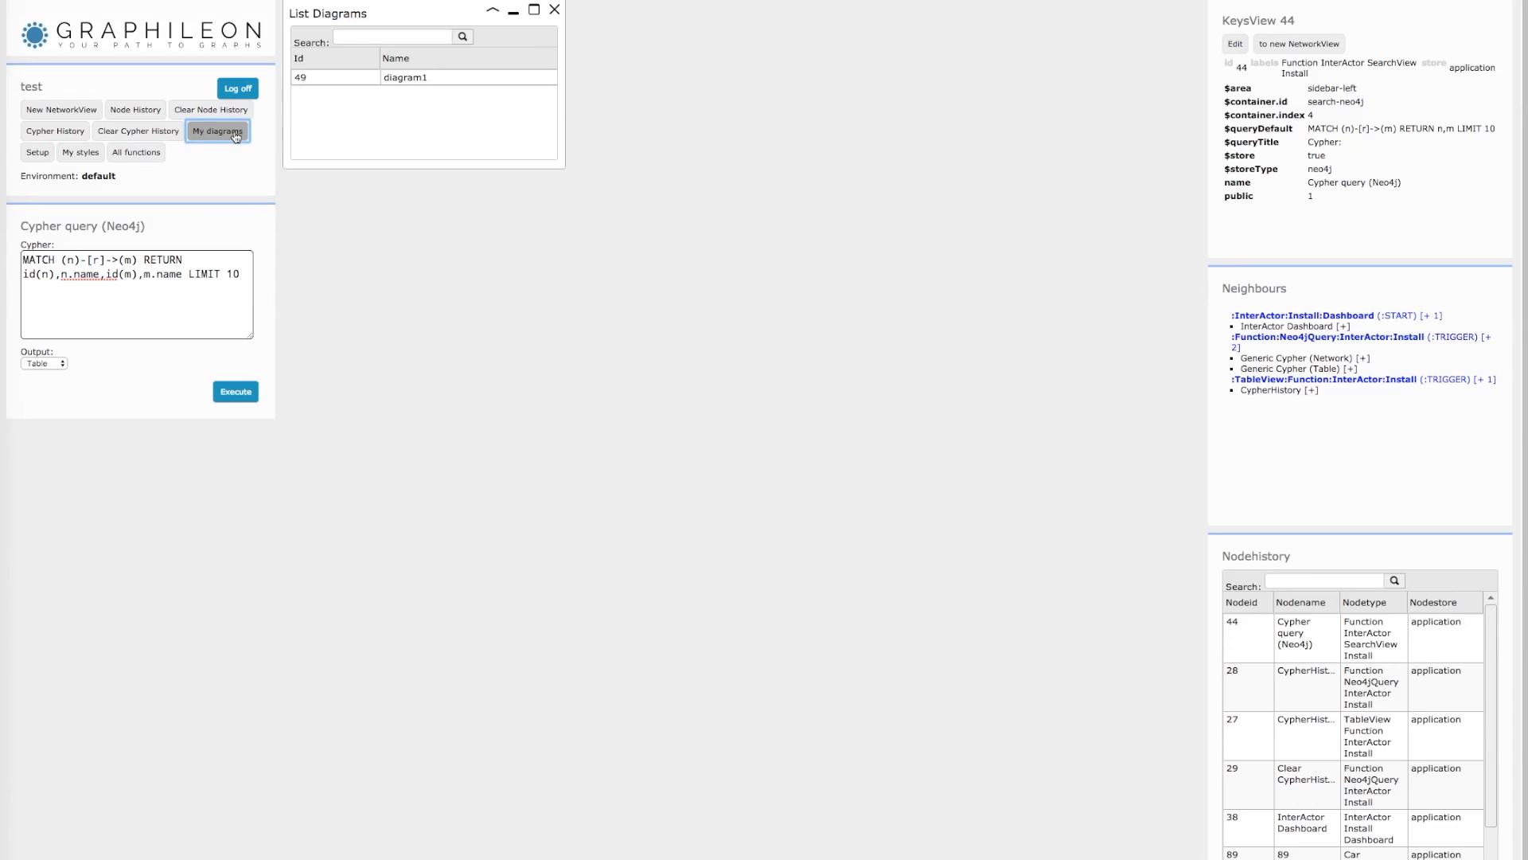